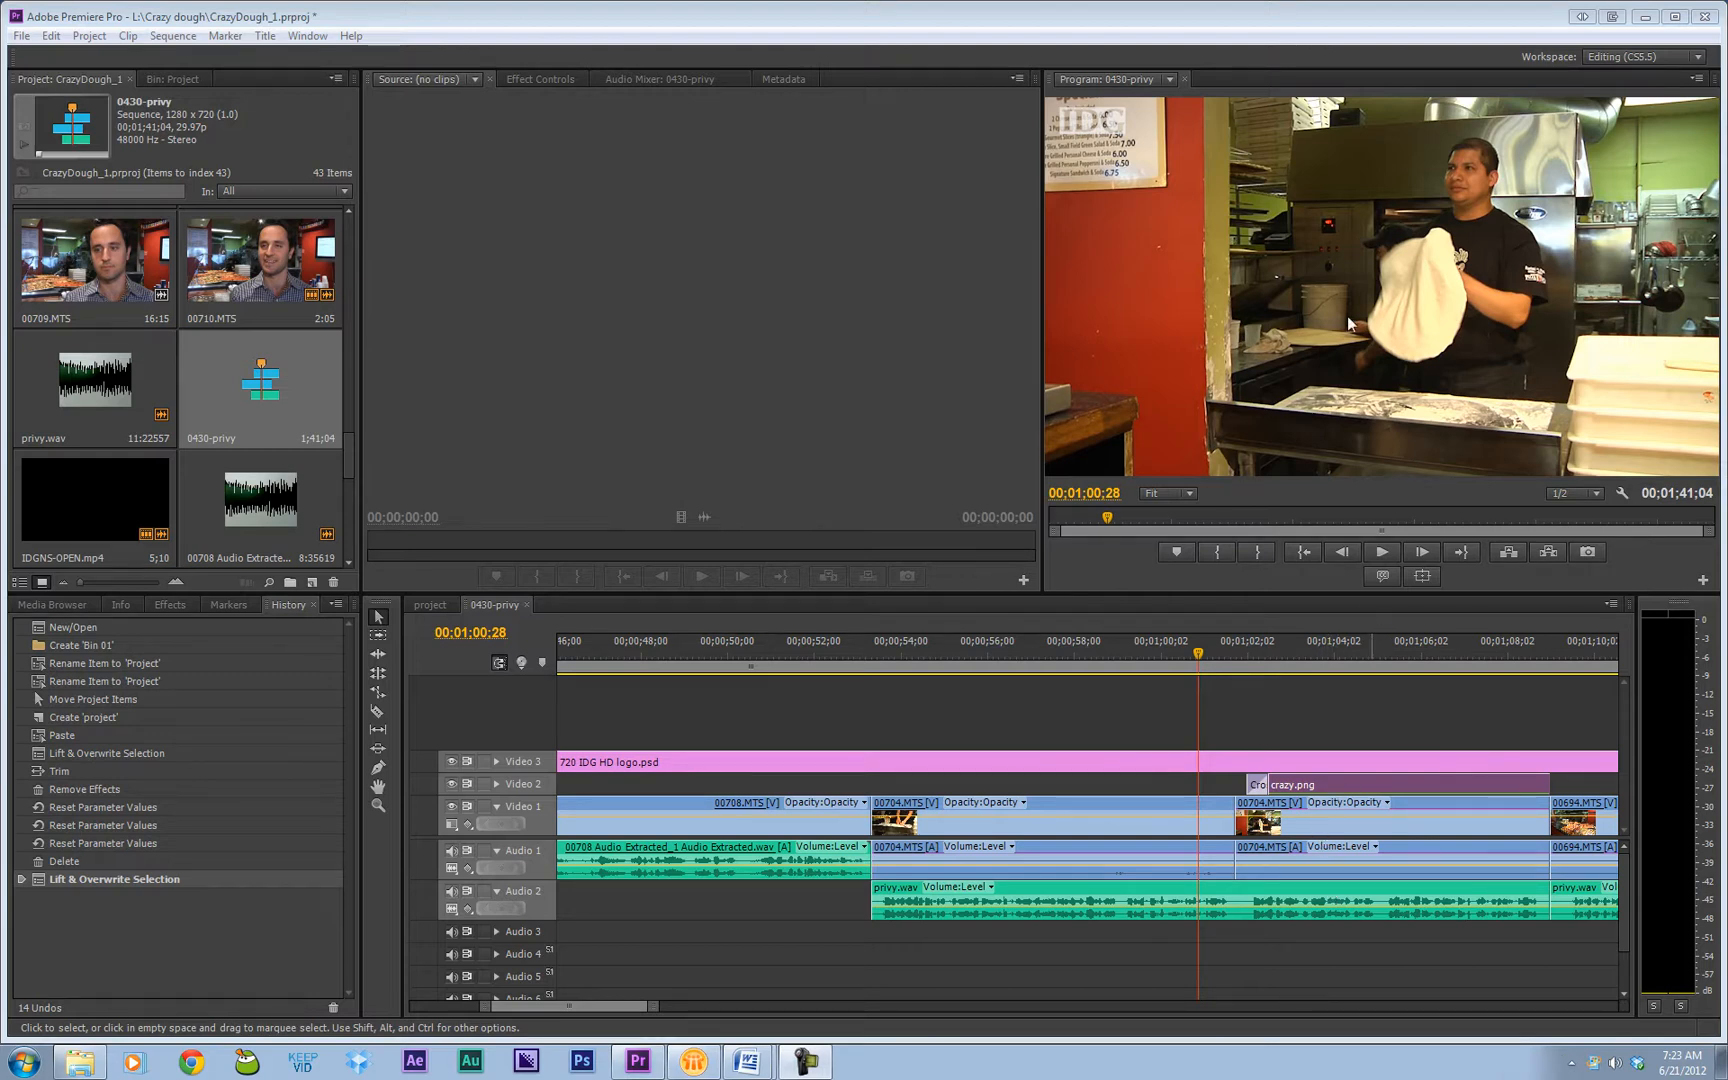
Step: Switch to the 'project' sequence holding the 00704.MTS clip
click(1380, 552)
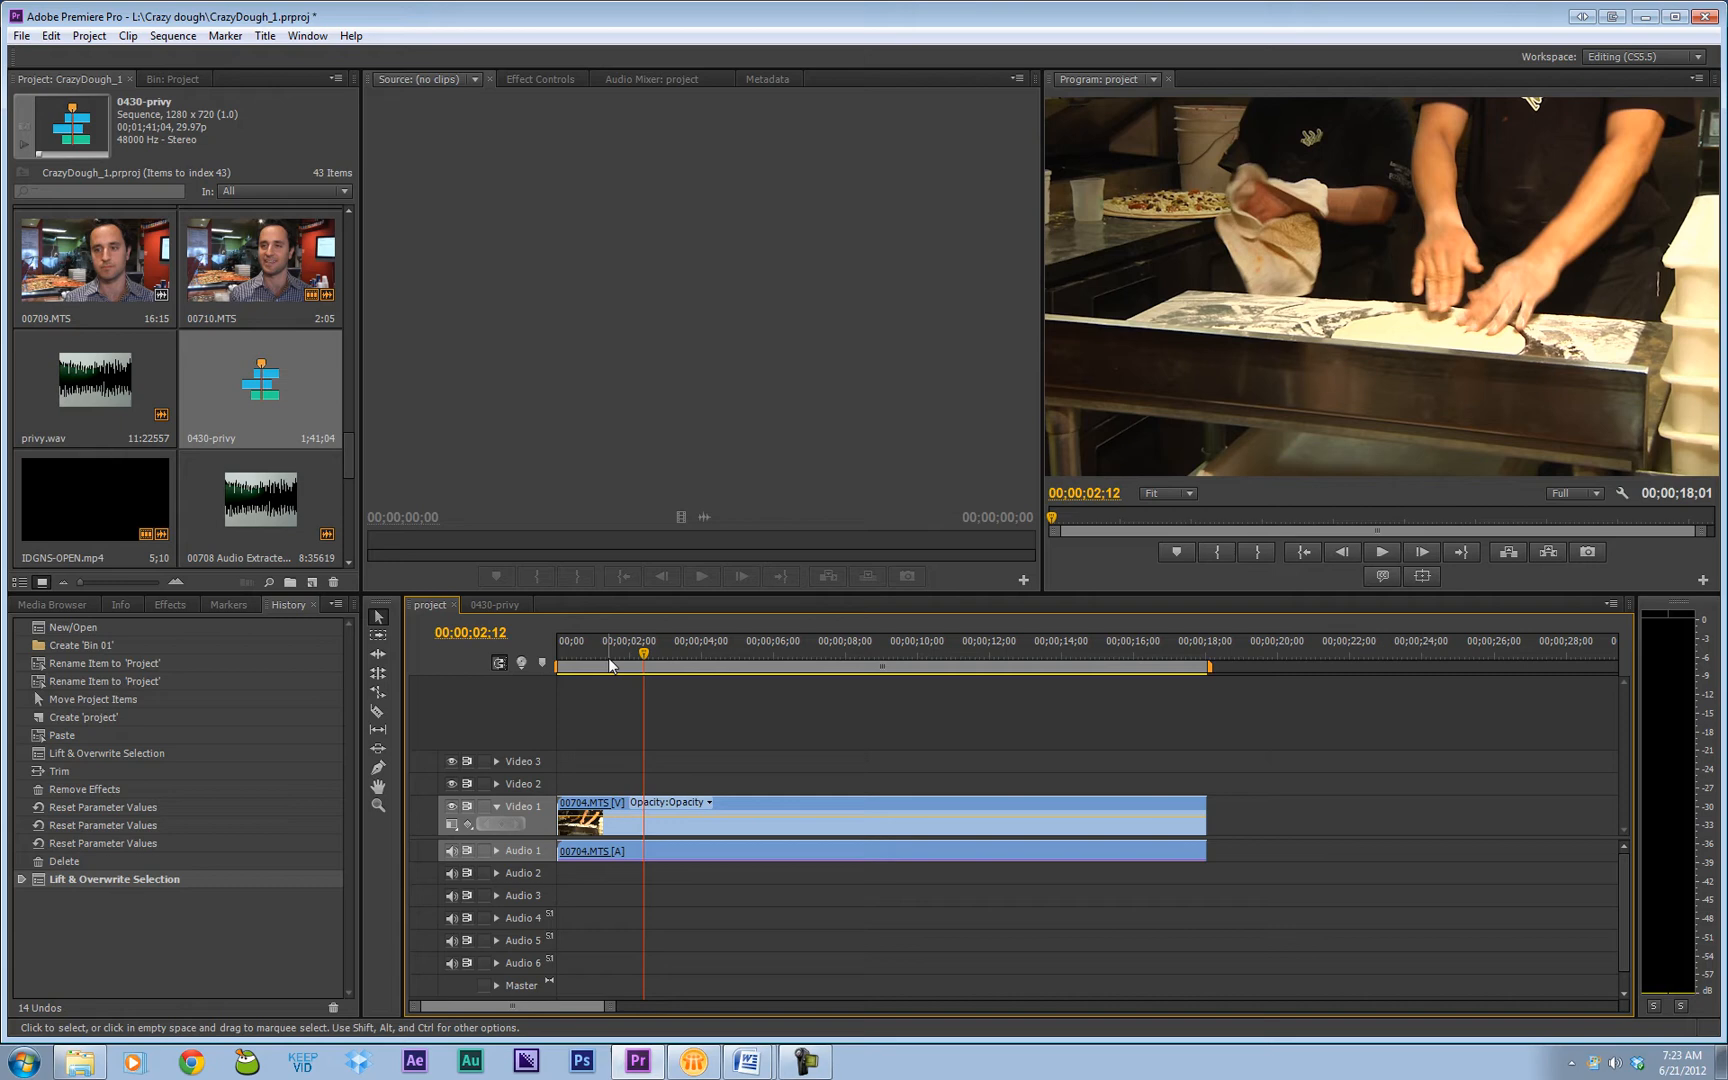
mouse_move(618, 680)
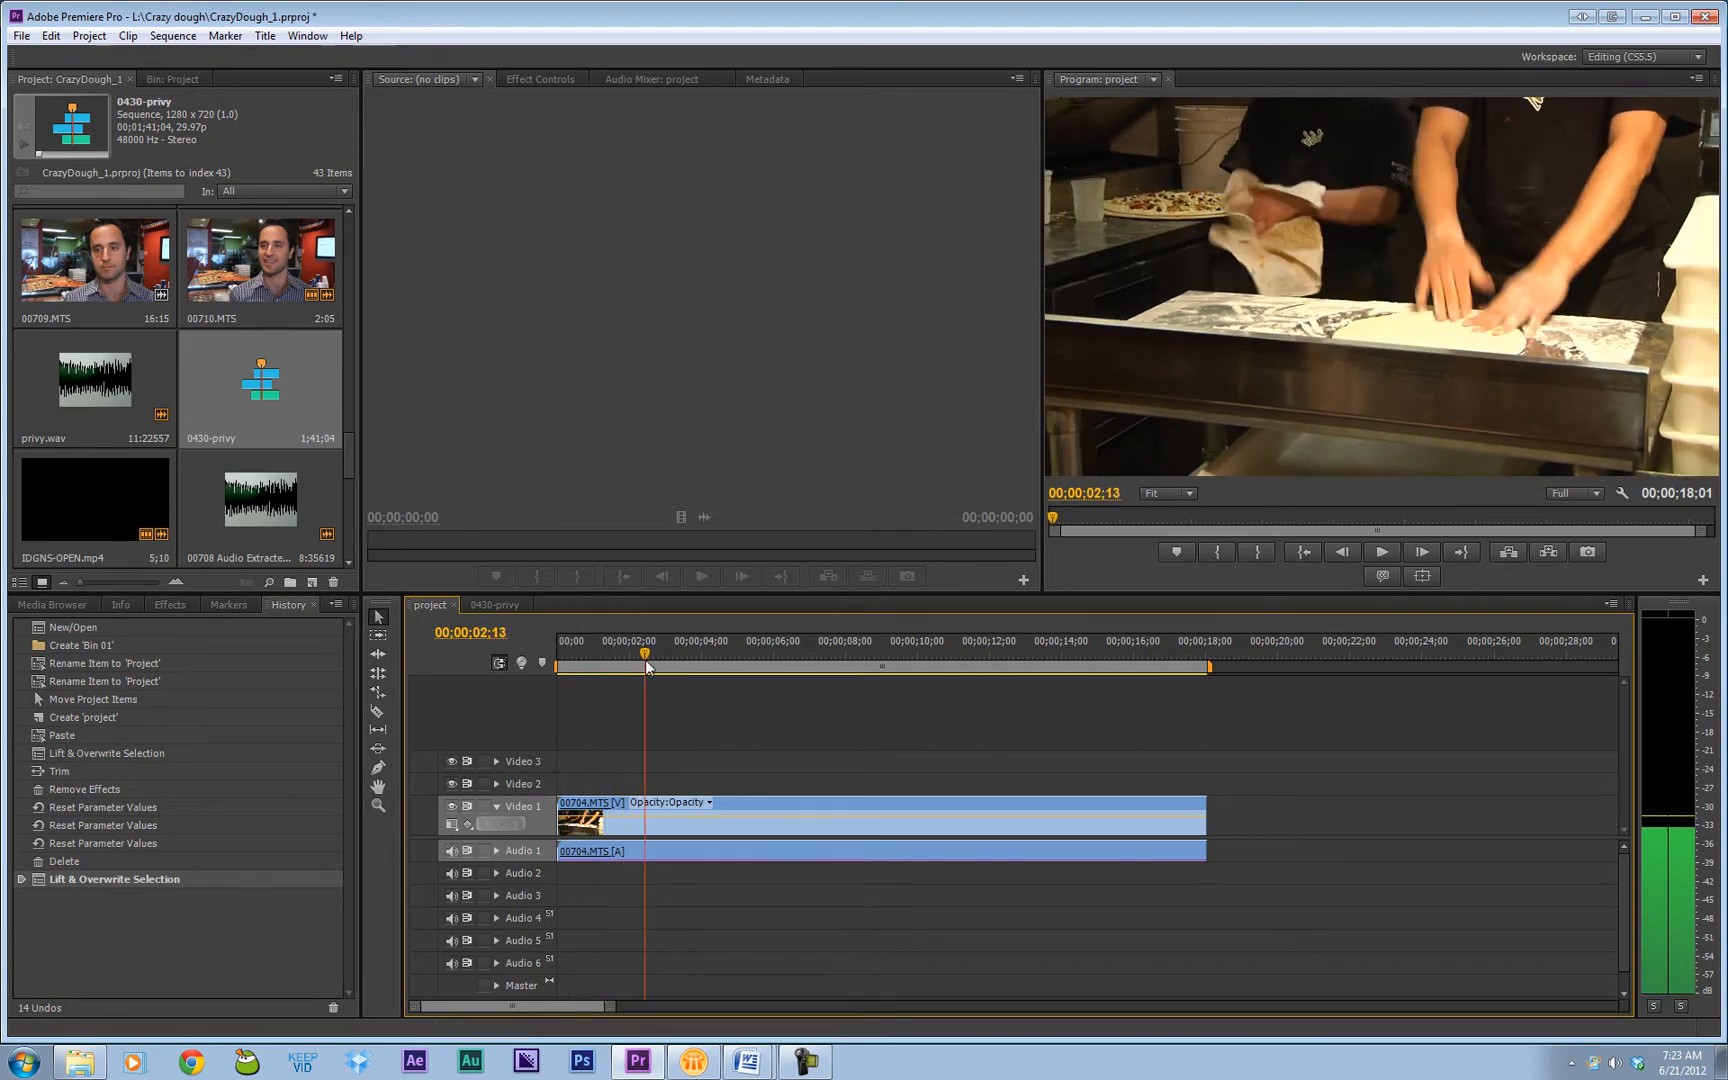
Step: Select 00704.MTS and find Gaussian Blur by searching 'blur' in Effects
click(790, 640)
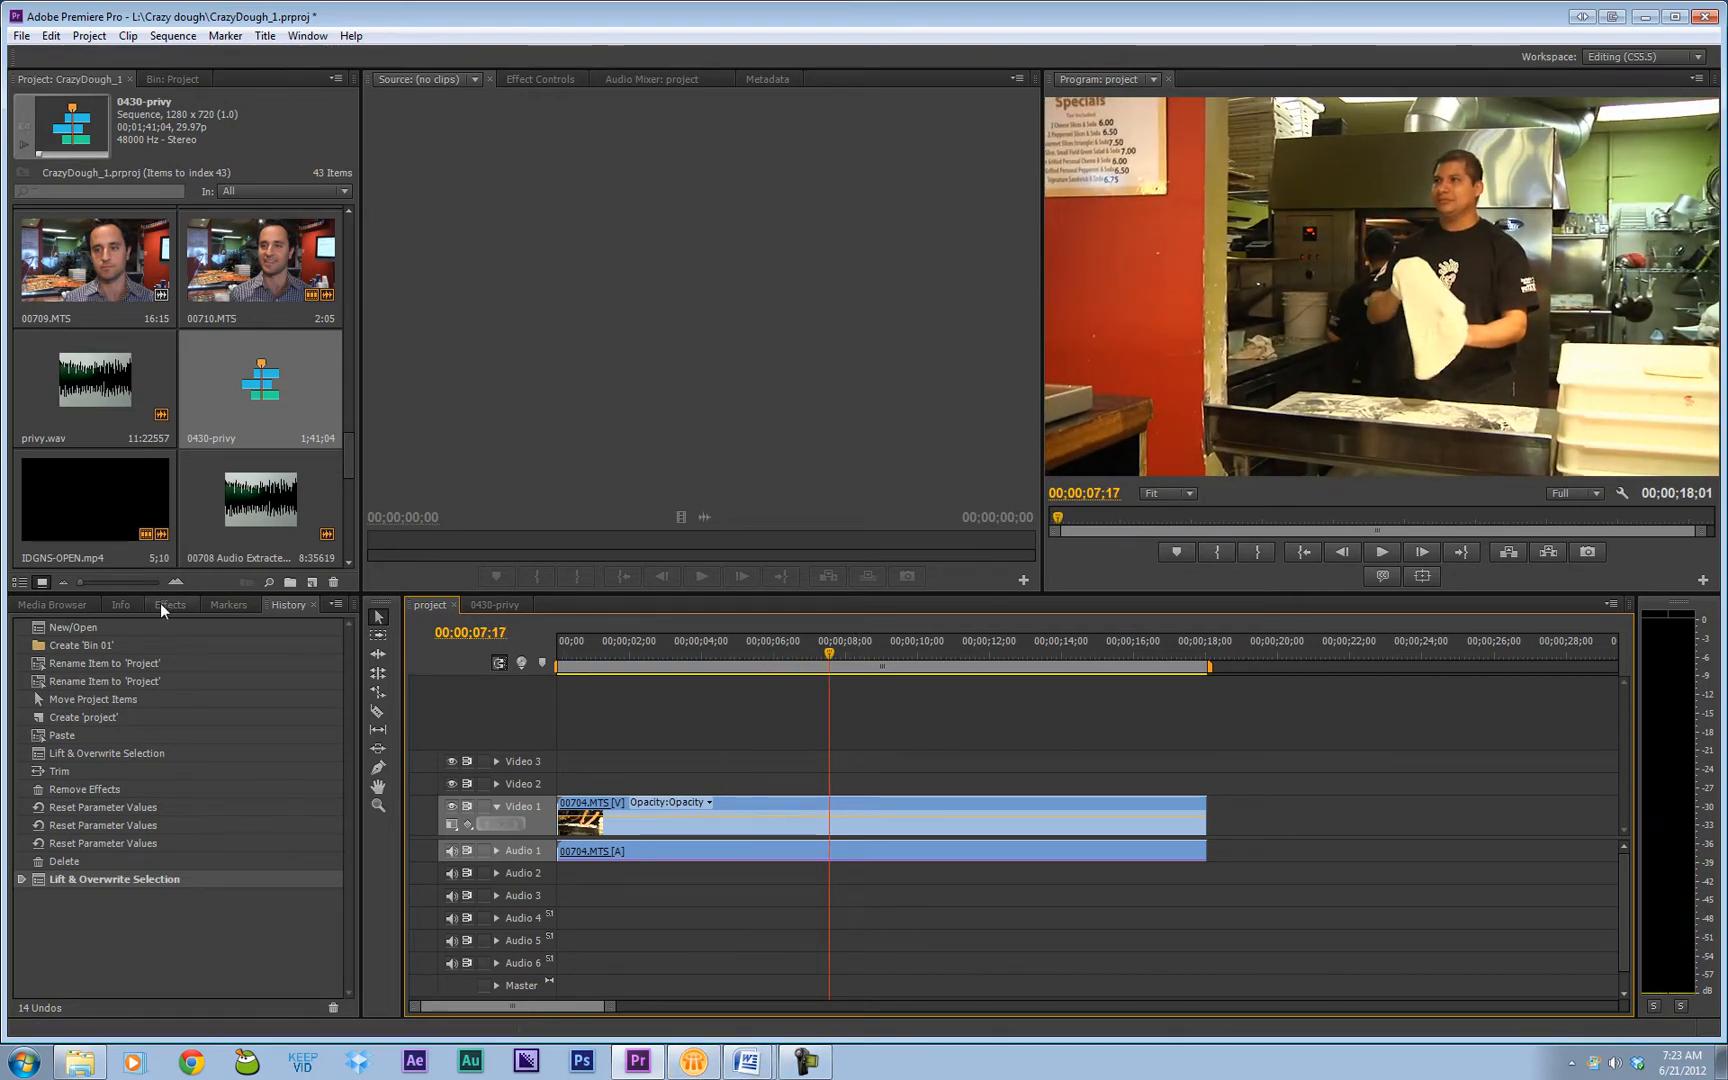
click(168, 604)
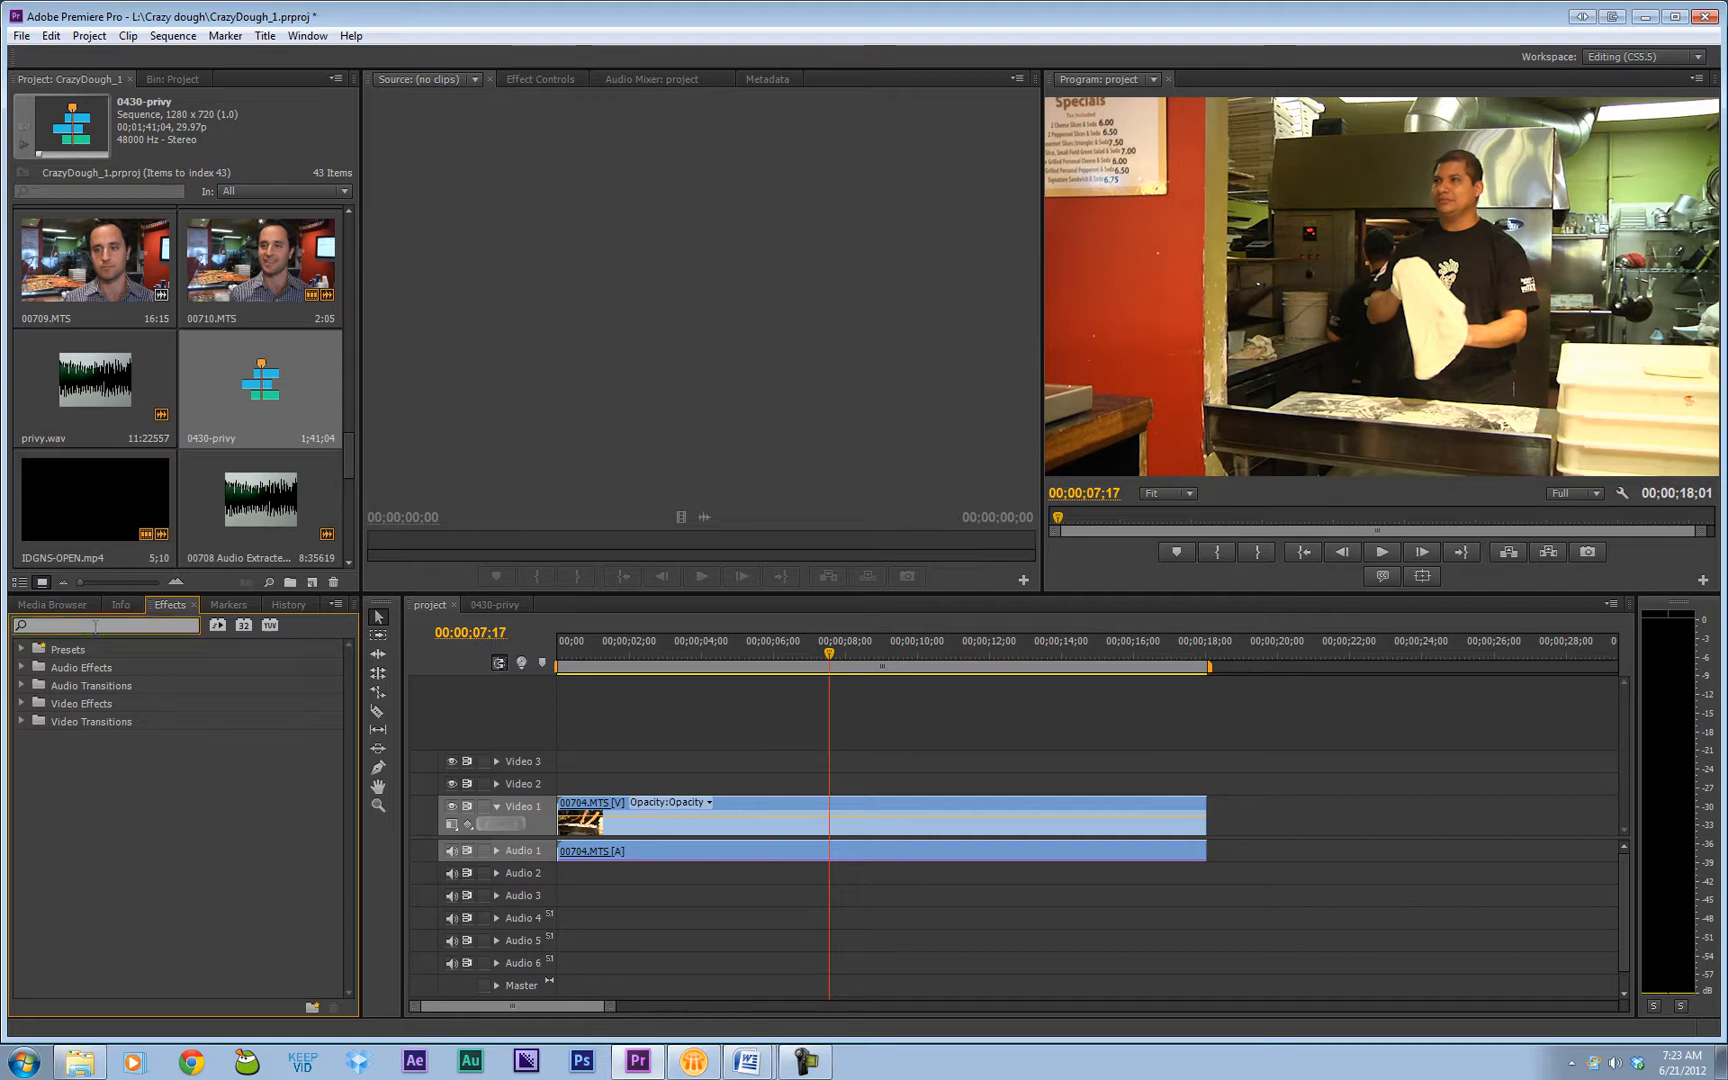
text(gui)
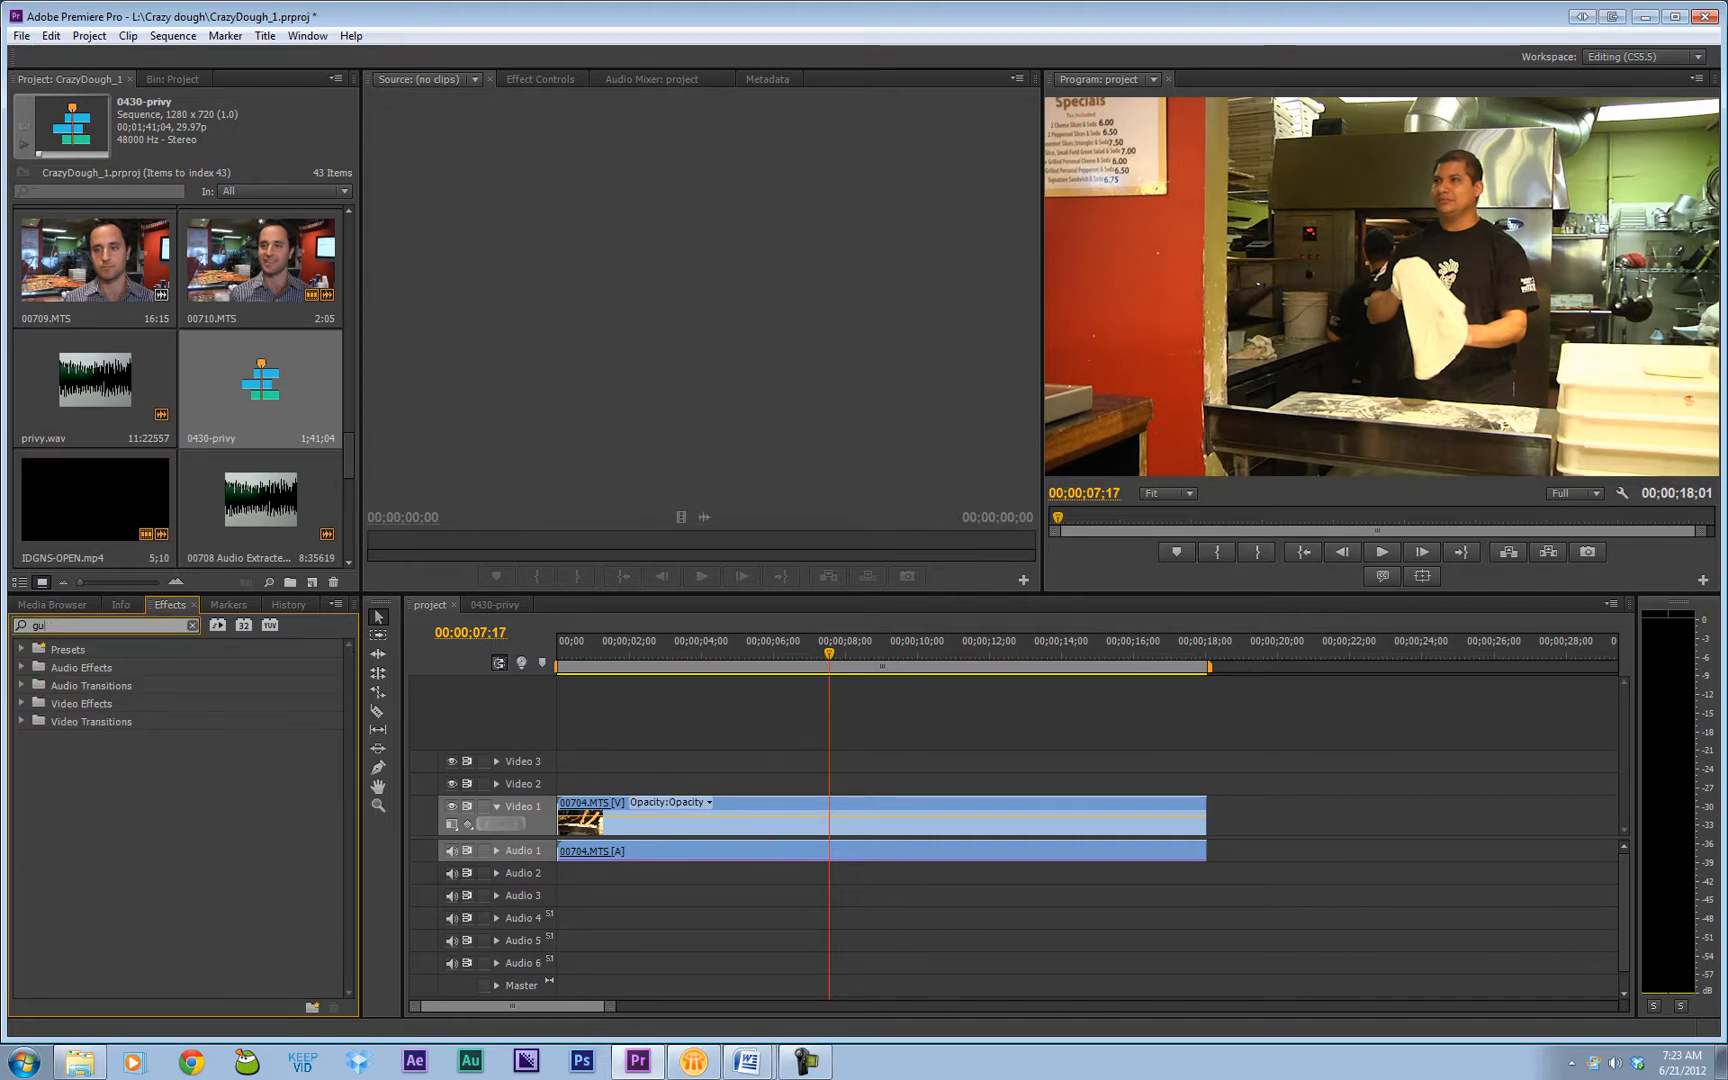
text(blur)
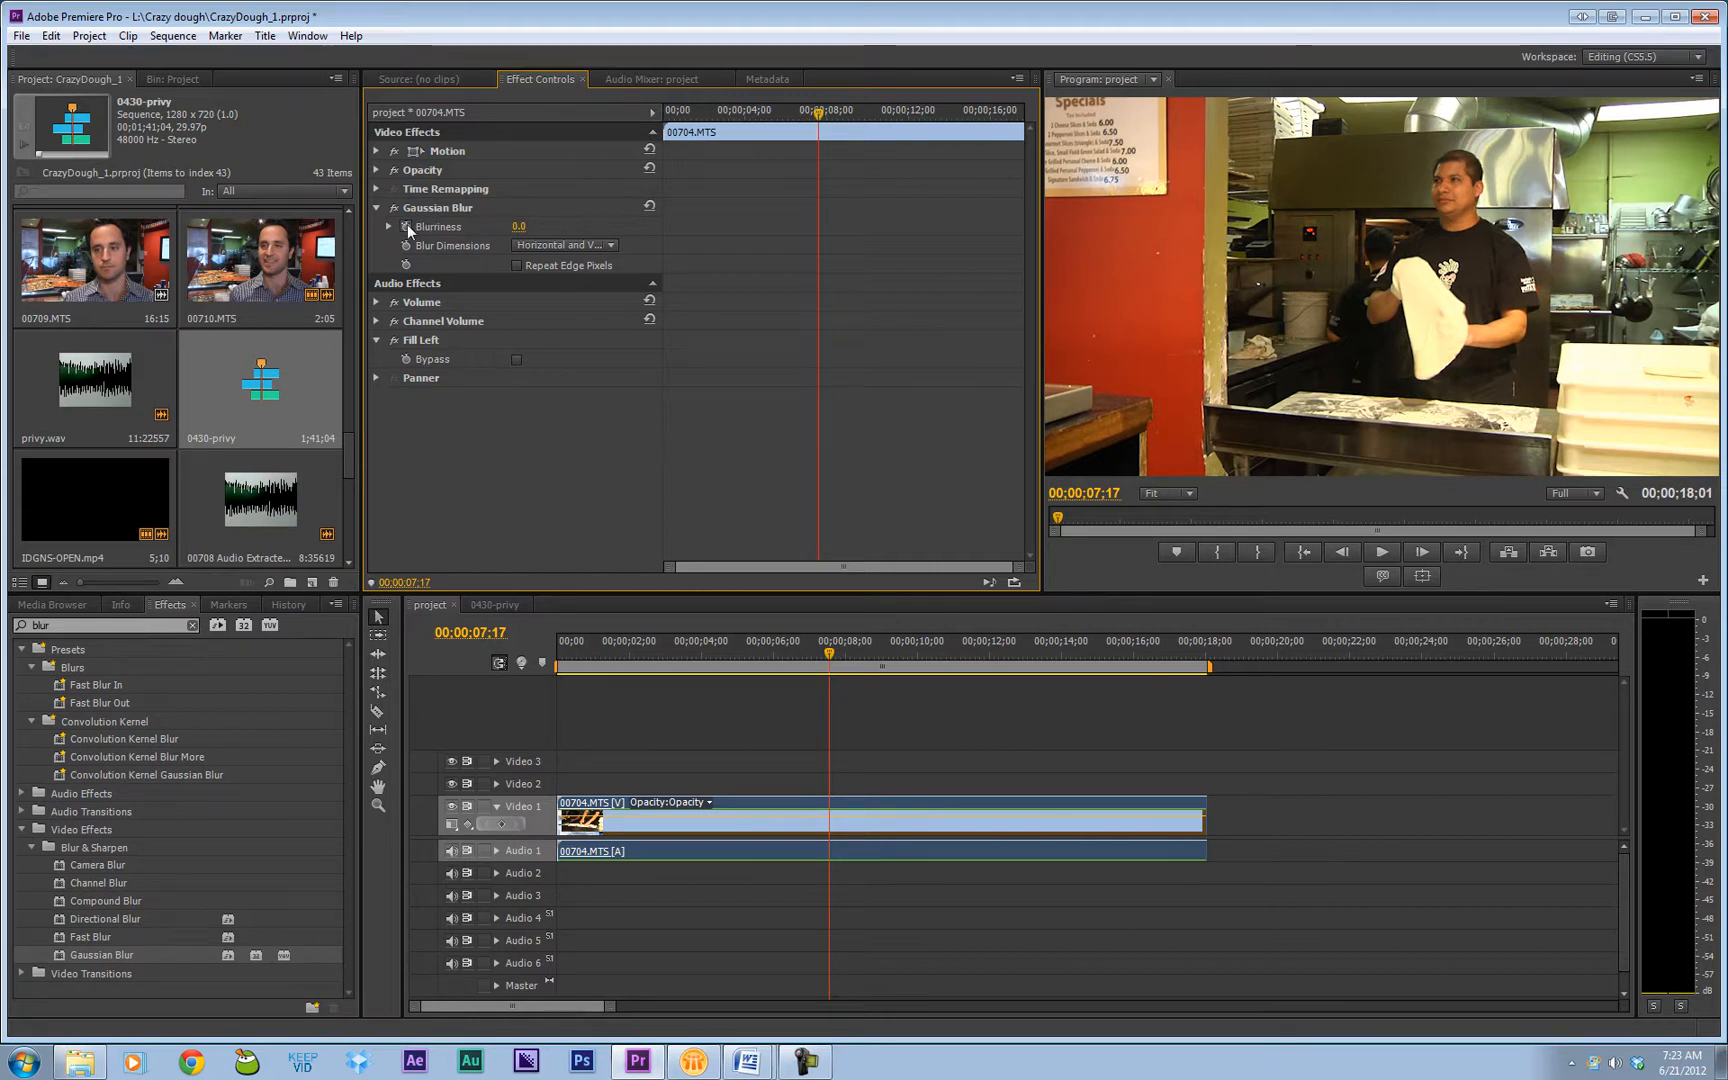
Step: Keyframe Blurriness rising to 50 and enable Repeat Edge Pixels
click(406, 226)
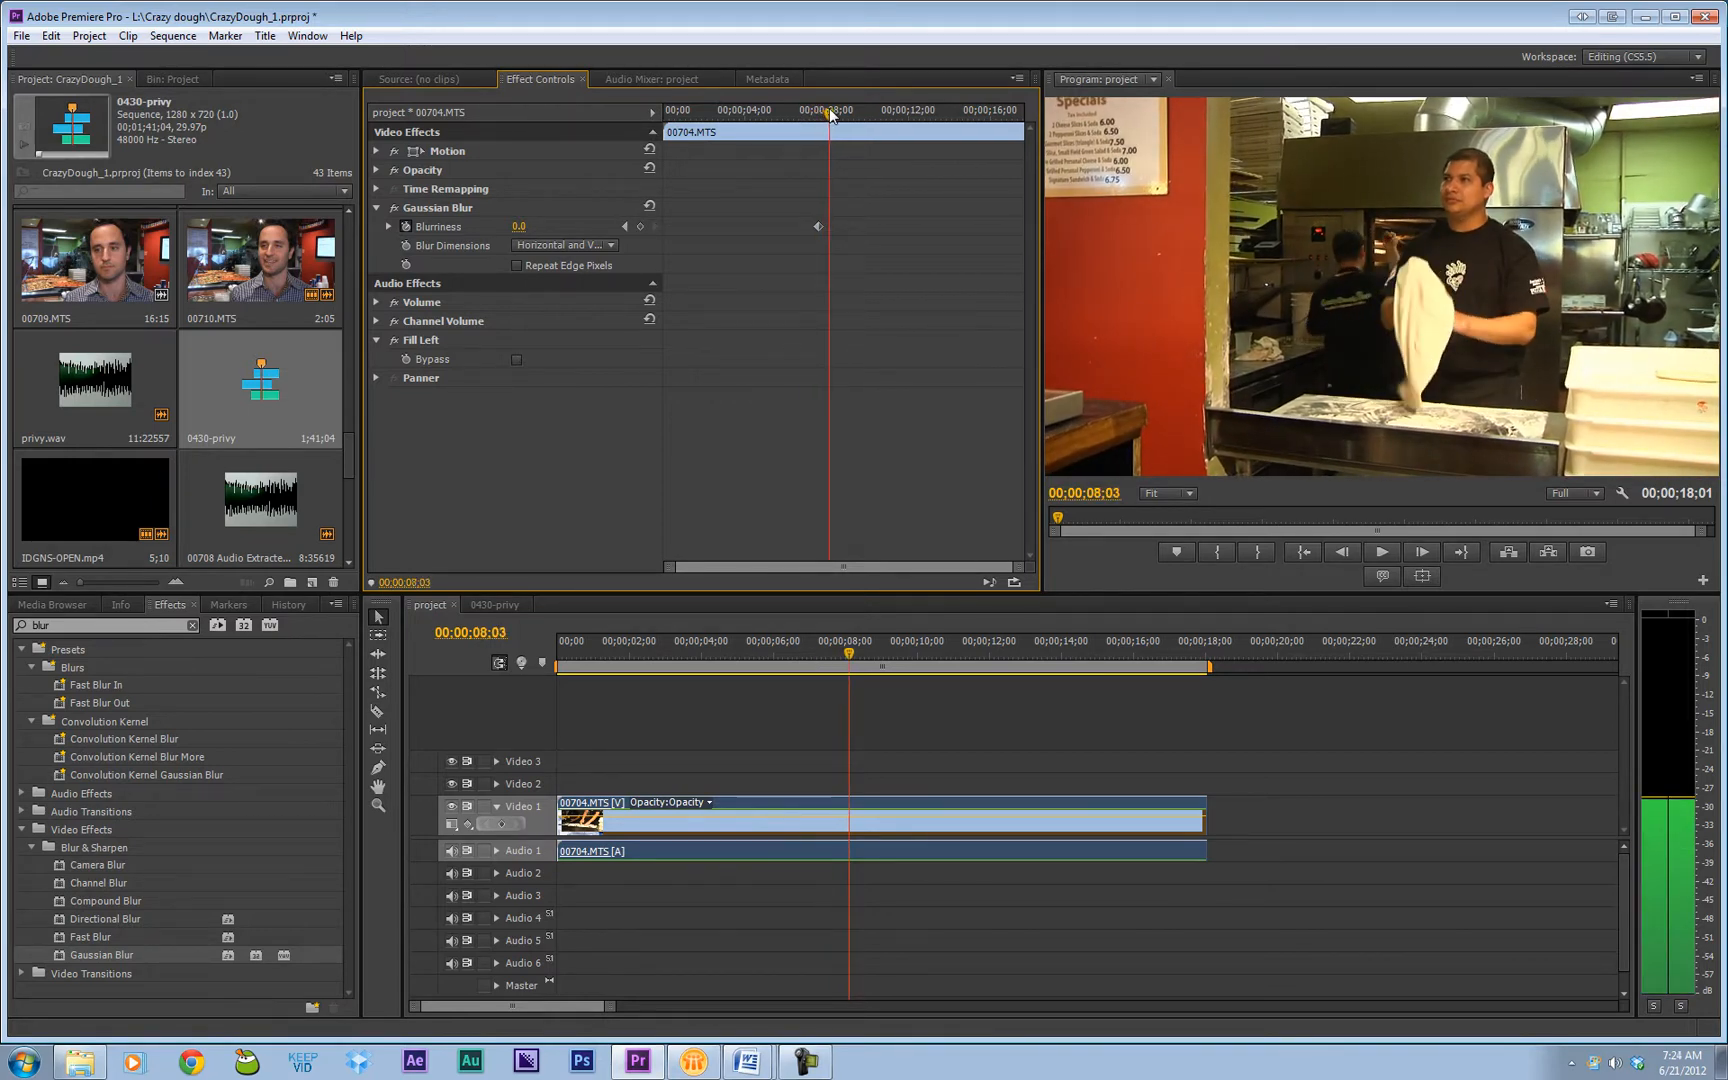
click(528, 226)
text(50)
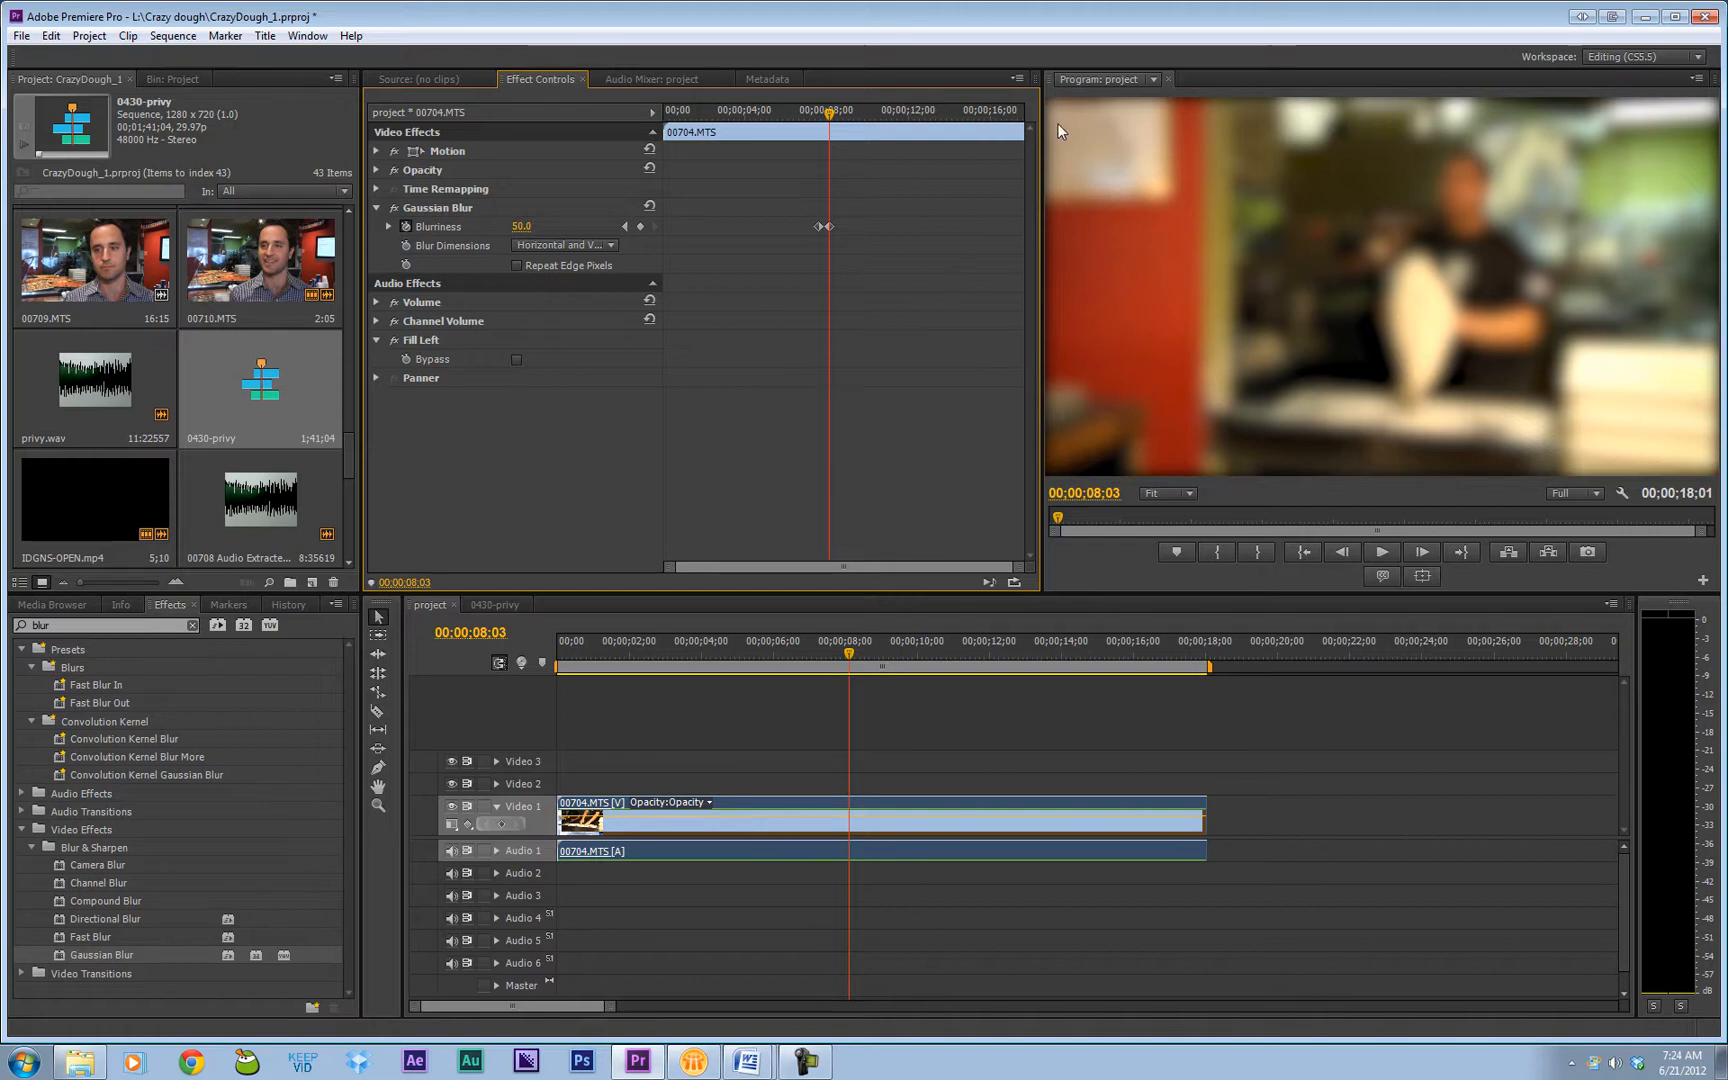
mouse_move(1136, 108)
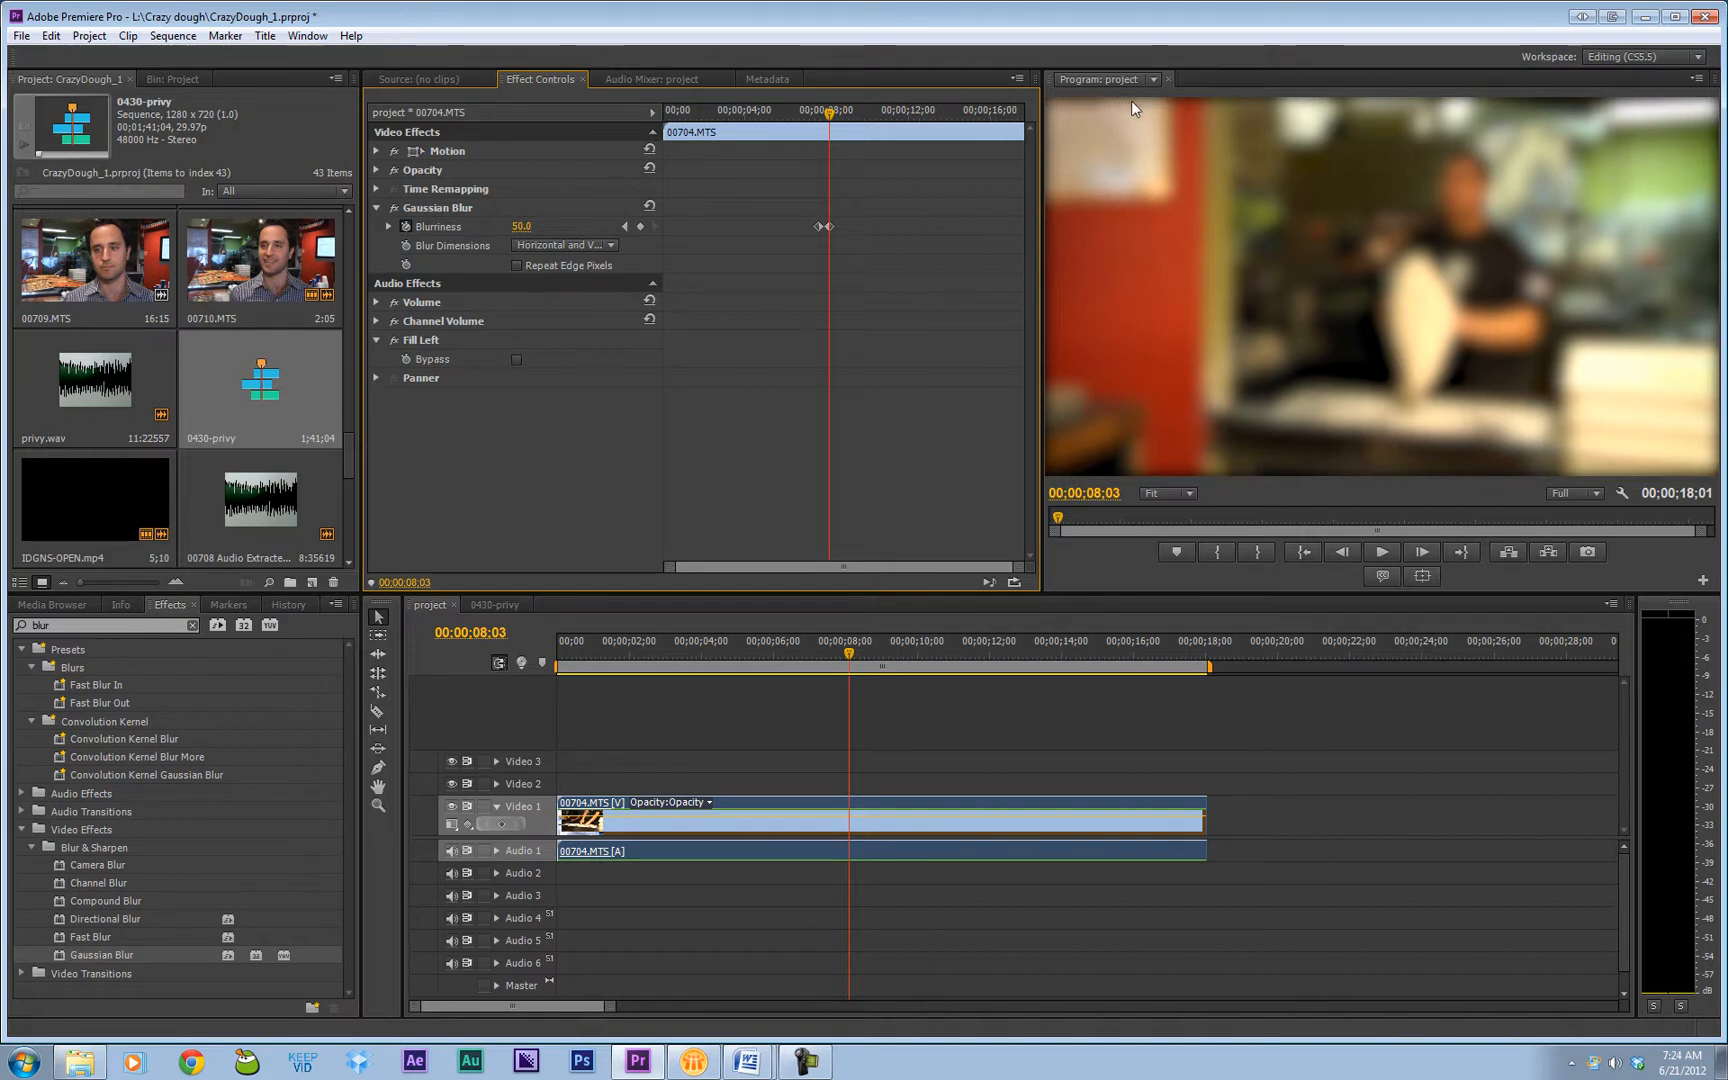
mouse_move(1064, 482)
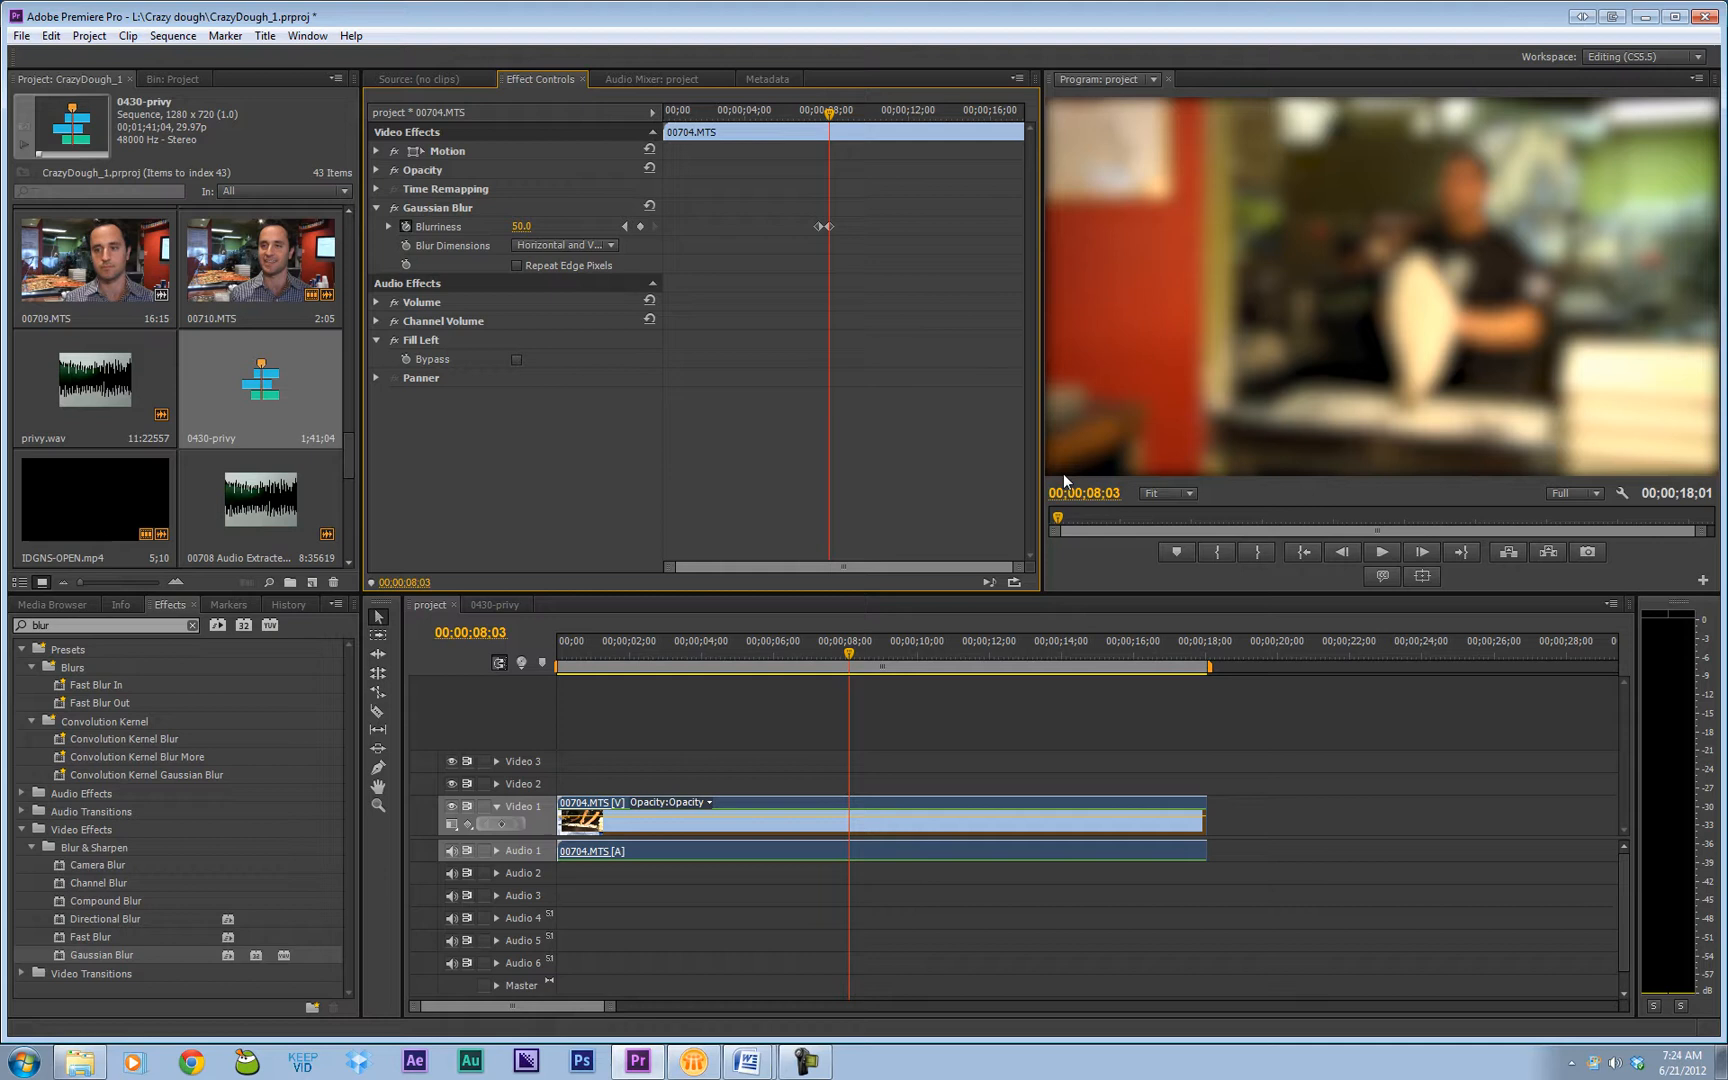
mouse_move(1166, 414)
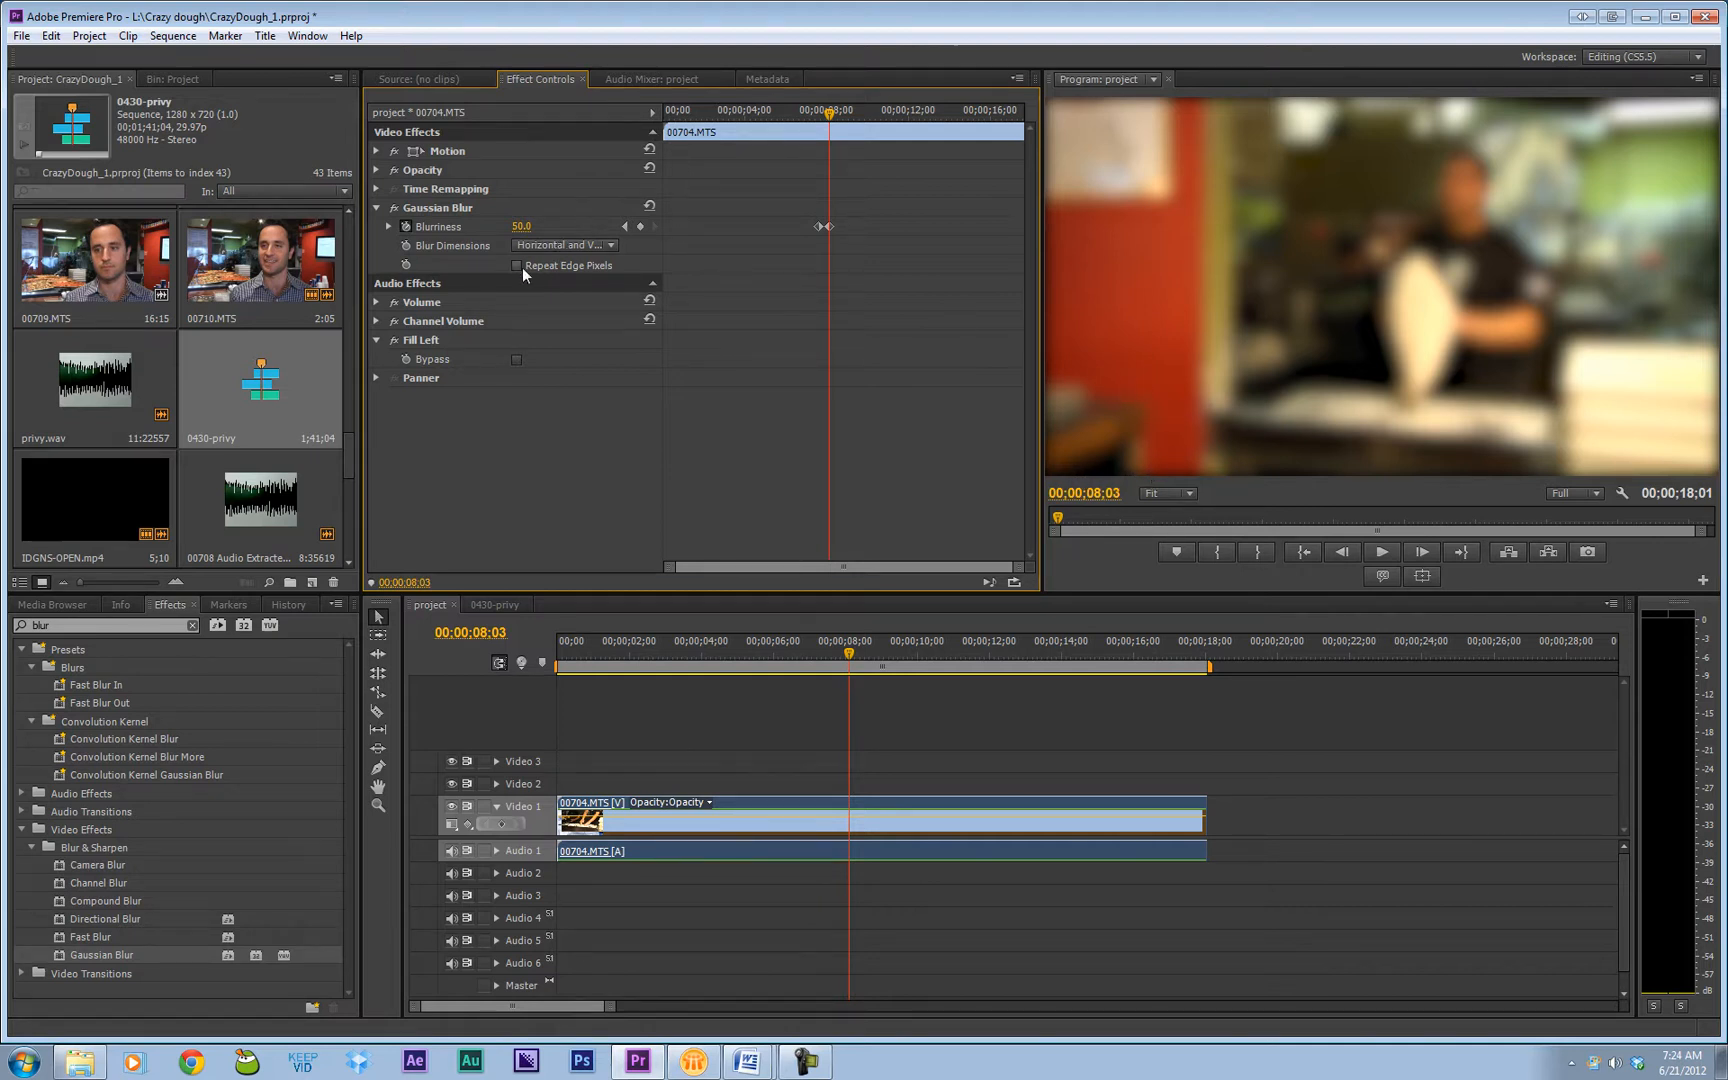
click(516, 266)
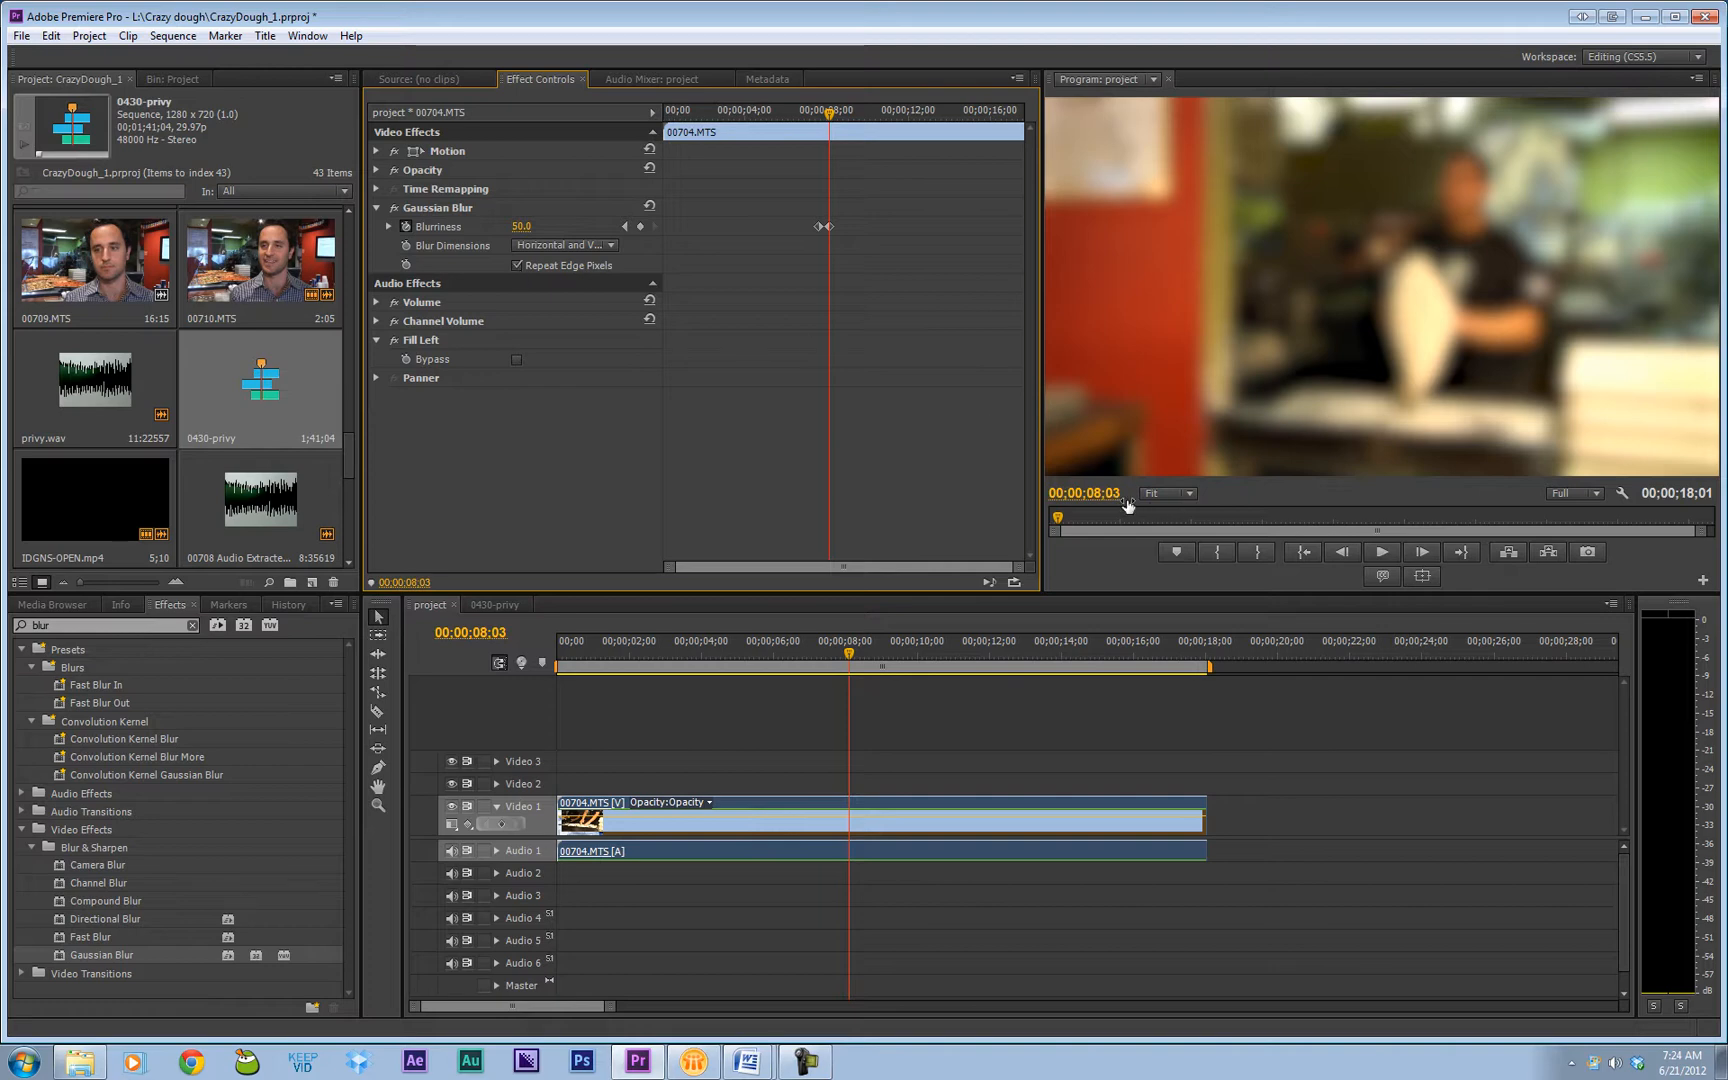
mouse_move(850, 216)
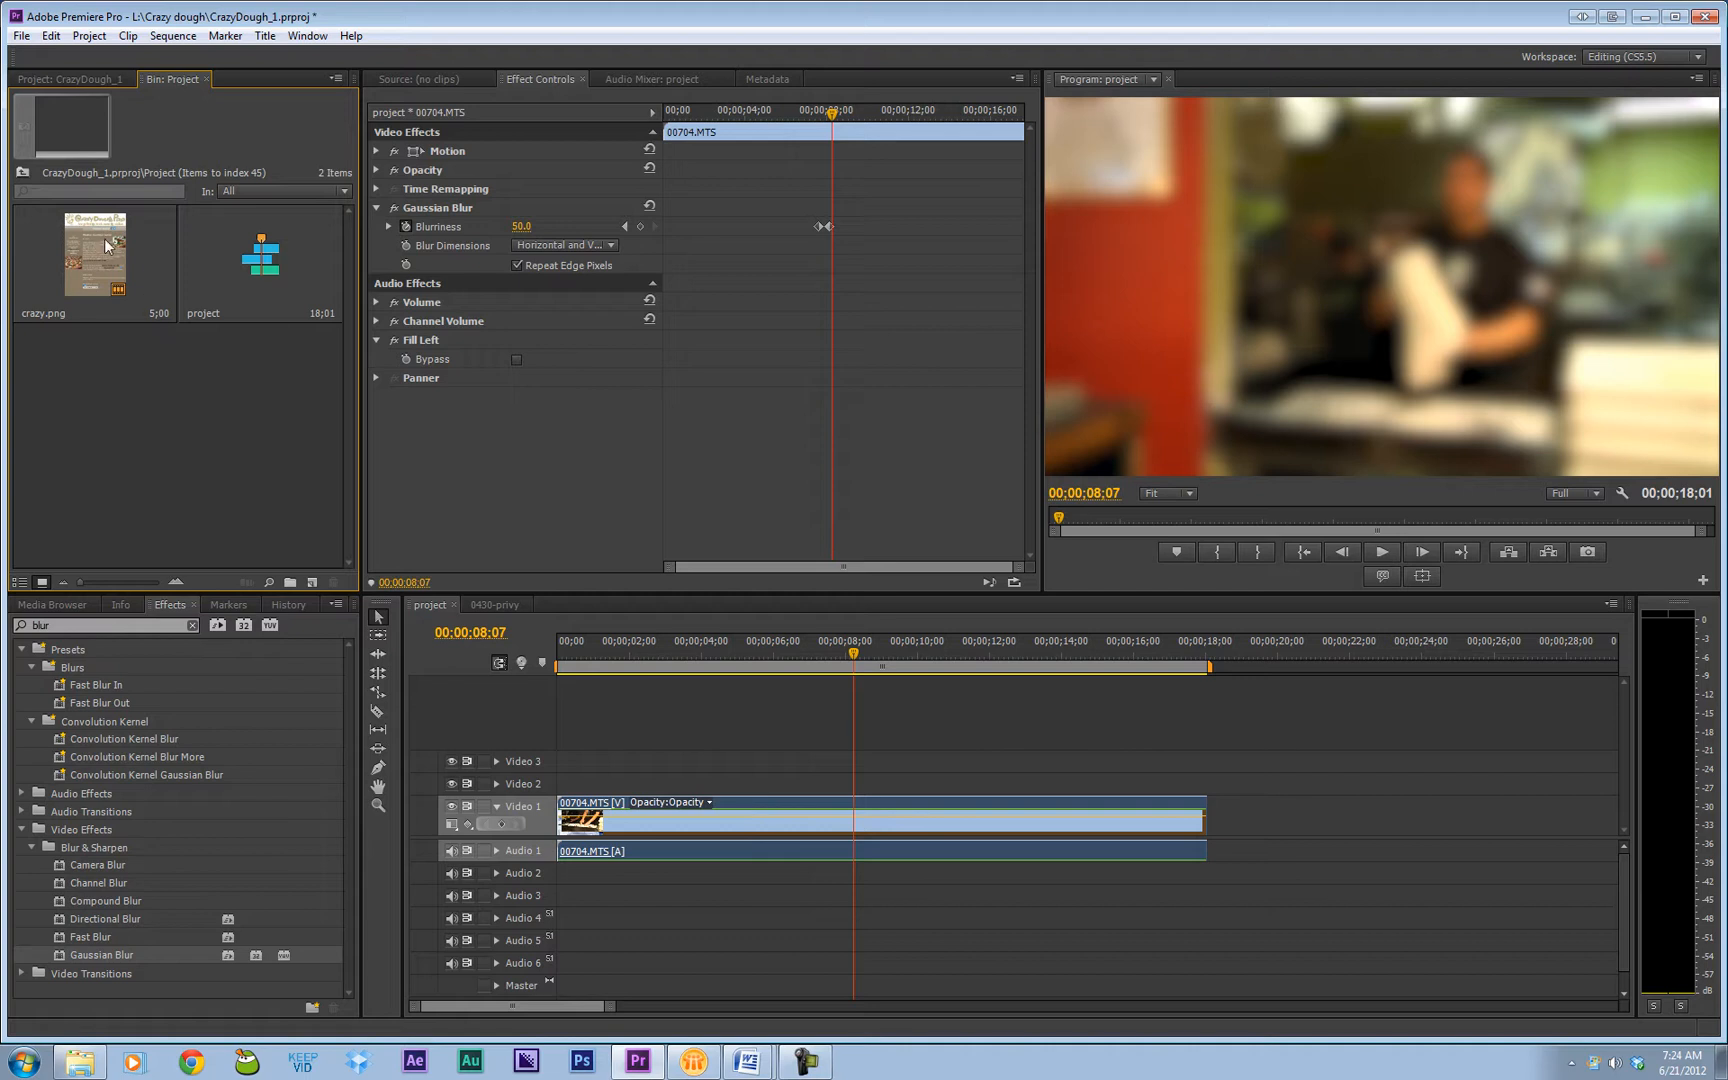
Step: Overlay crazy.png on Video 2 and trim both clips to end near 12;27
click(94, 254)
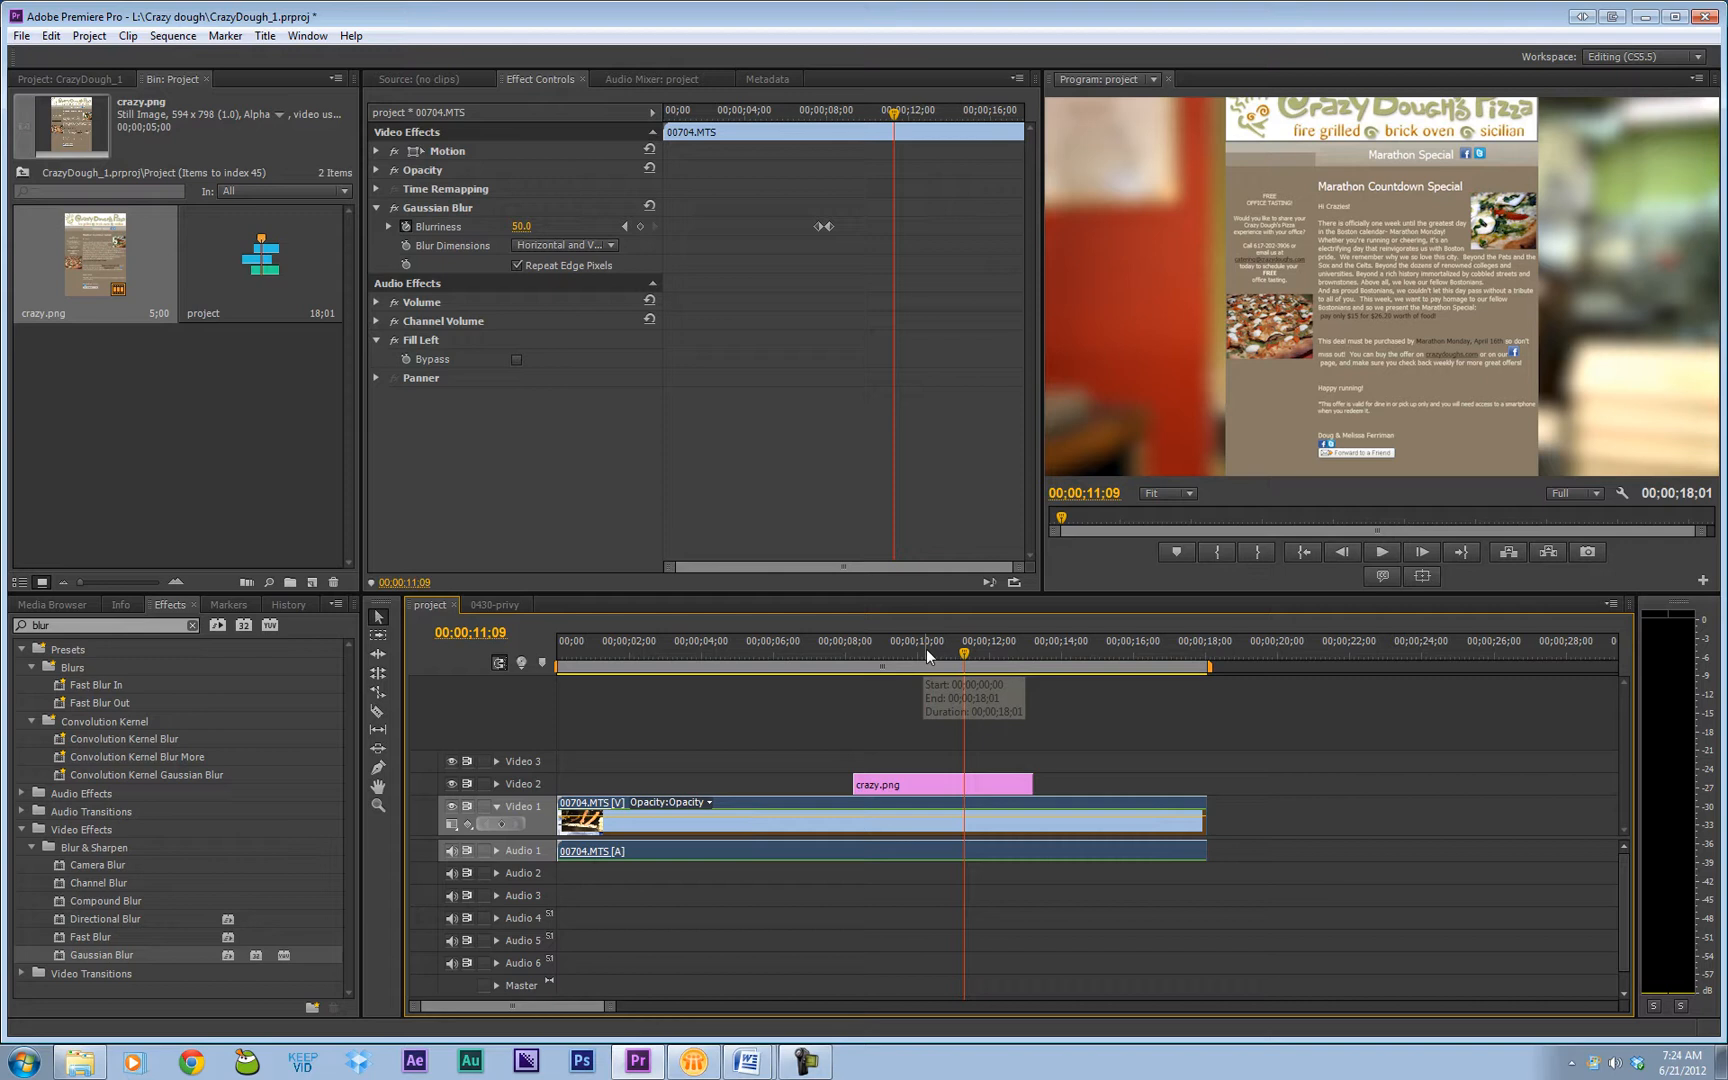
drag(962, 640, 938, 640)
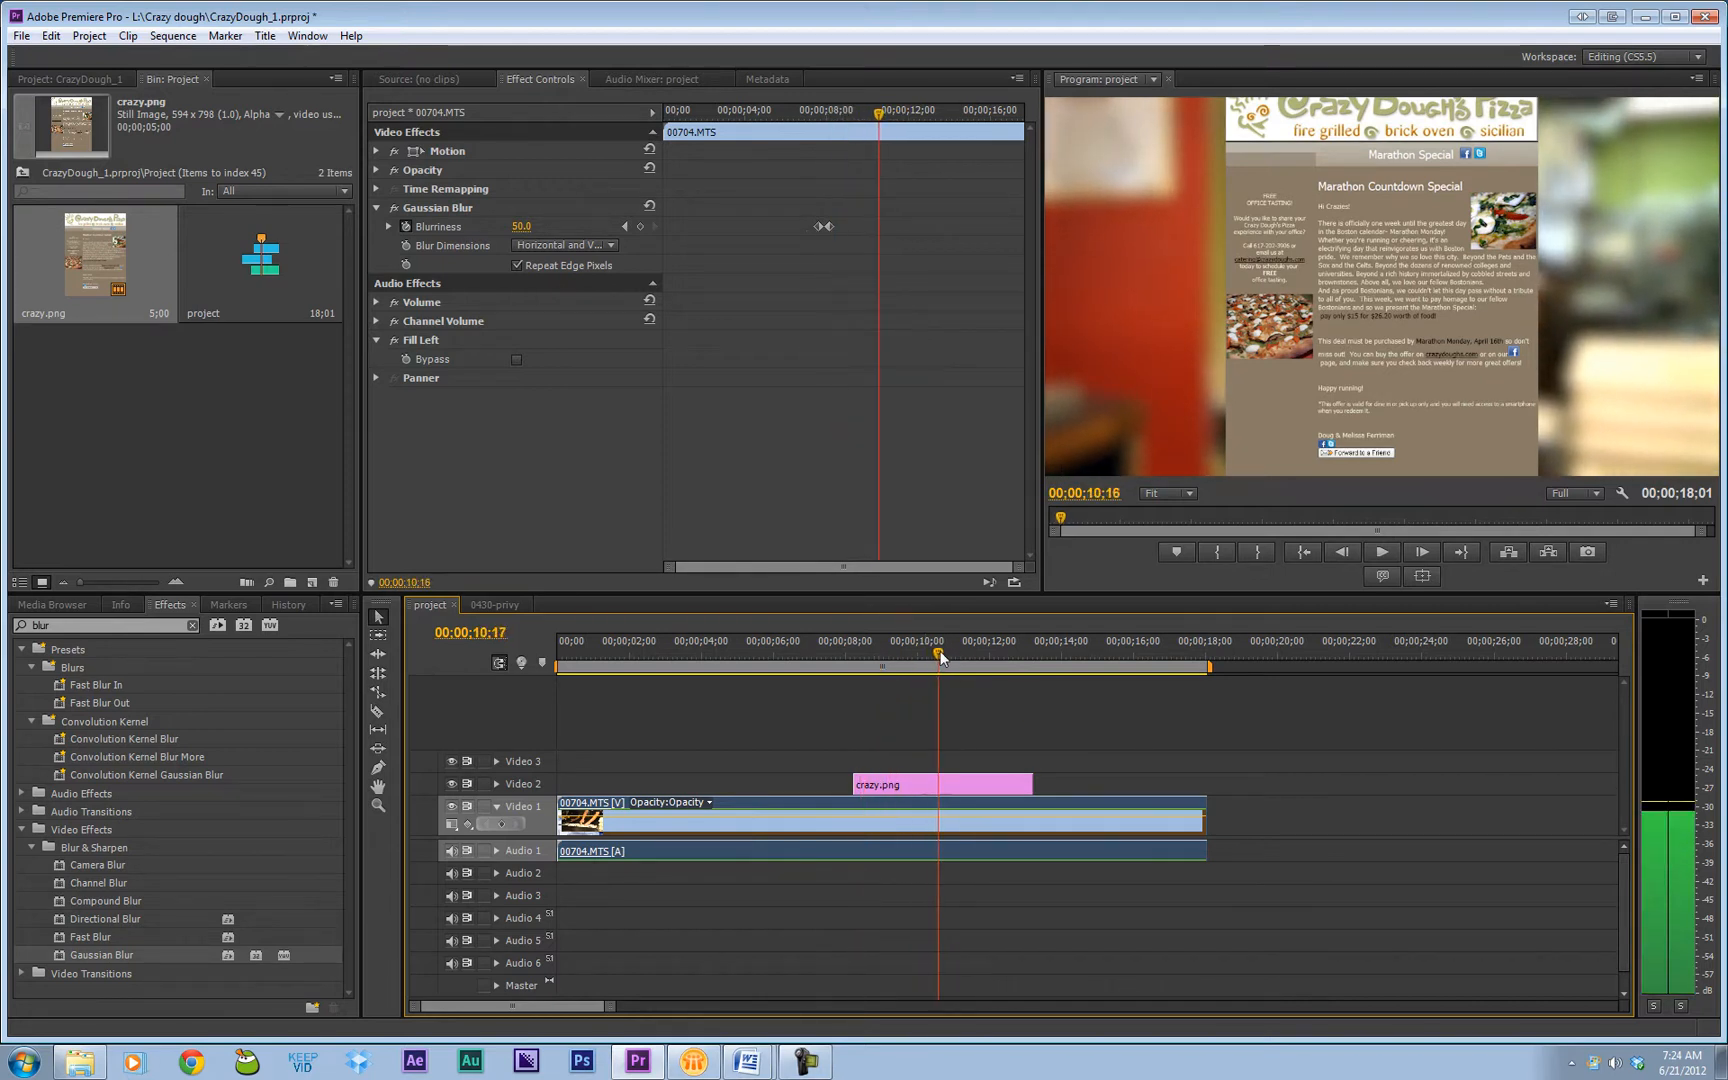
drag(942, 652, 1018, 652)
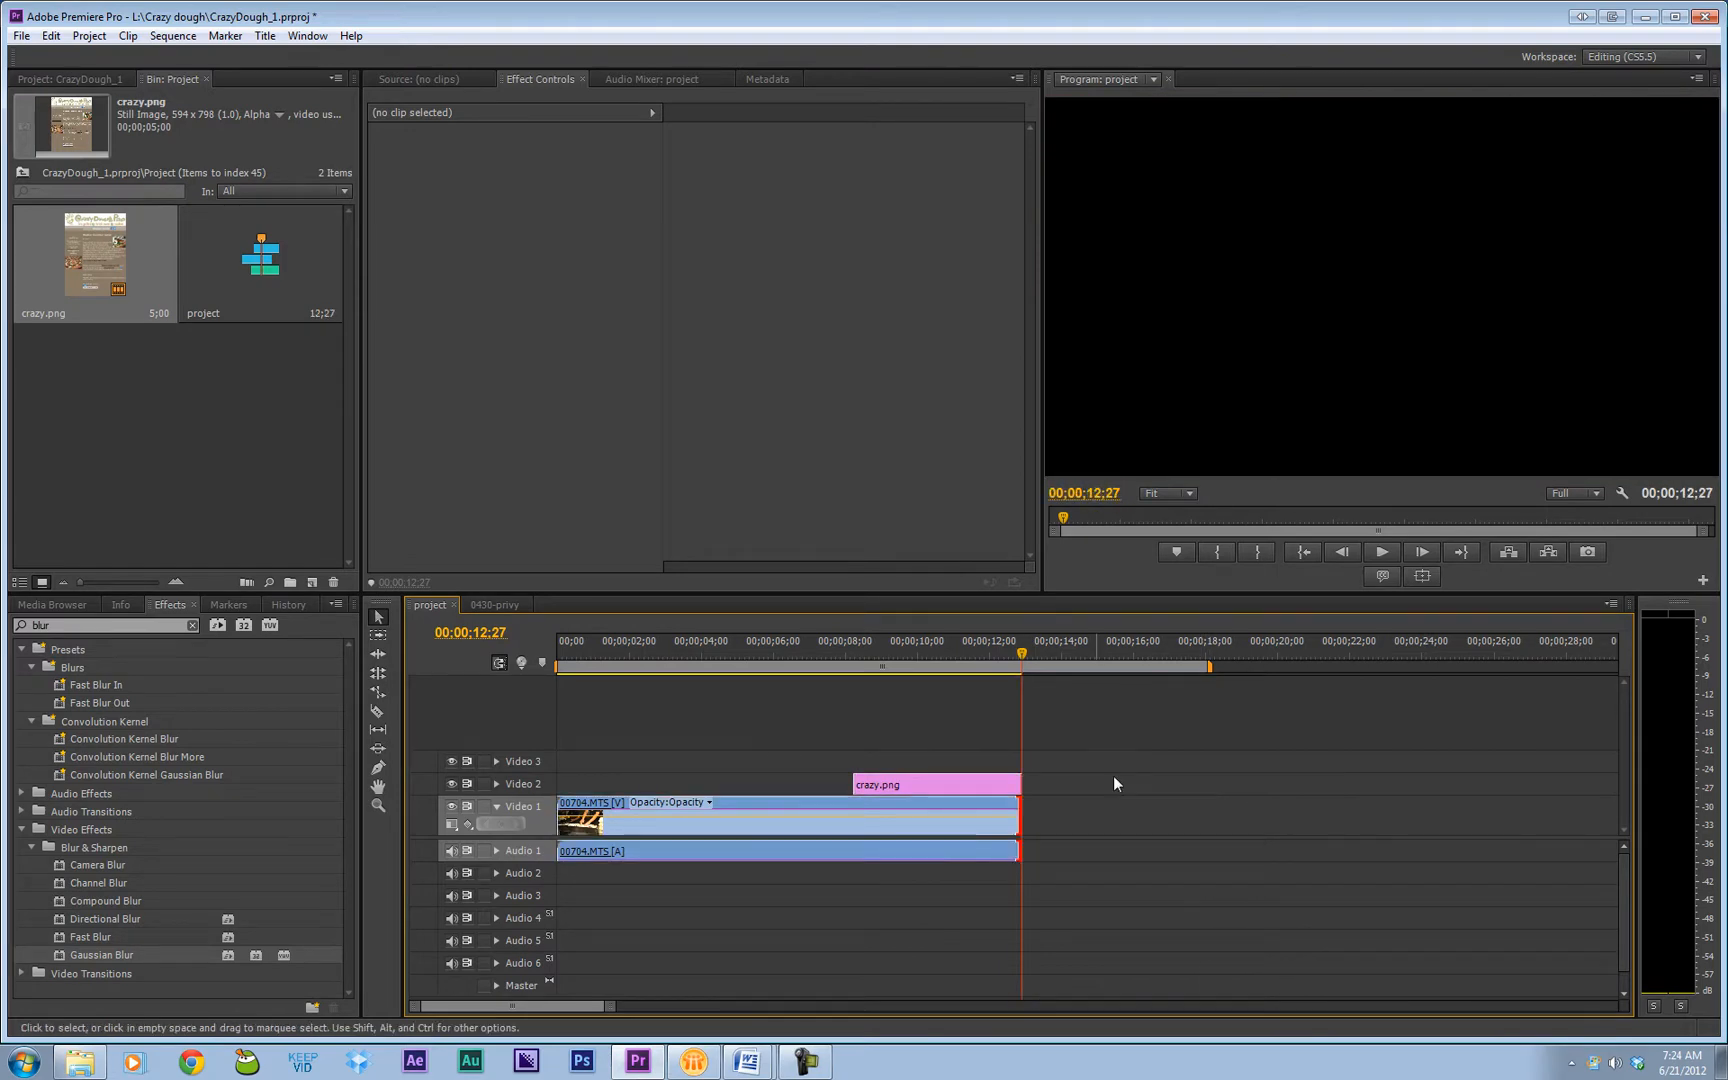
click(854, 672)
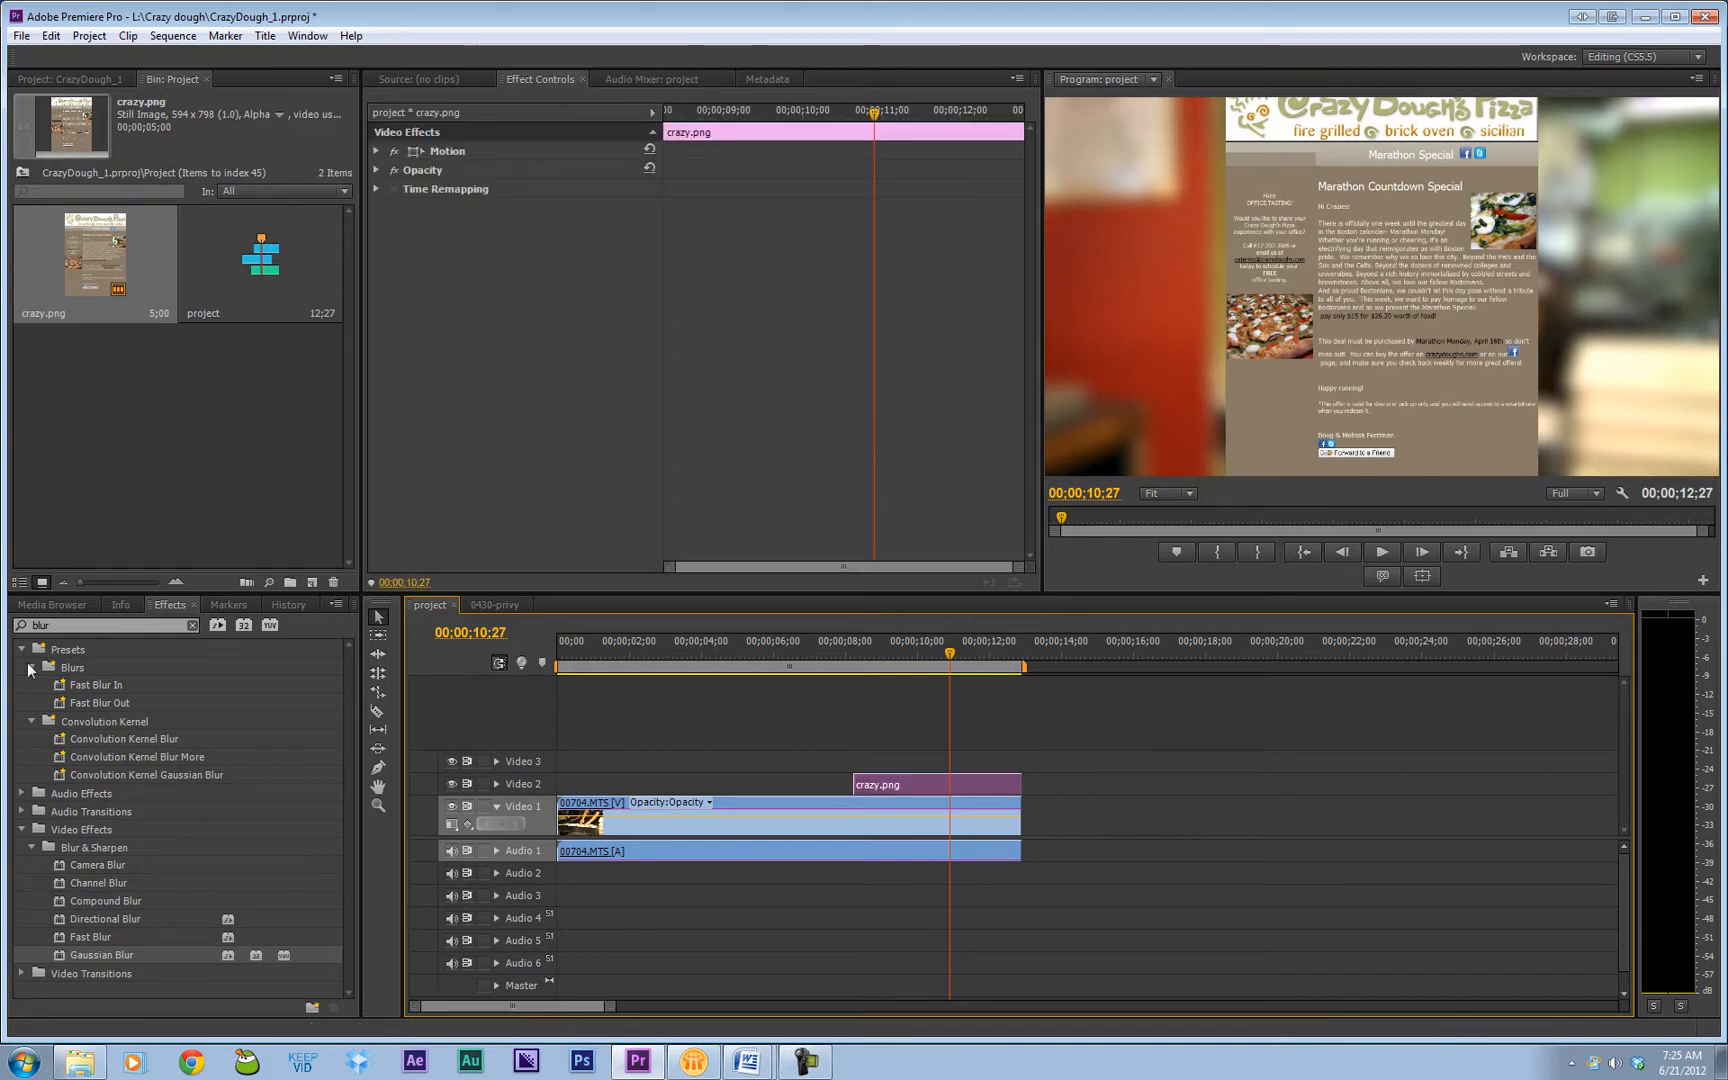
Step: Apply Basic 3D to crazy.png with Swivel -26°, then view the 0430-proxy sequence
text(3d)
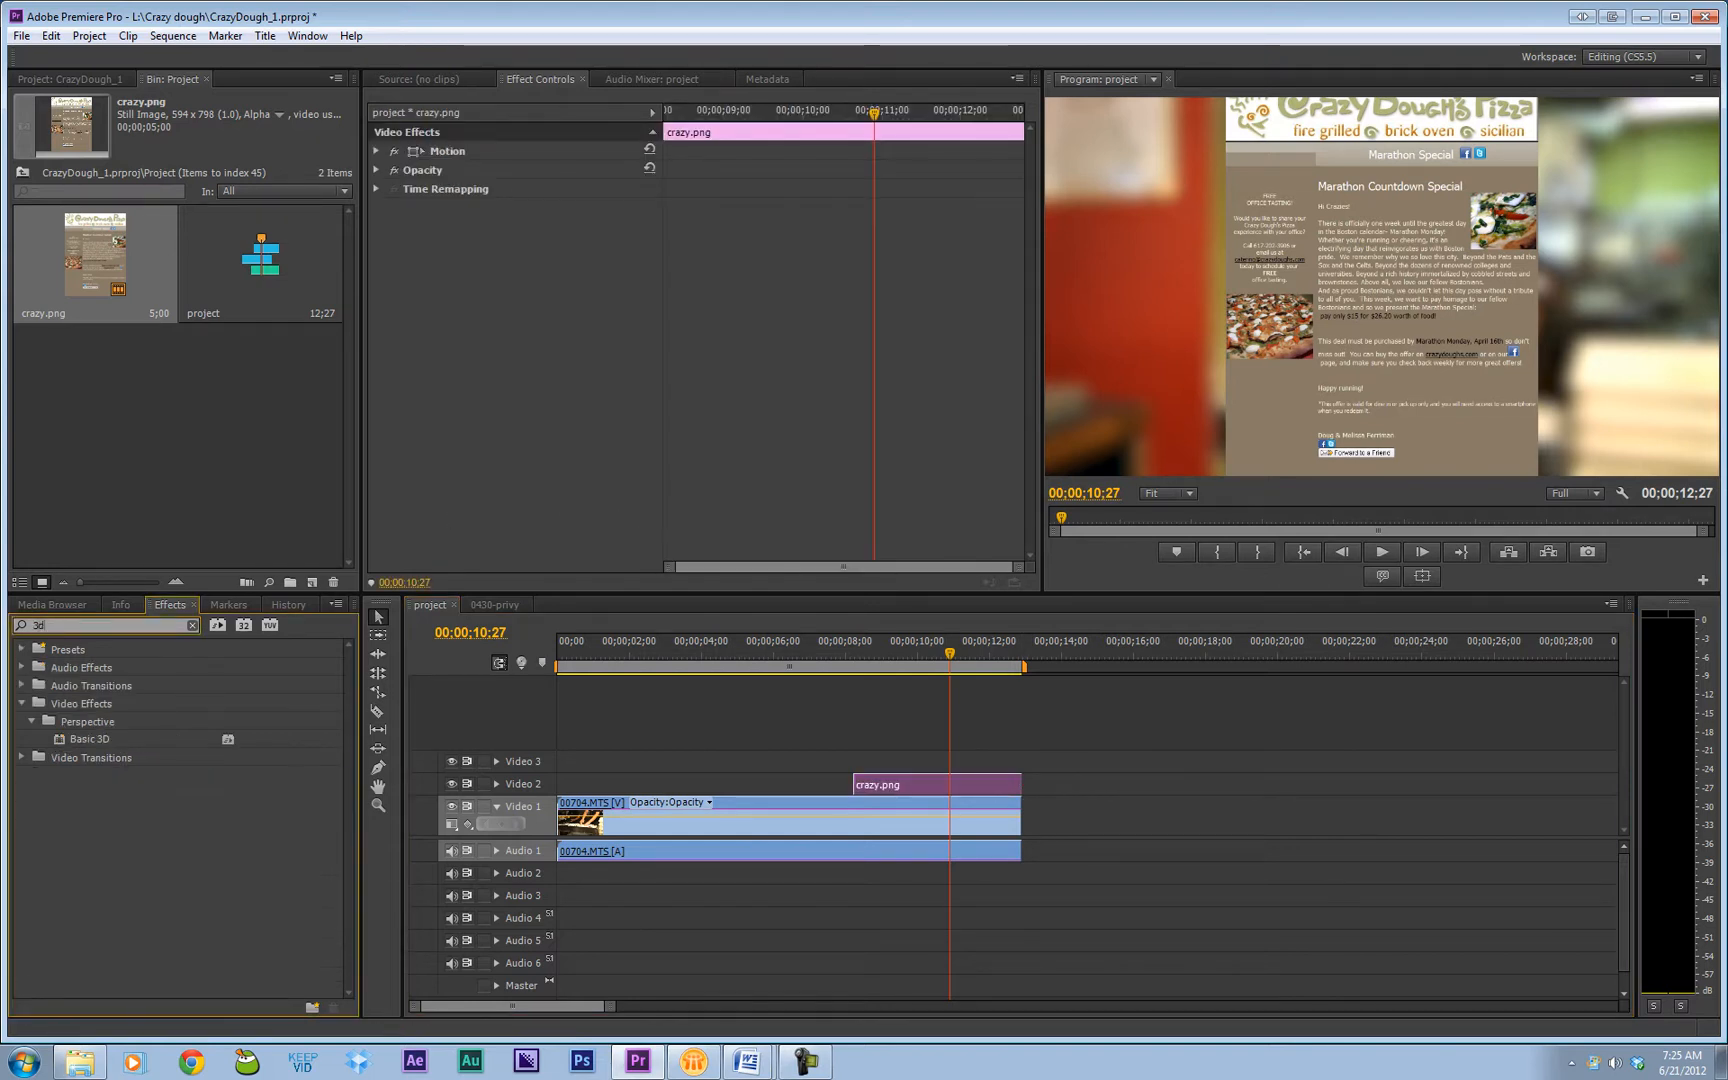
click(90, 738)
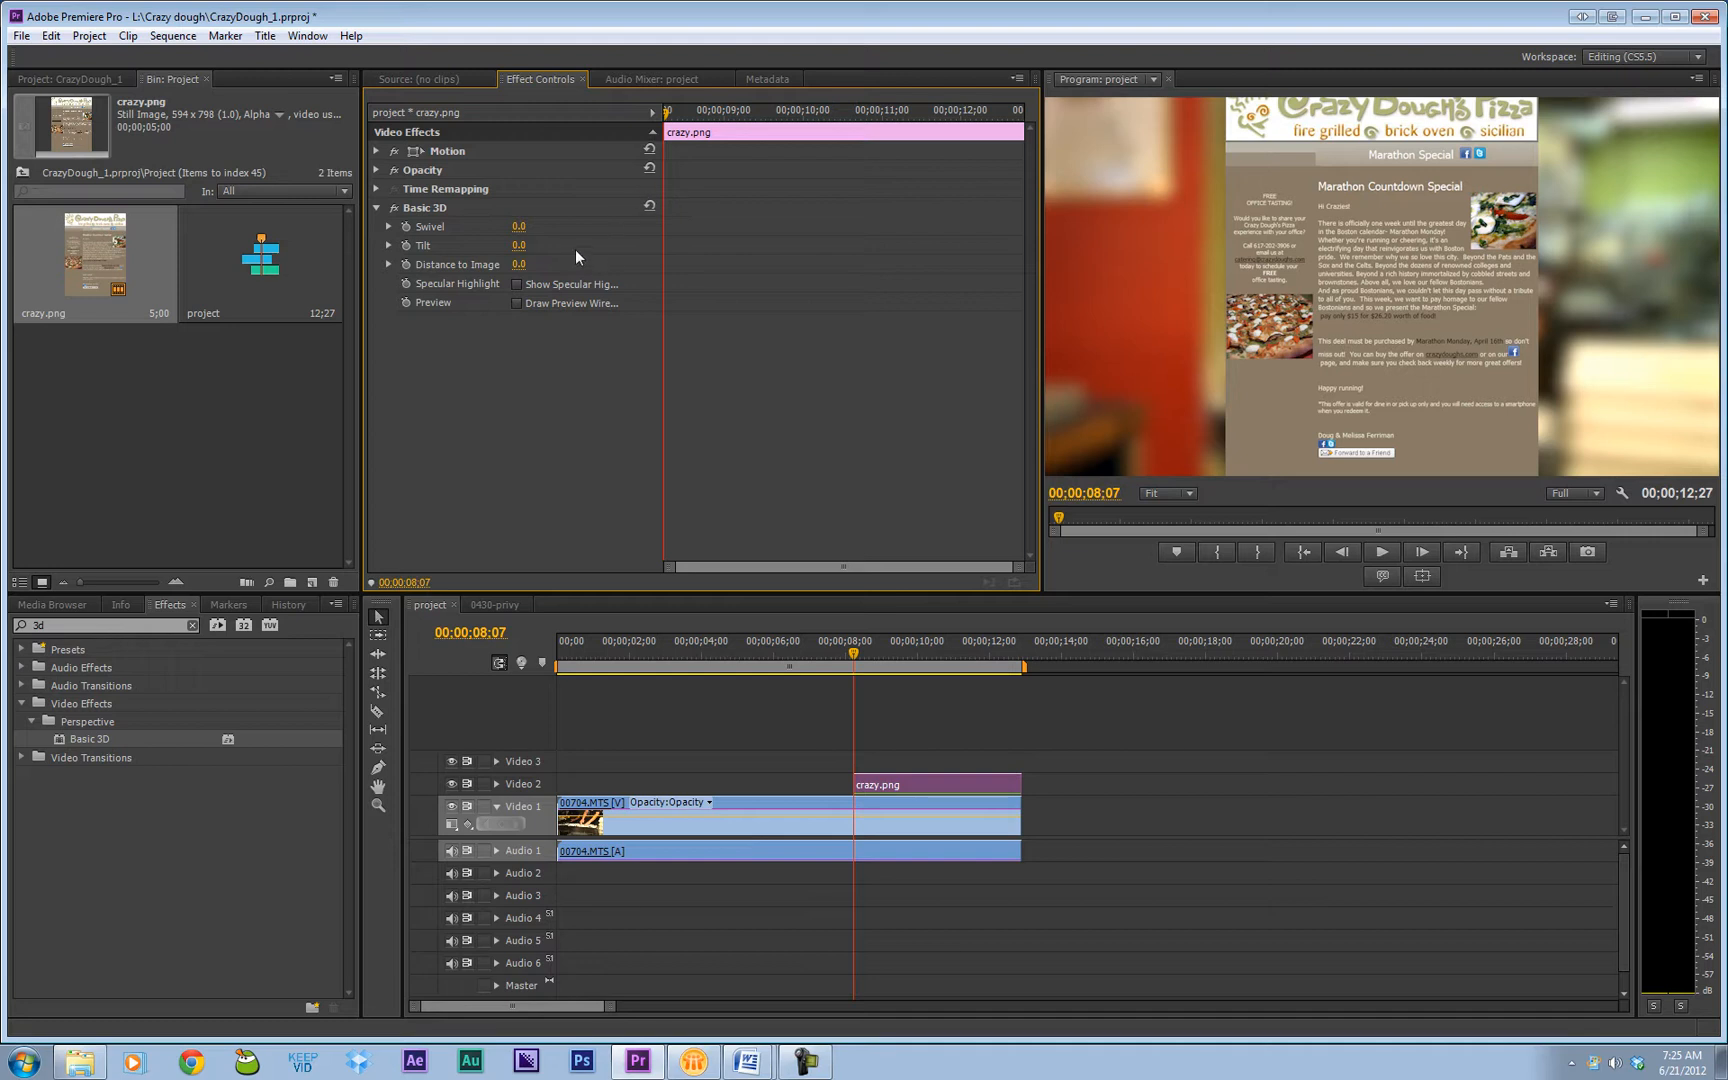
drag(518, 228, 474, 228)
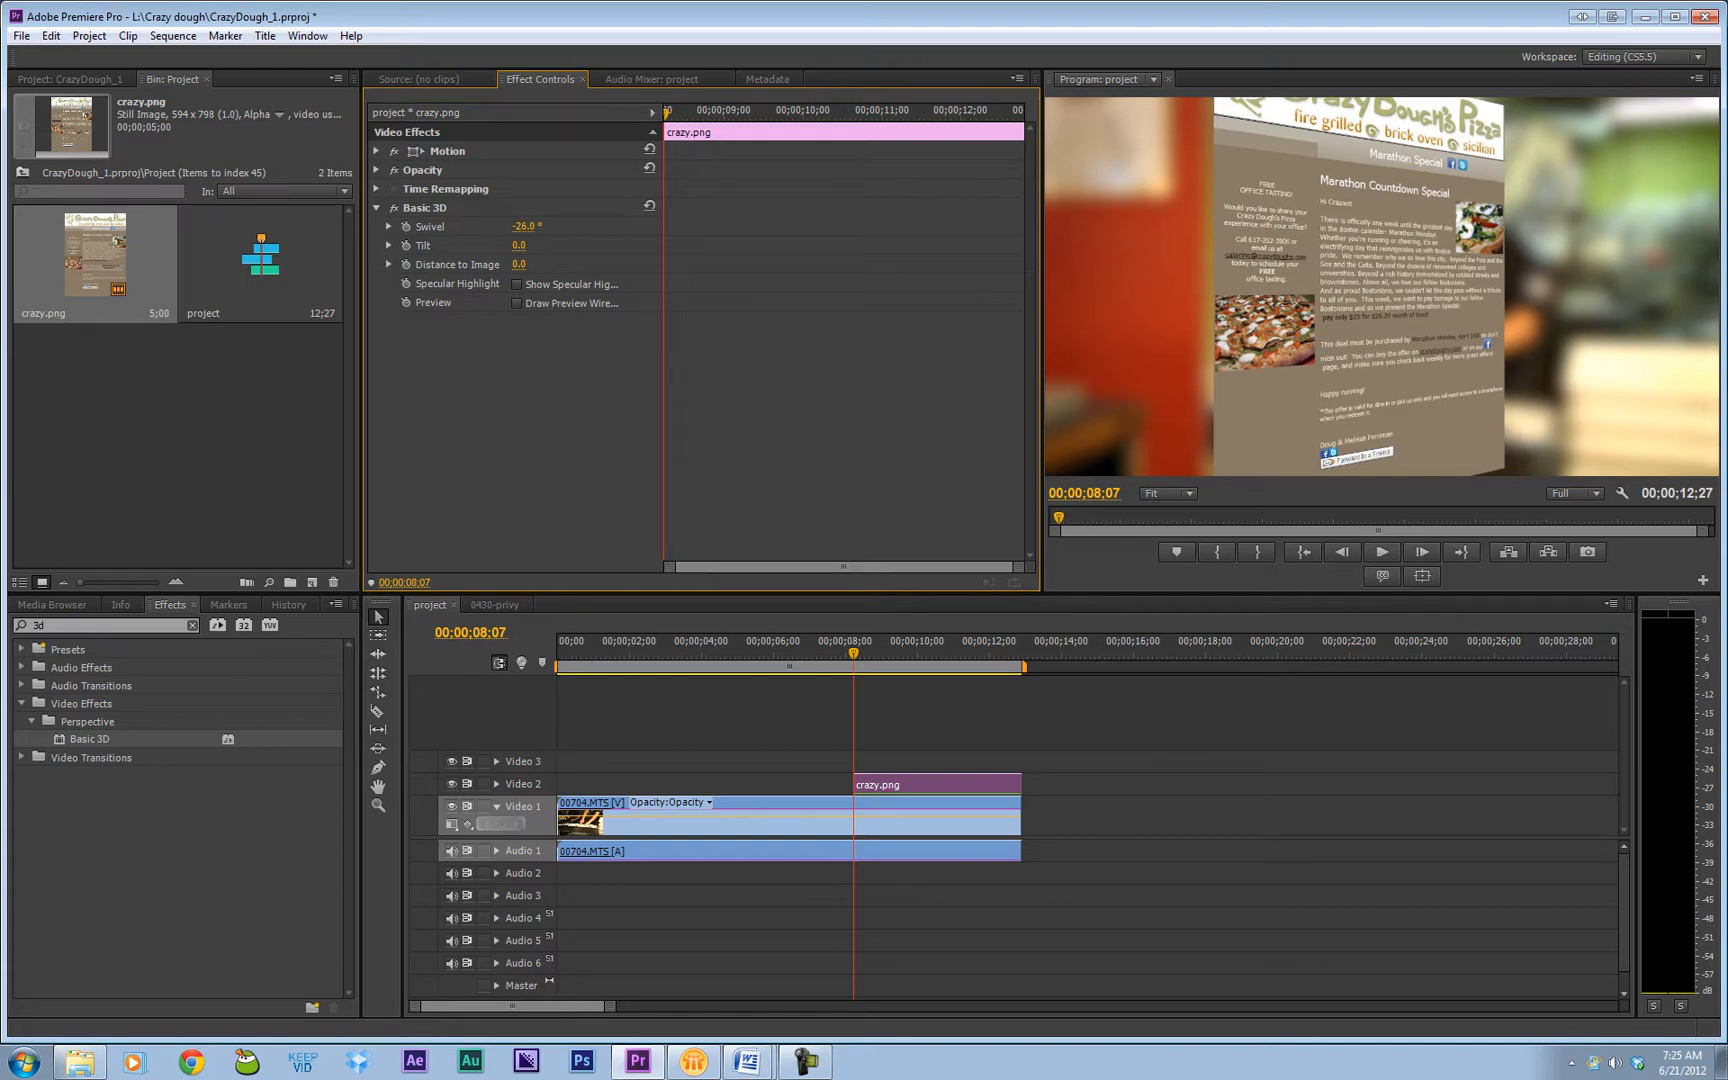
click(496, 604)
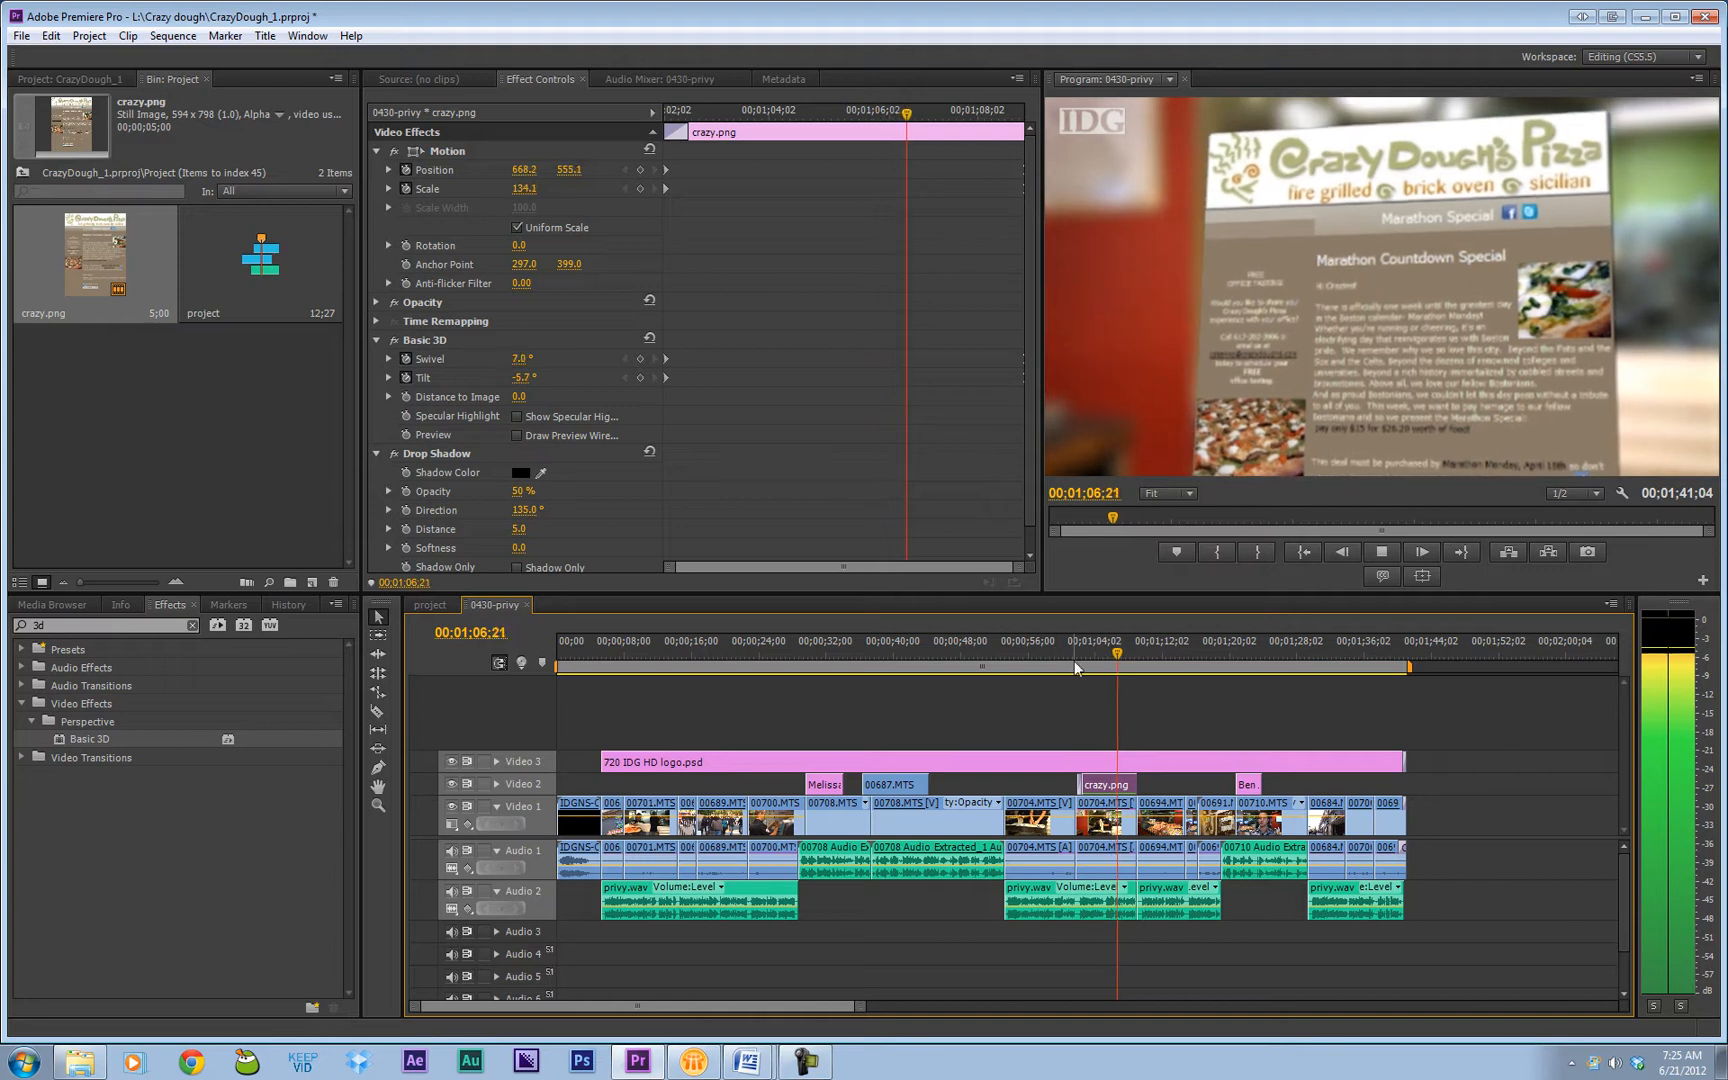
Step: Return to the 'project' sequence with the swivelled promo image
click(428, 604)
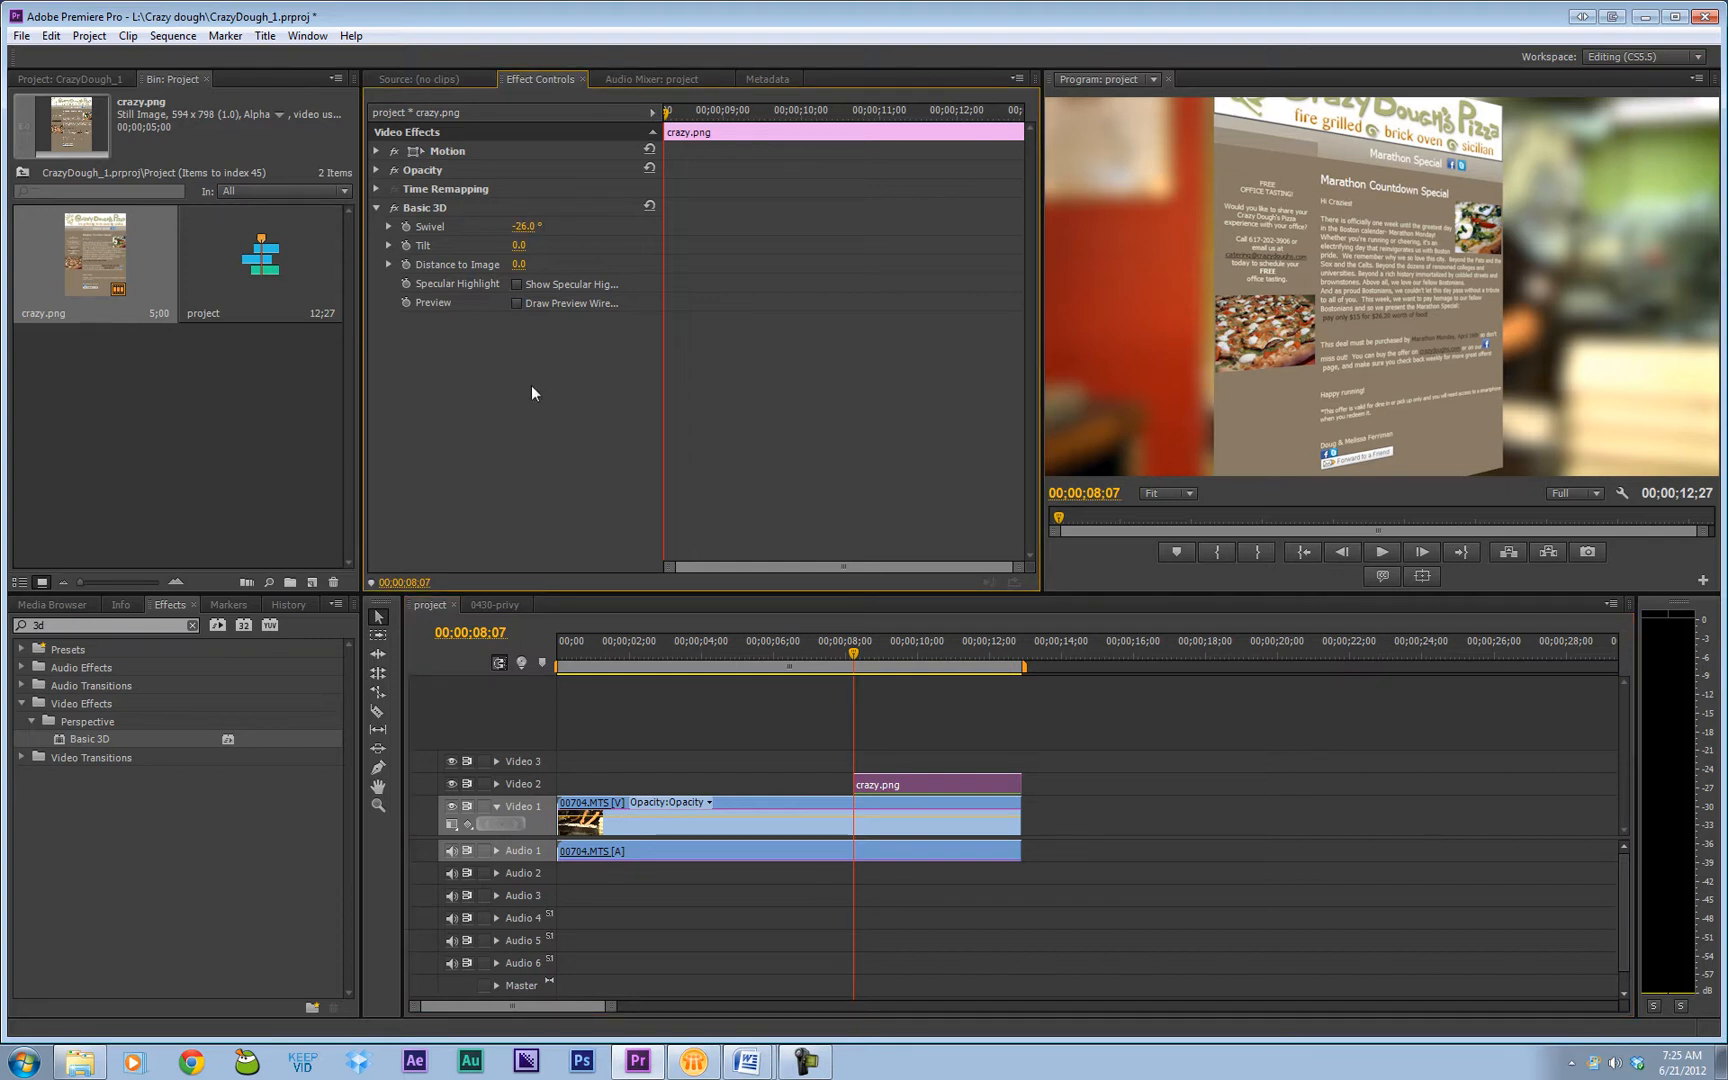
Step: Set the image's starting Basic 3D to Swivel -33°, Tilt -7°, Distance to Image -18
drag(528, 226, 520, 226)
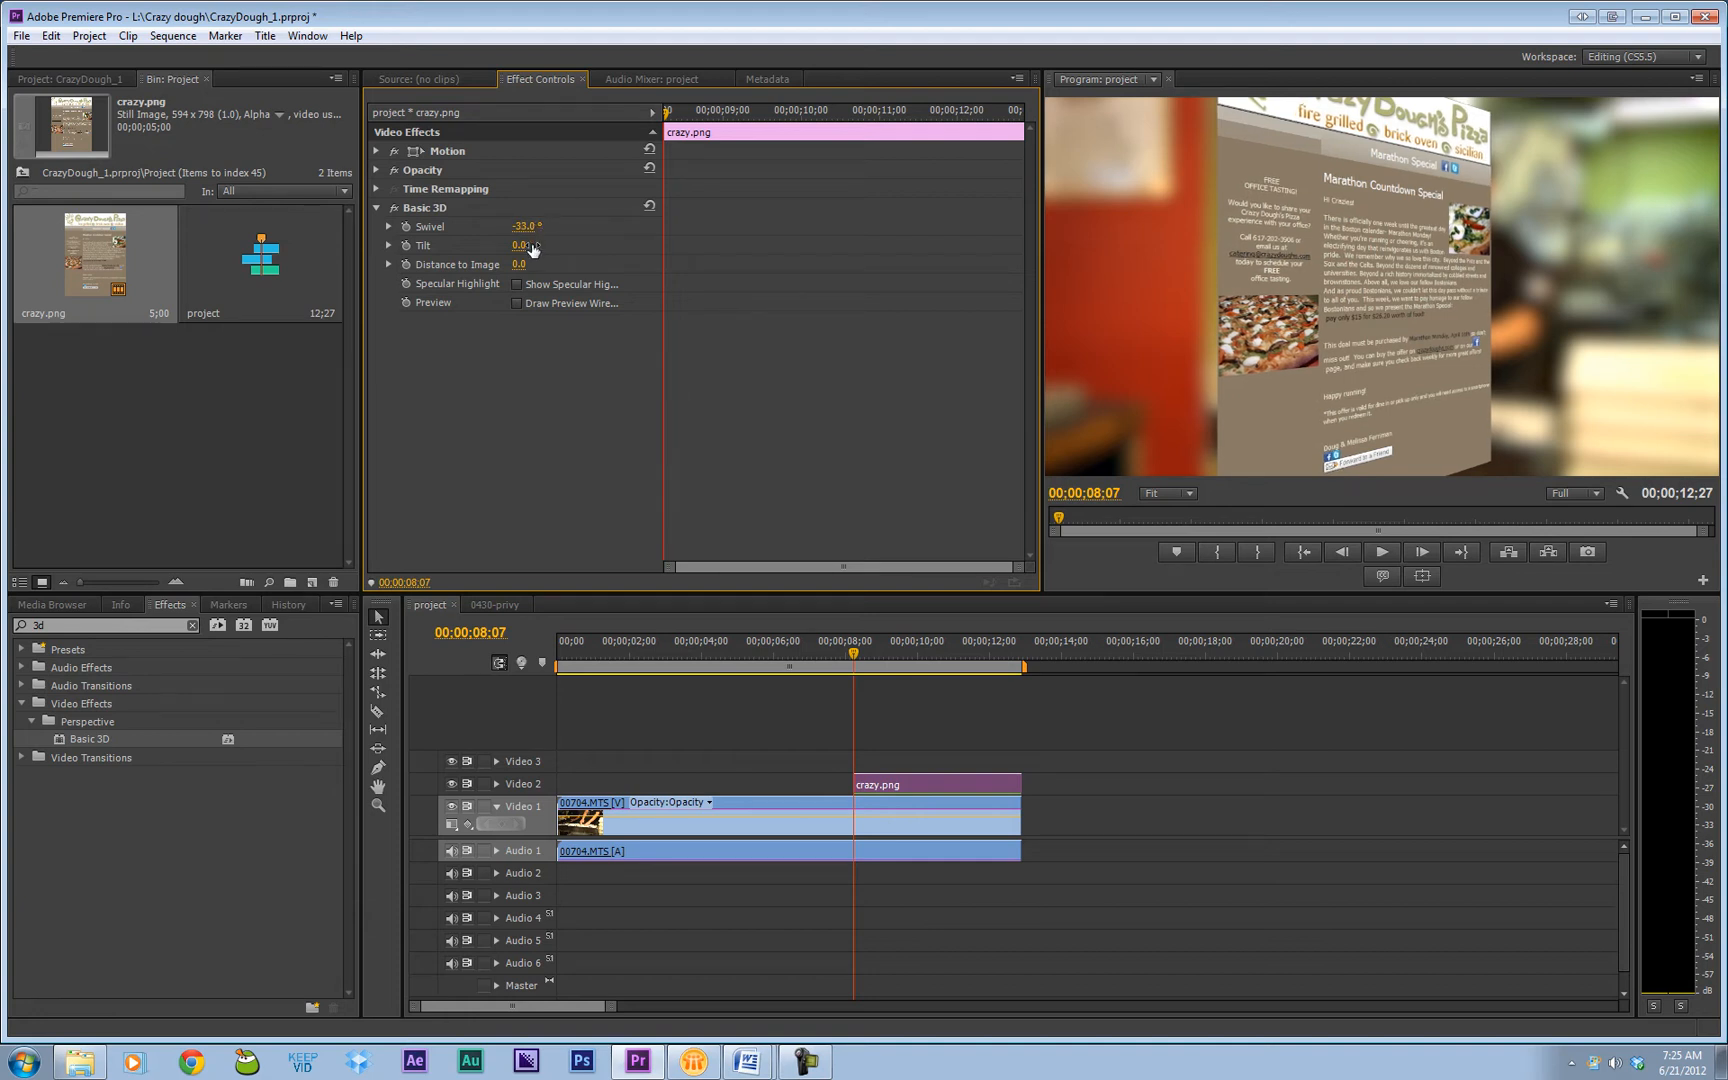
drag(528, 244, 510, 244)
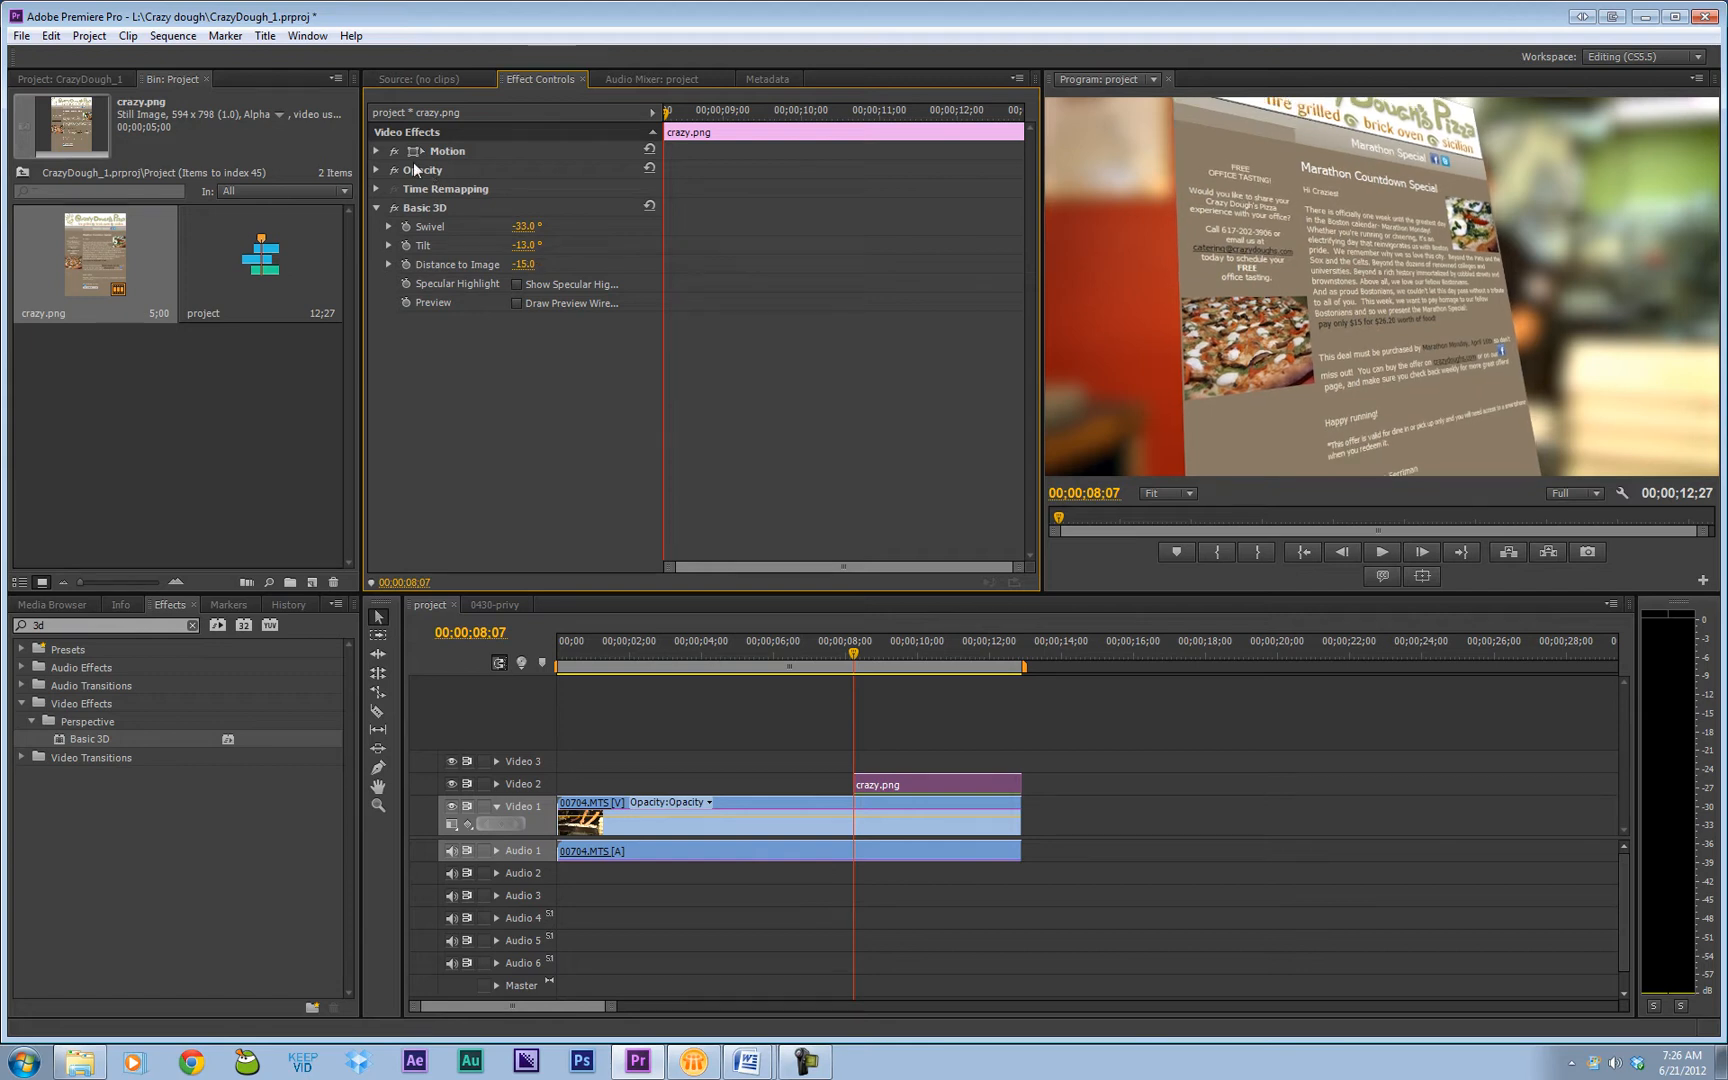
click(376, 150)
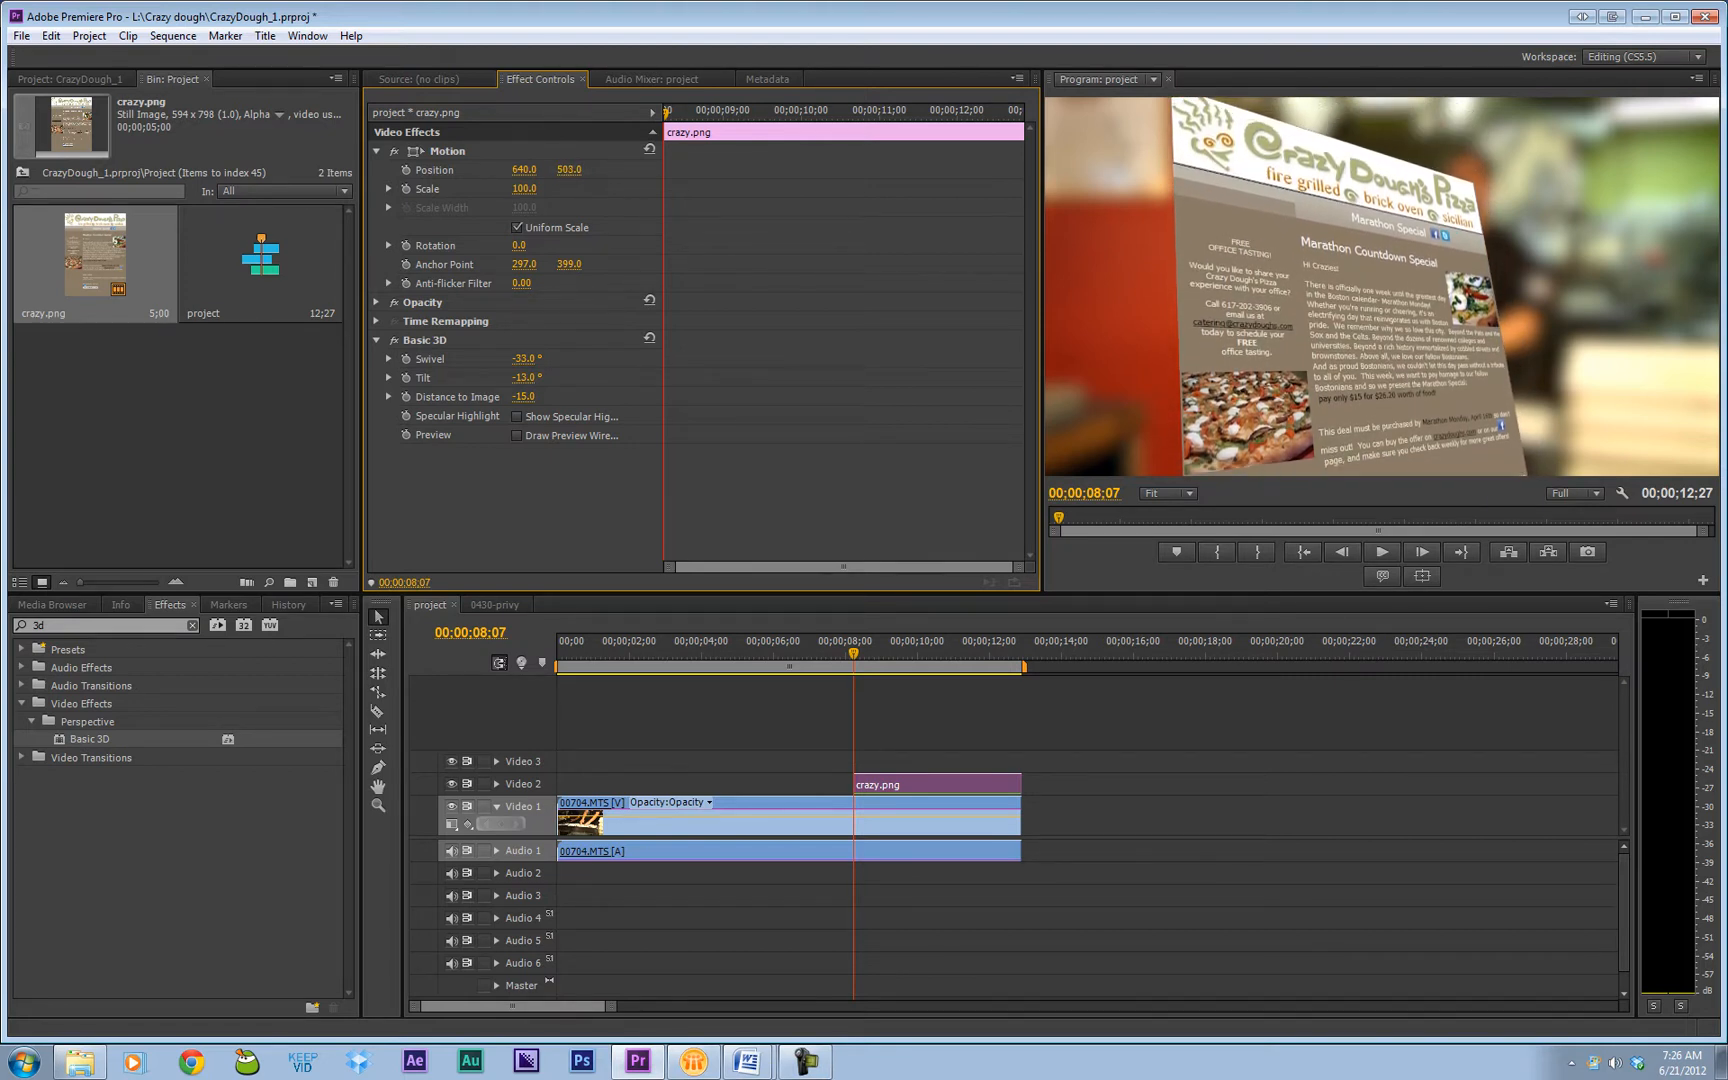
click(568, 168)
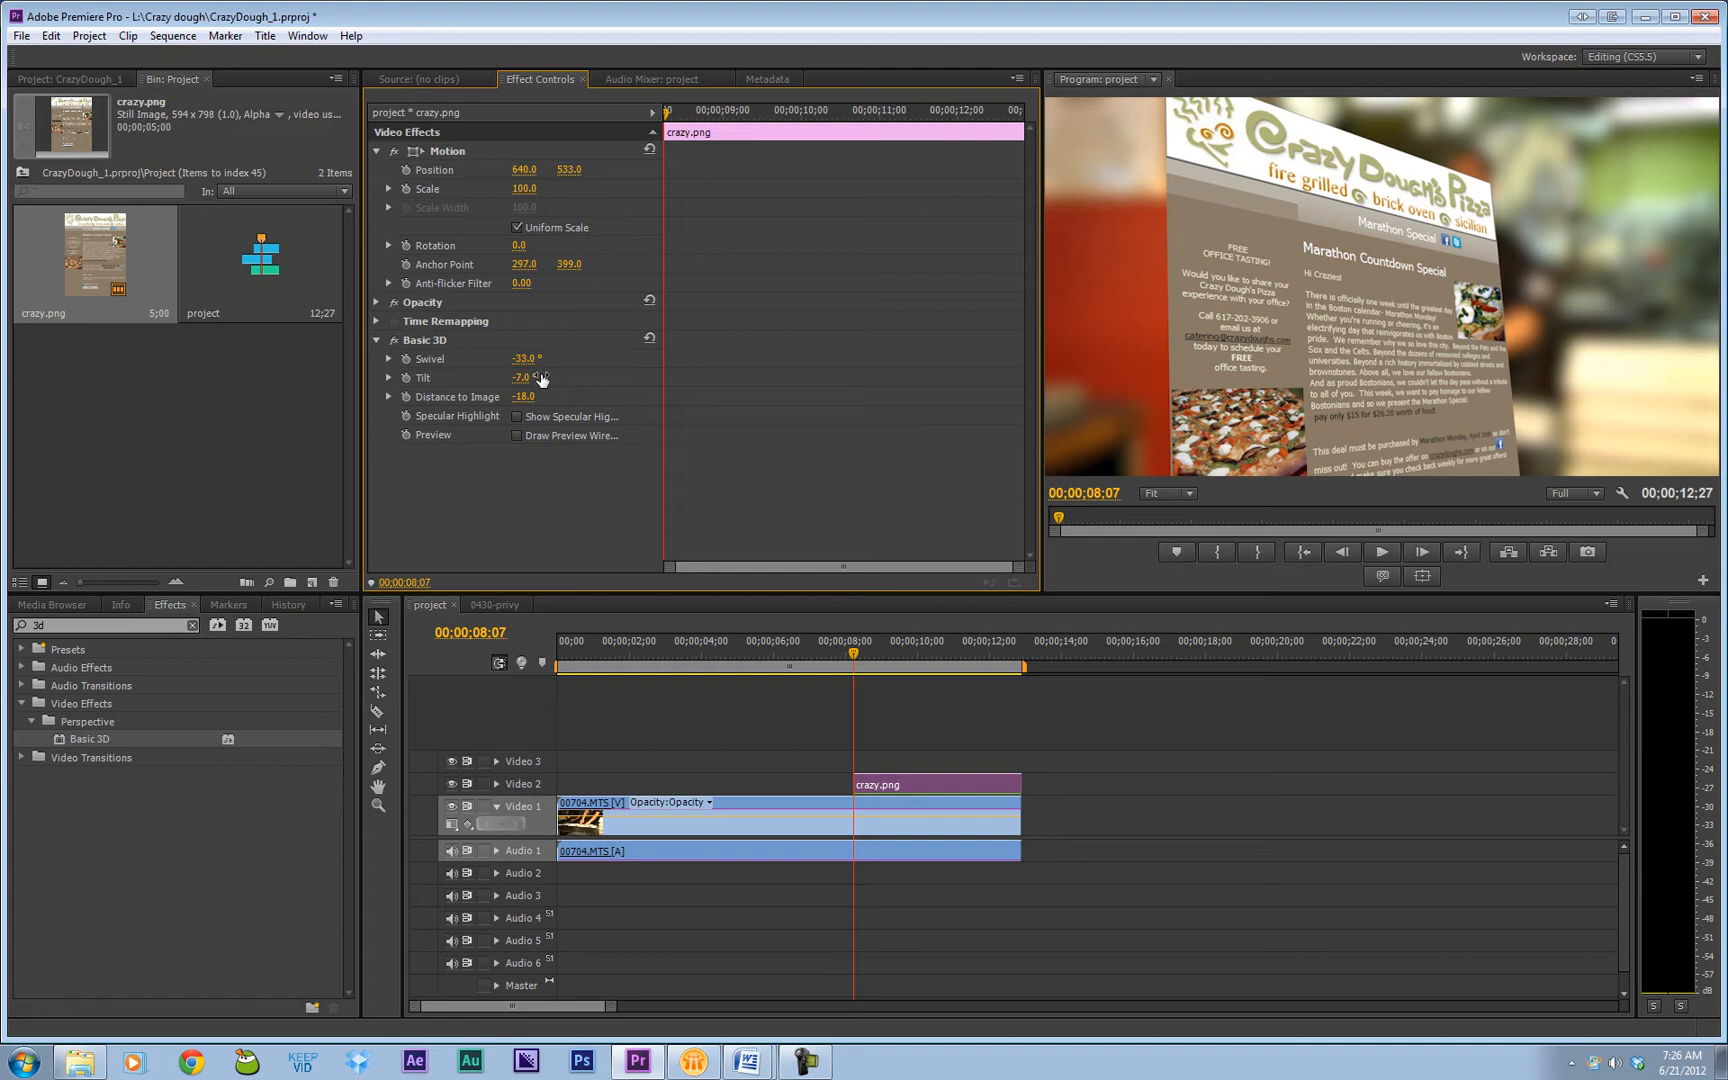
drag(526, 358, 540, 358)
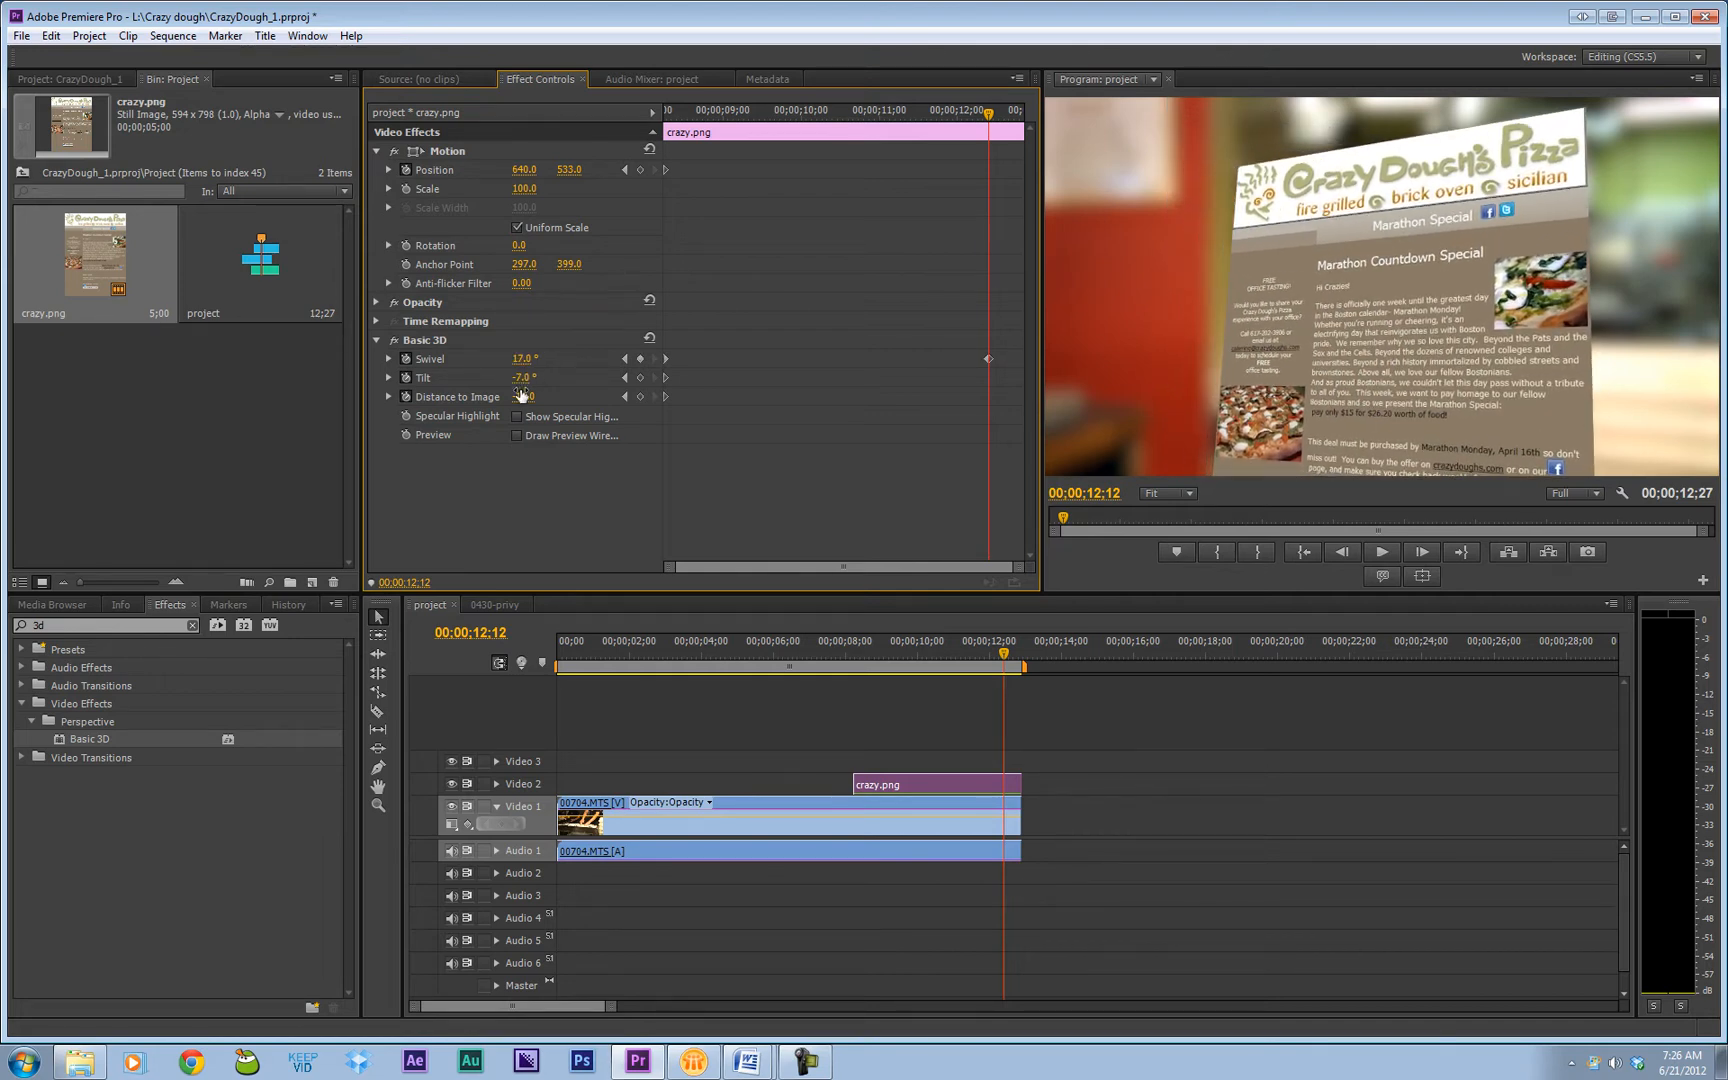
Step: Keyframe Distance to Image to -29 at 00;00;12;12, bringing the image closer
drag(520, 396, 484, 396)
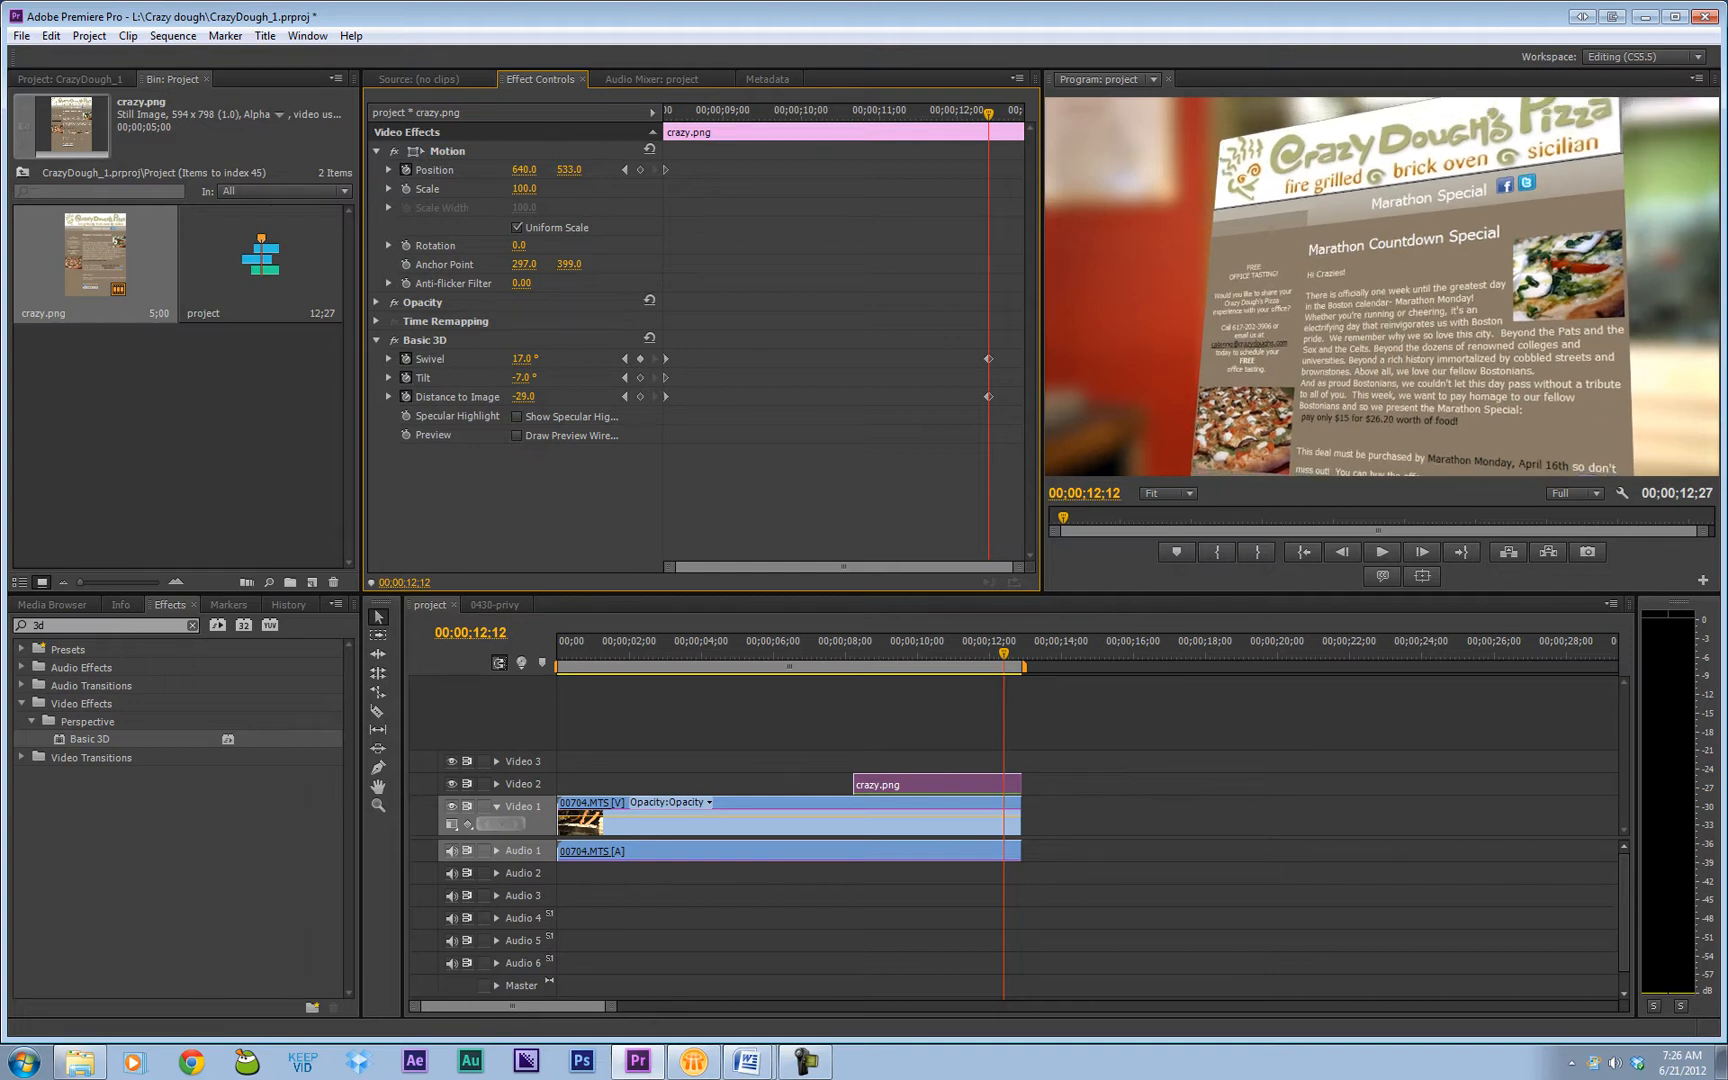
mouse_move(932, 394)
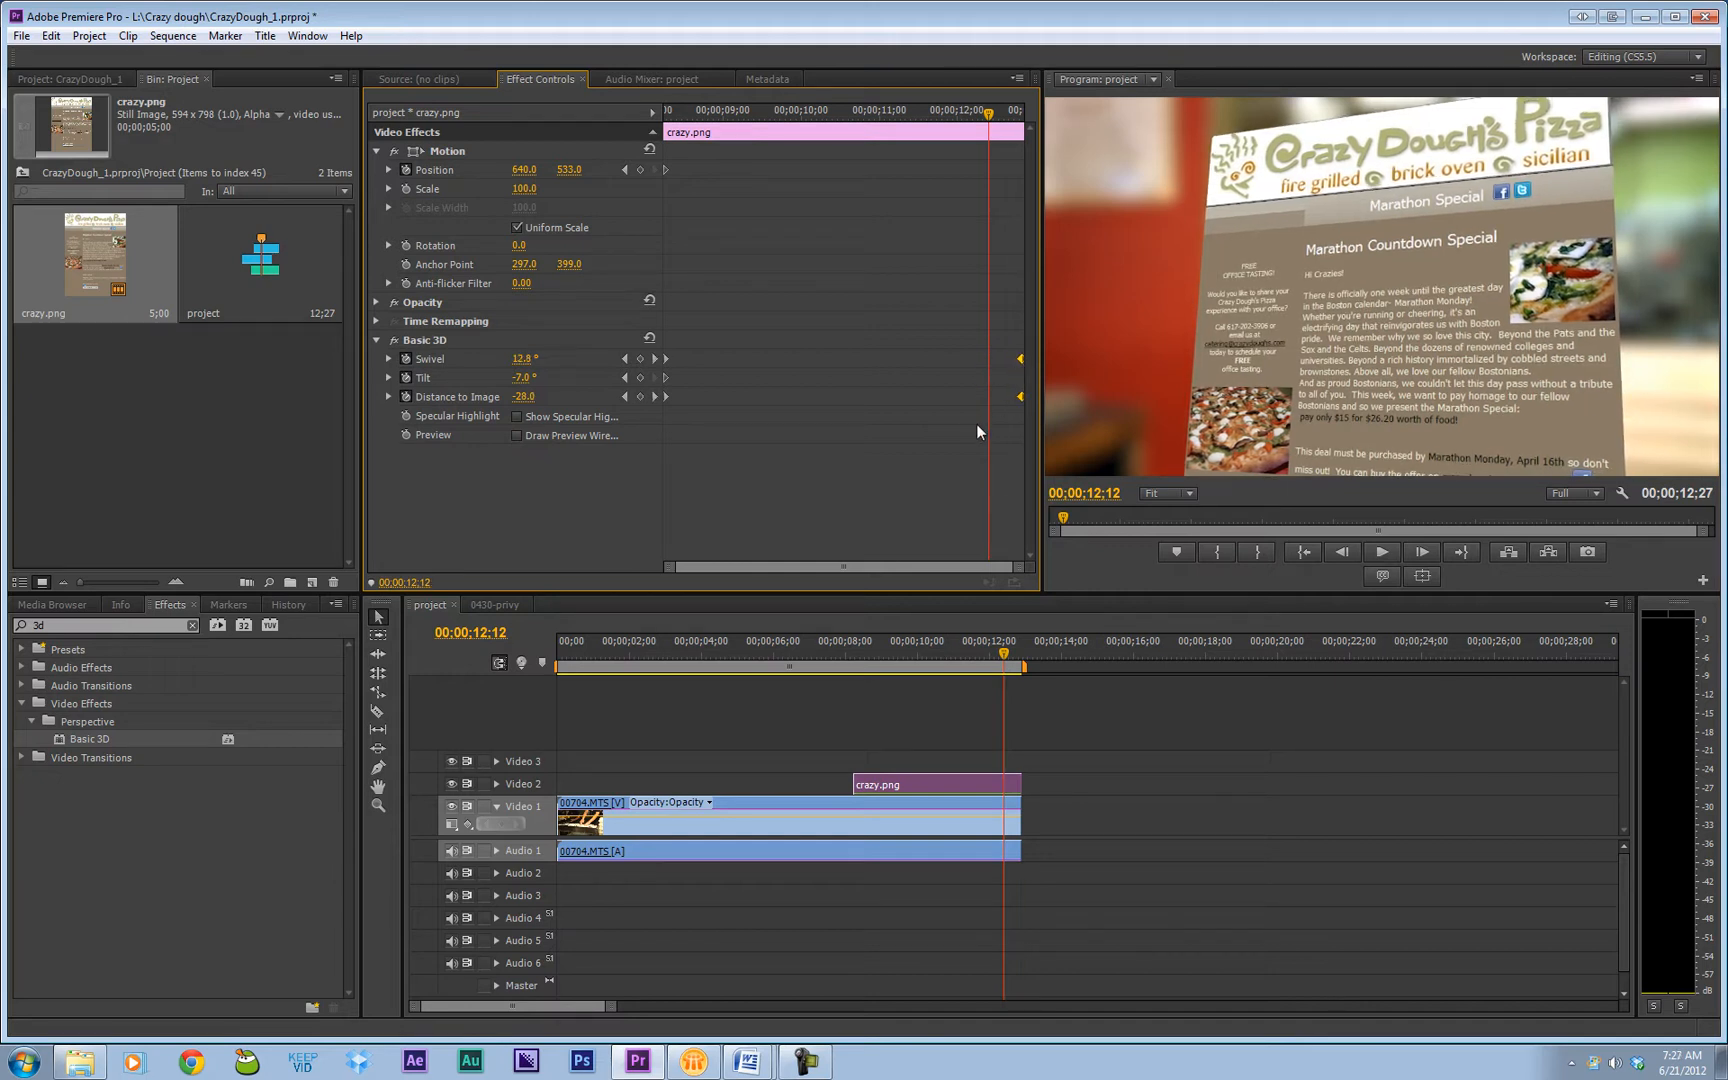
mouse_move(990, 396)
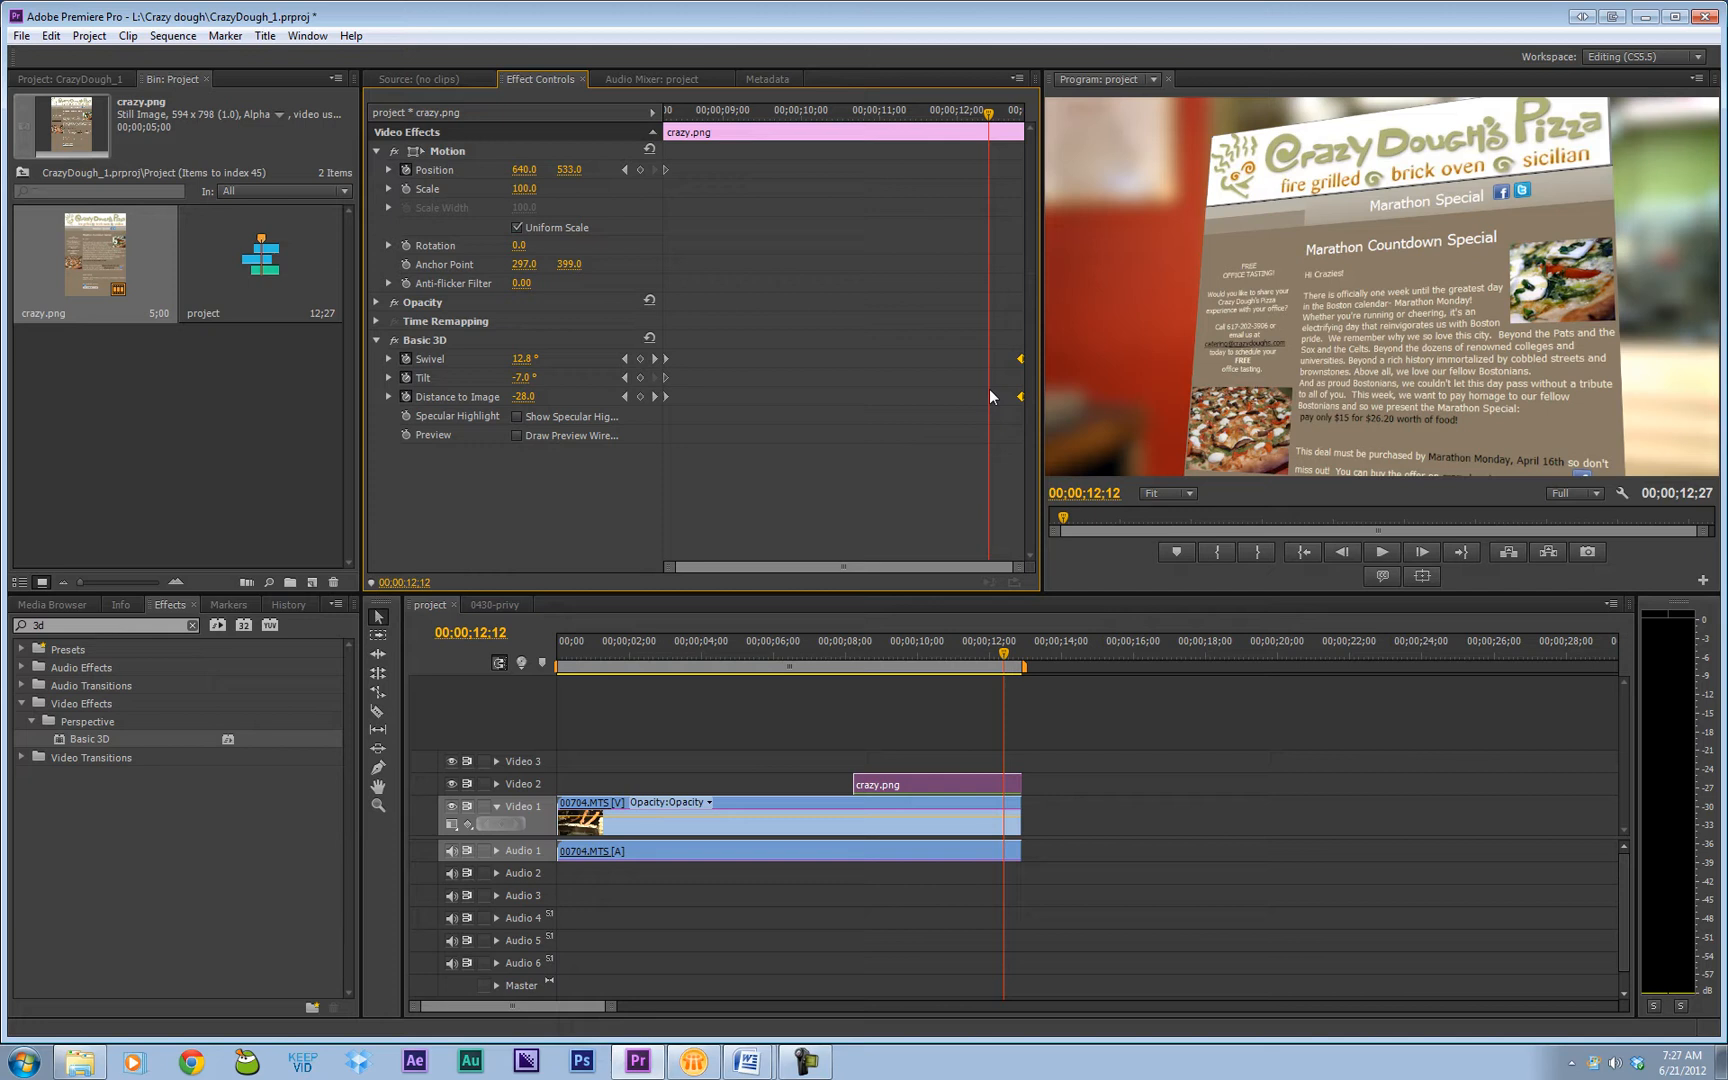
mouse_move(1030, 384)
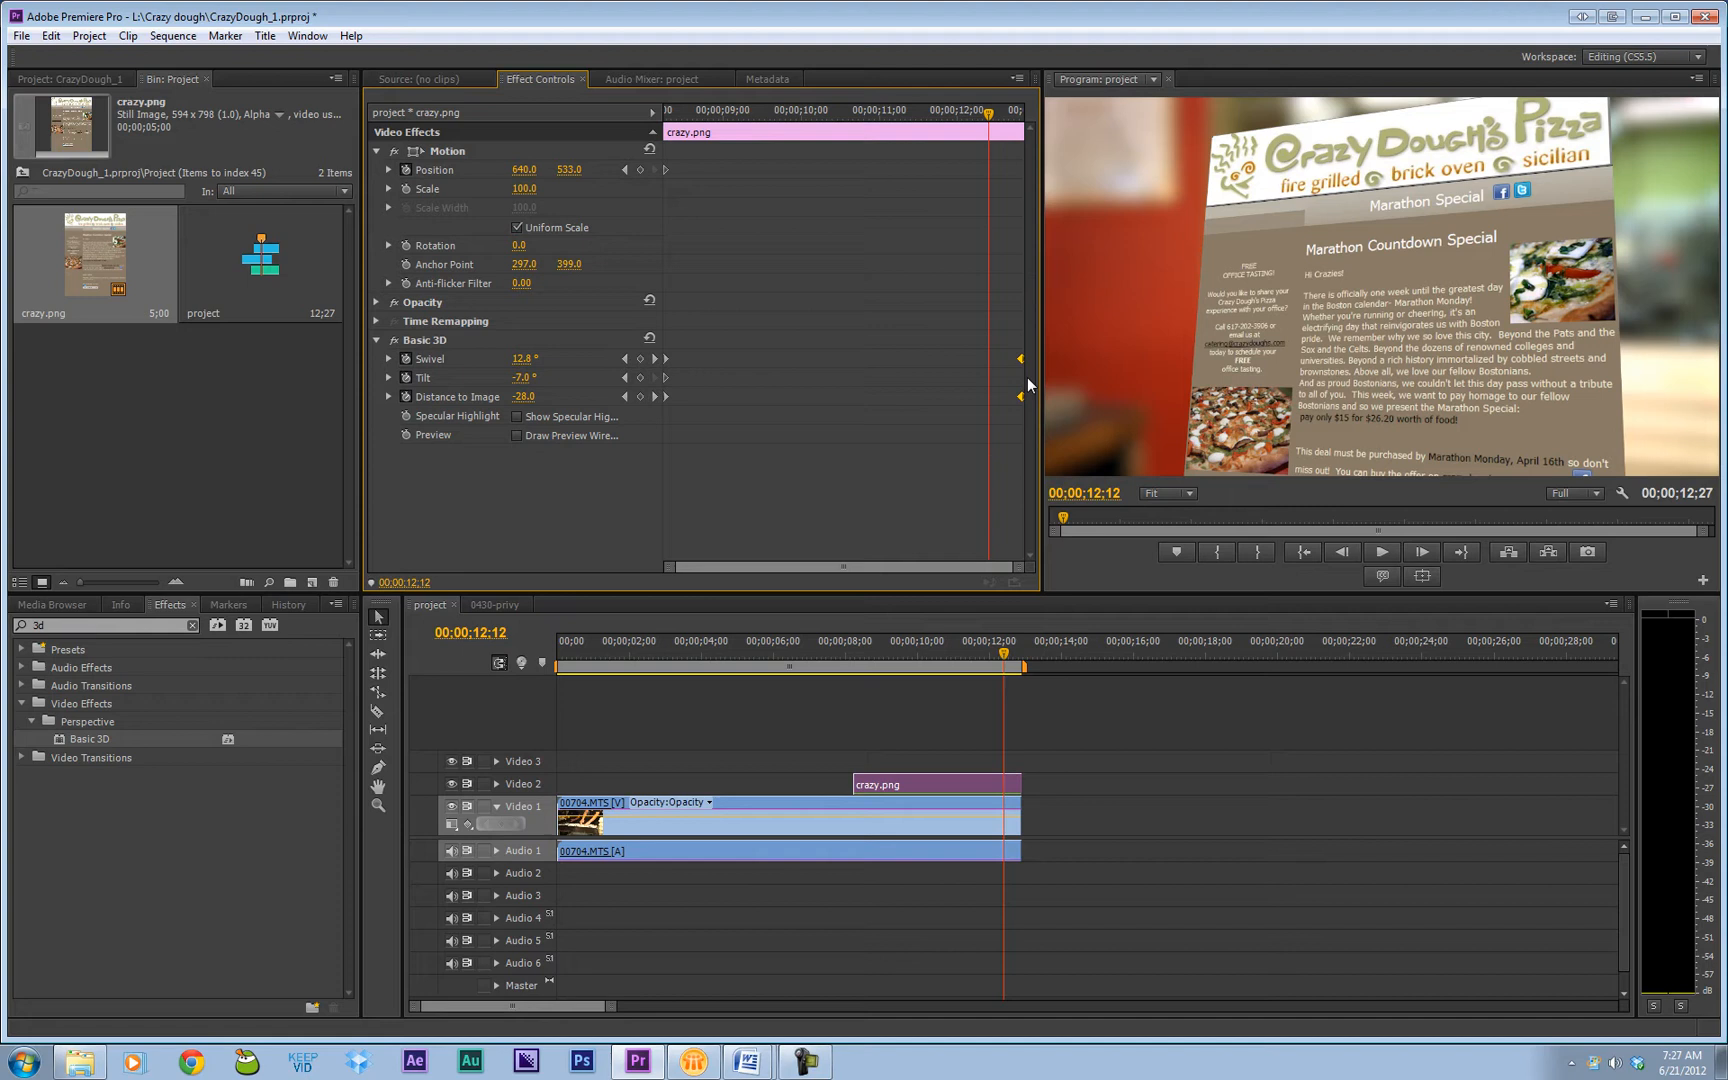
mouse_move(696, 350)
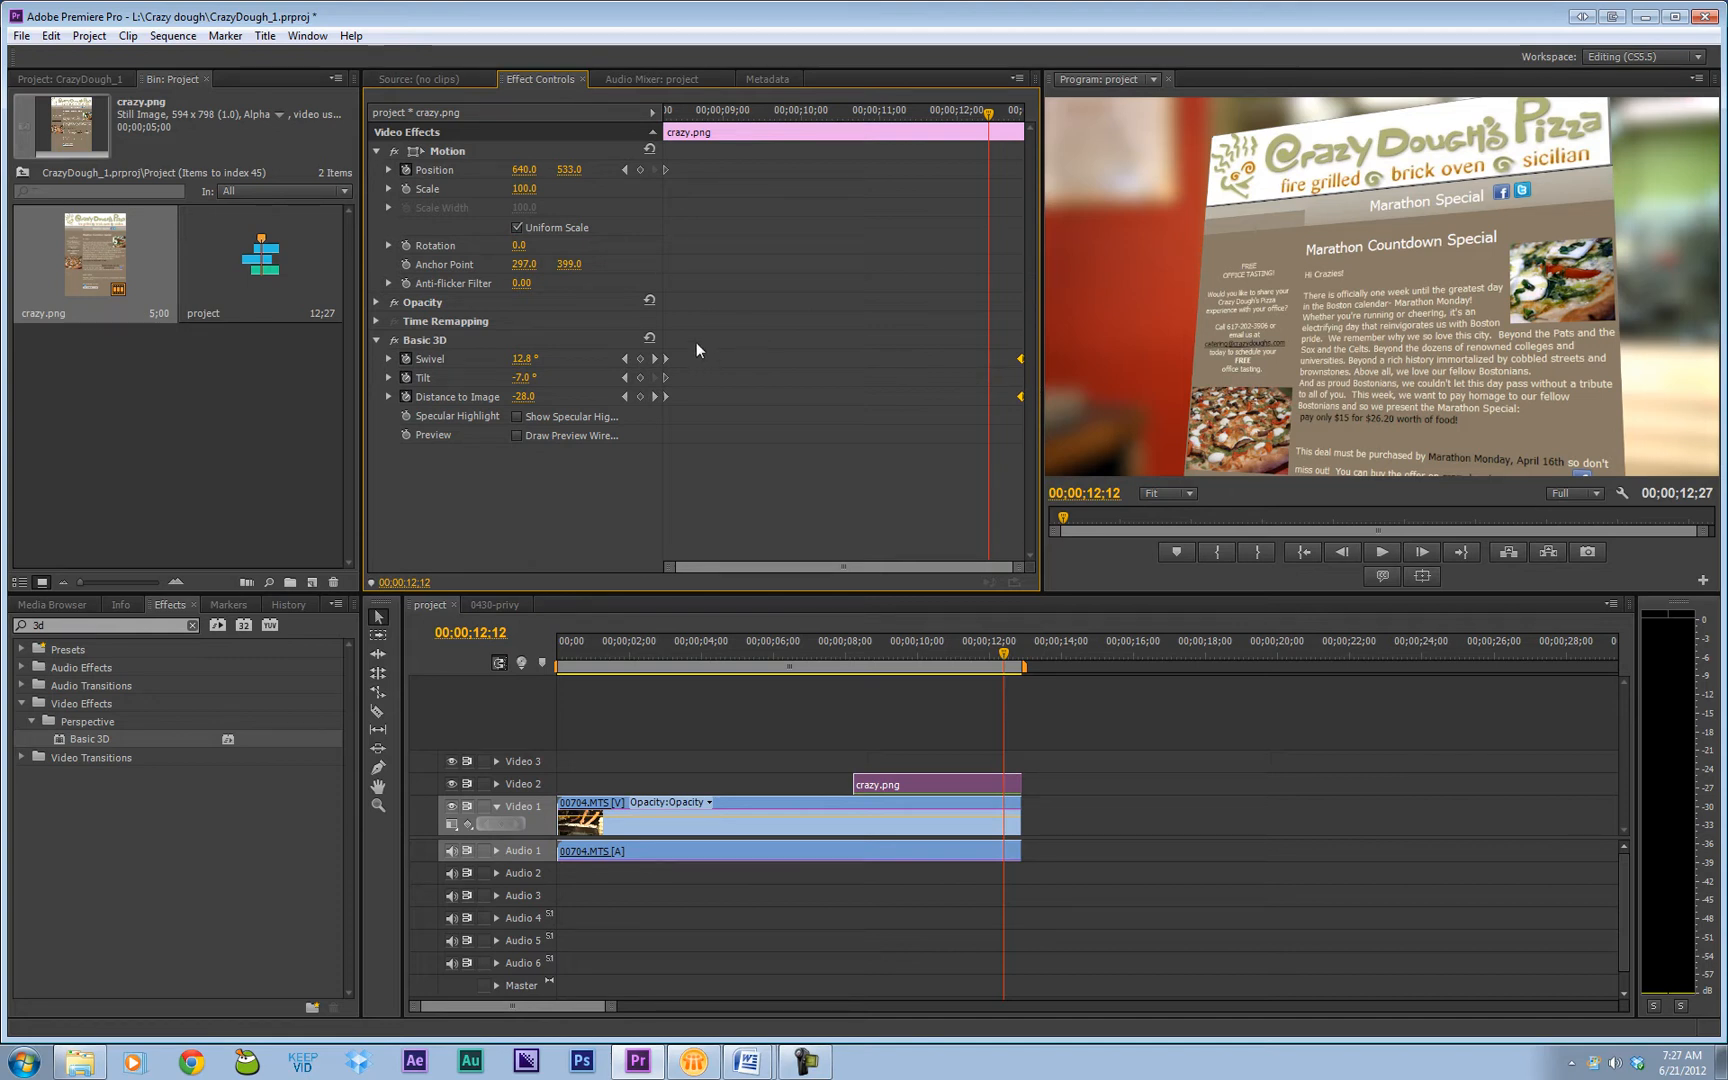
mouse_move(1048, 440)
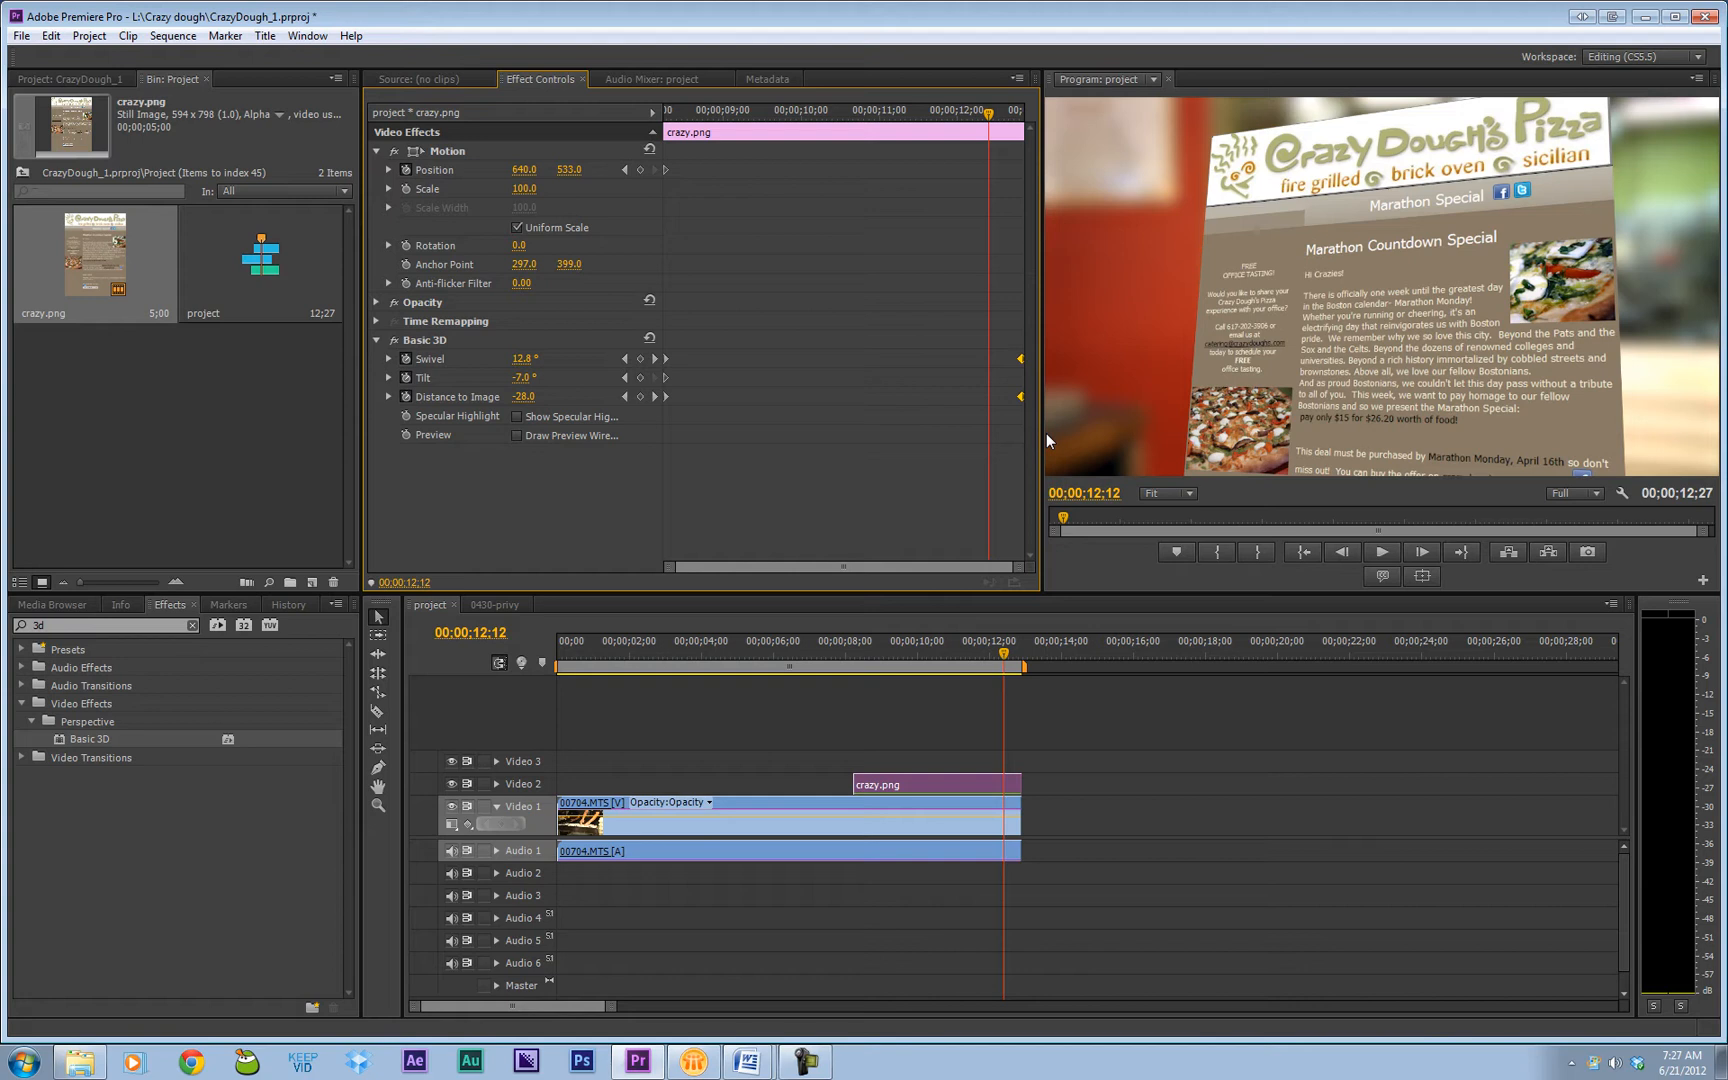
mouse_move(1056, 372)
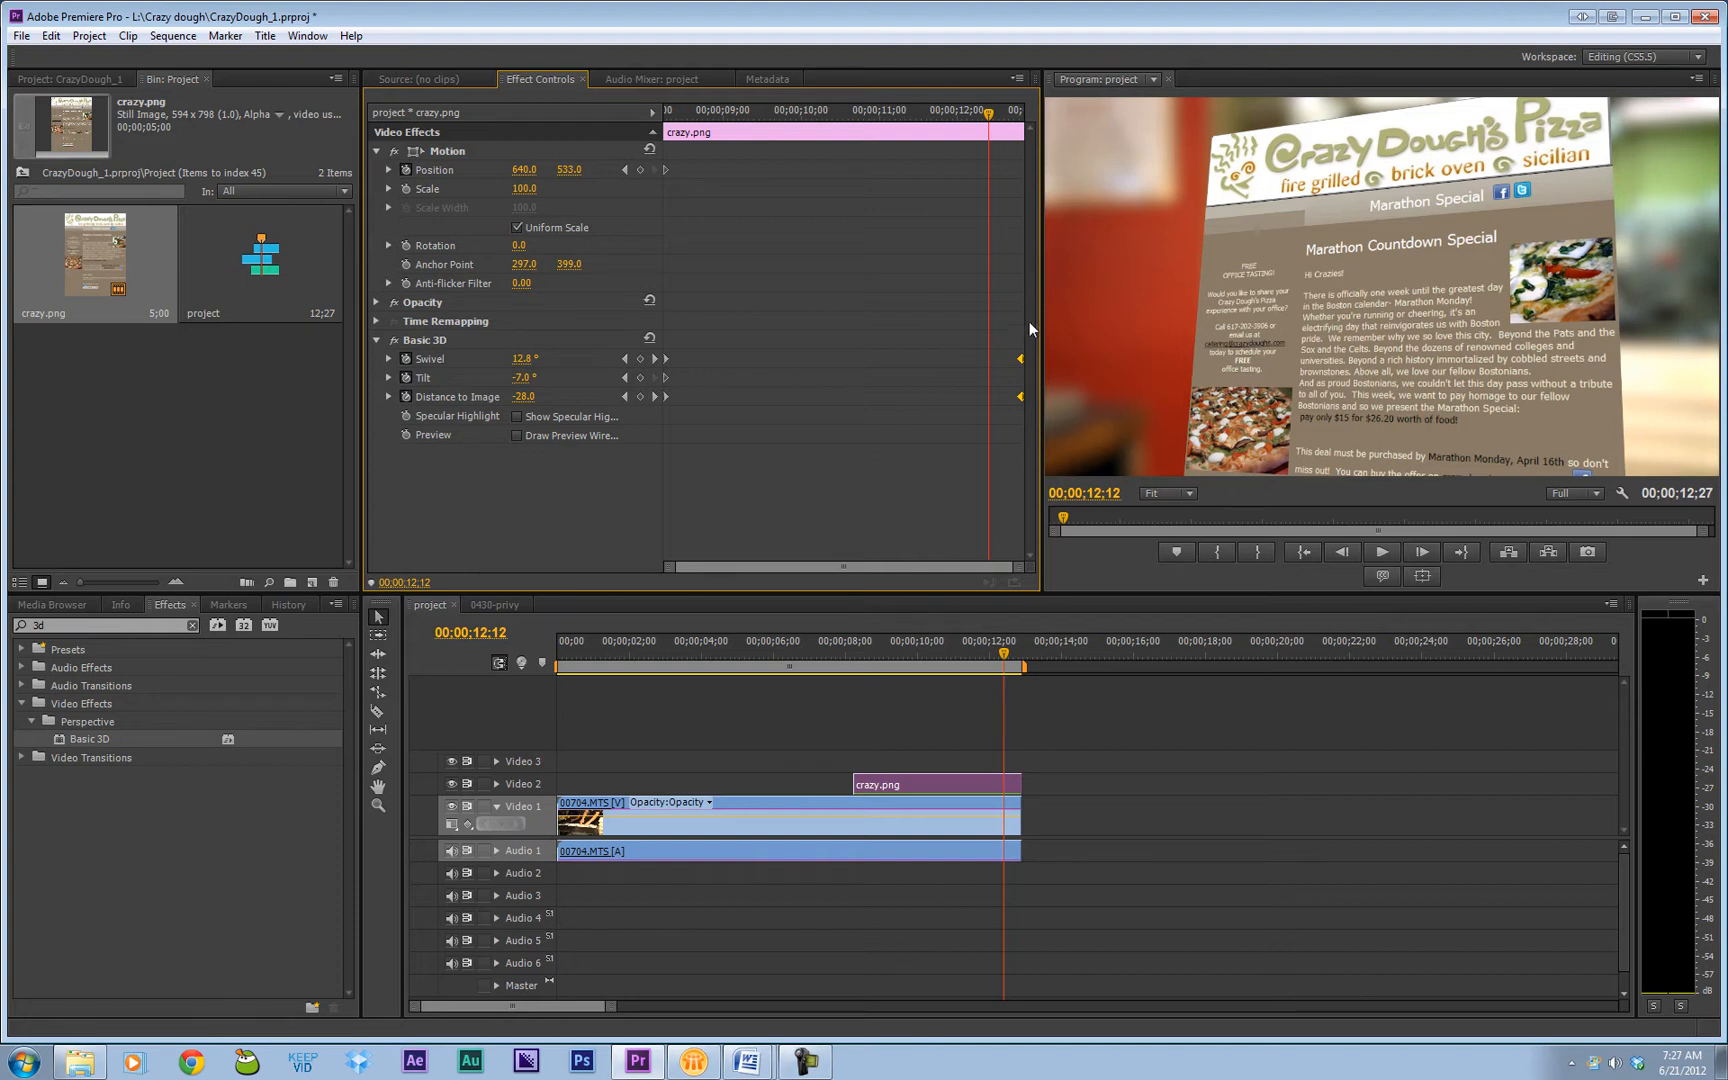
mouse_move(978, 376)
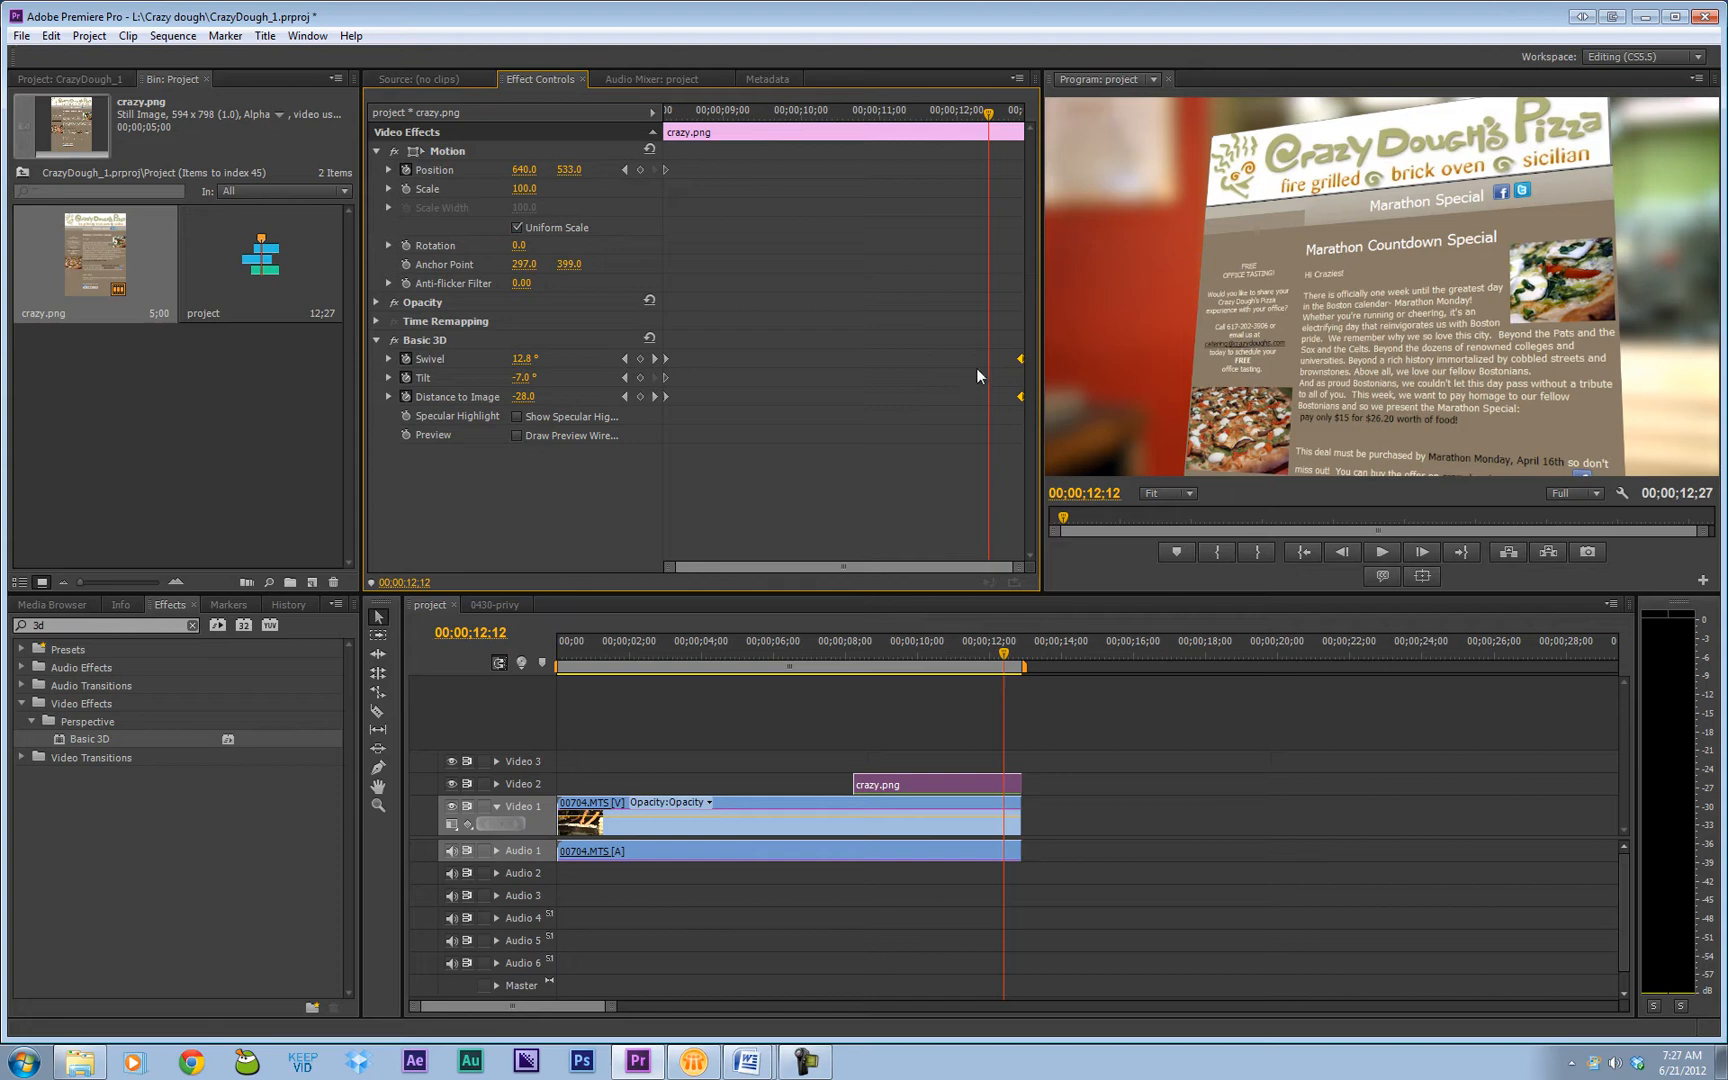
mouse_move(812, 116)
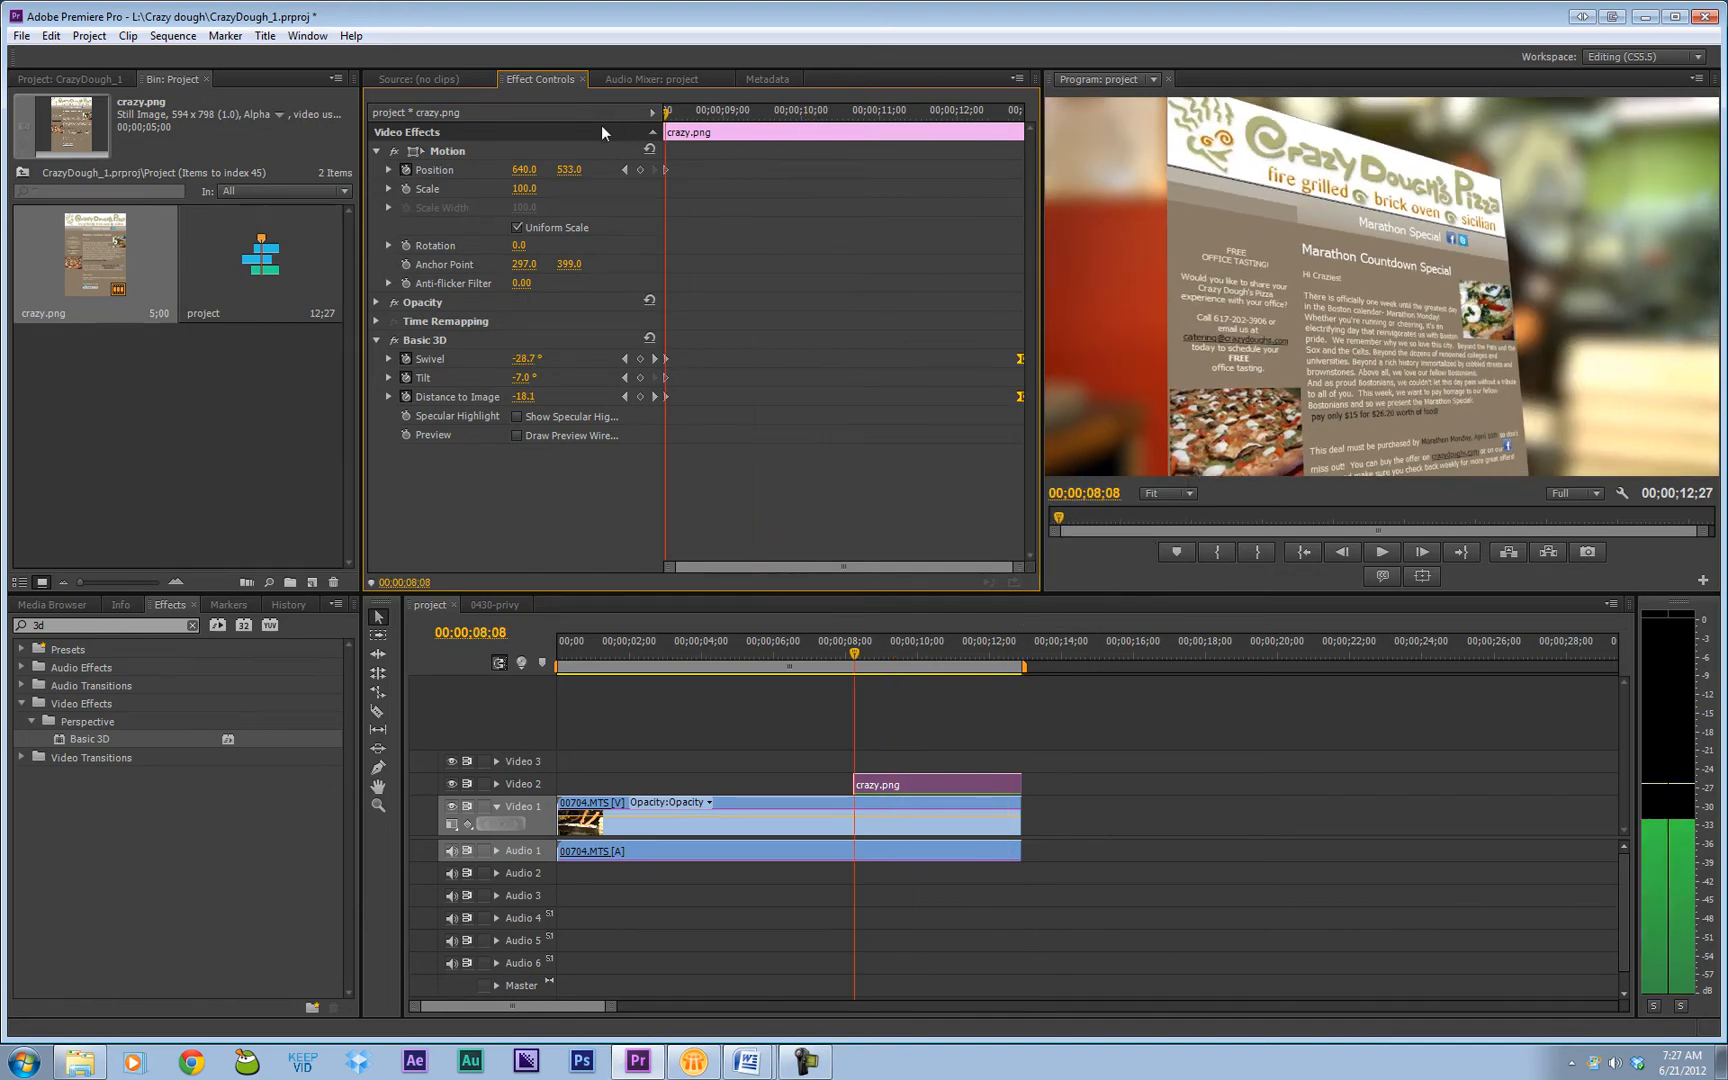
Step: Set the starting Basic 3D keyframes to Ease Out and preview the swivel
click(1380, 552)
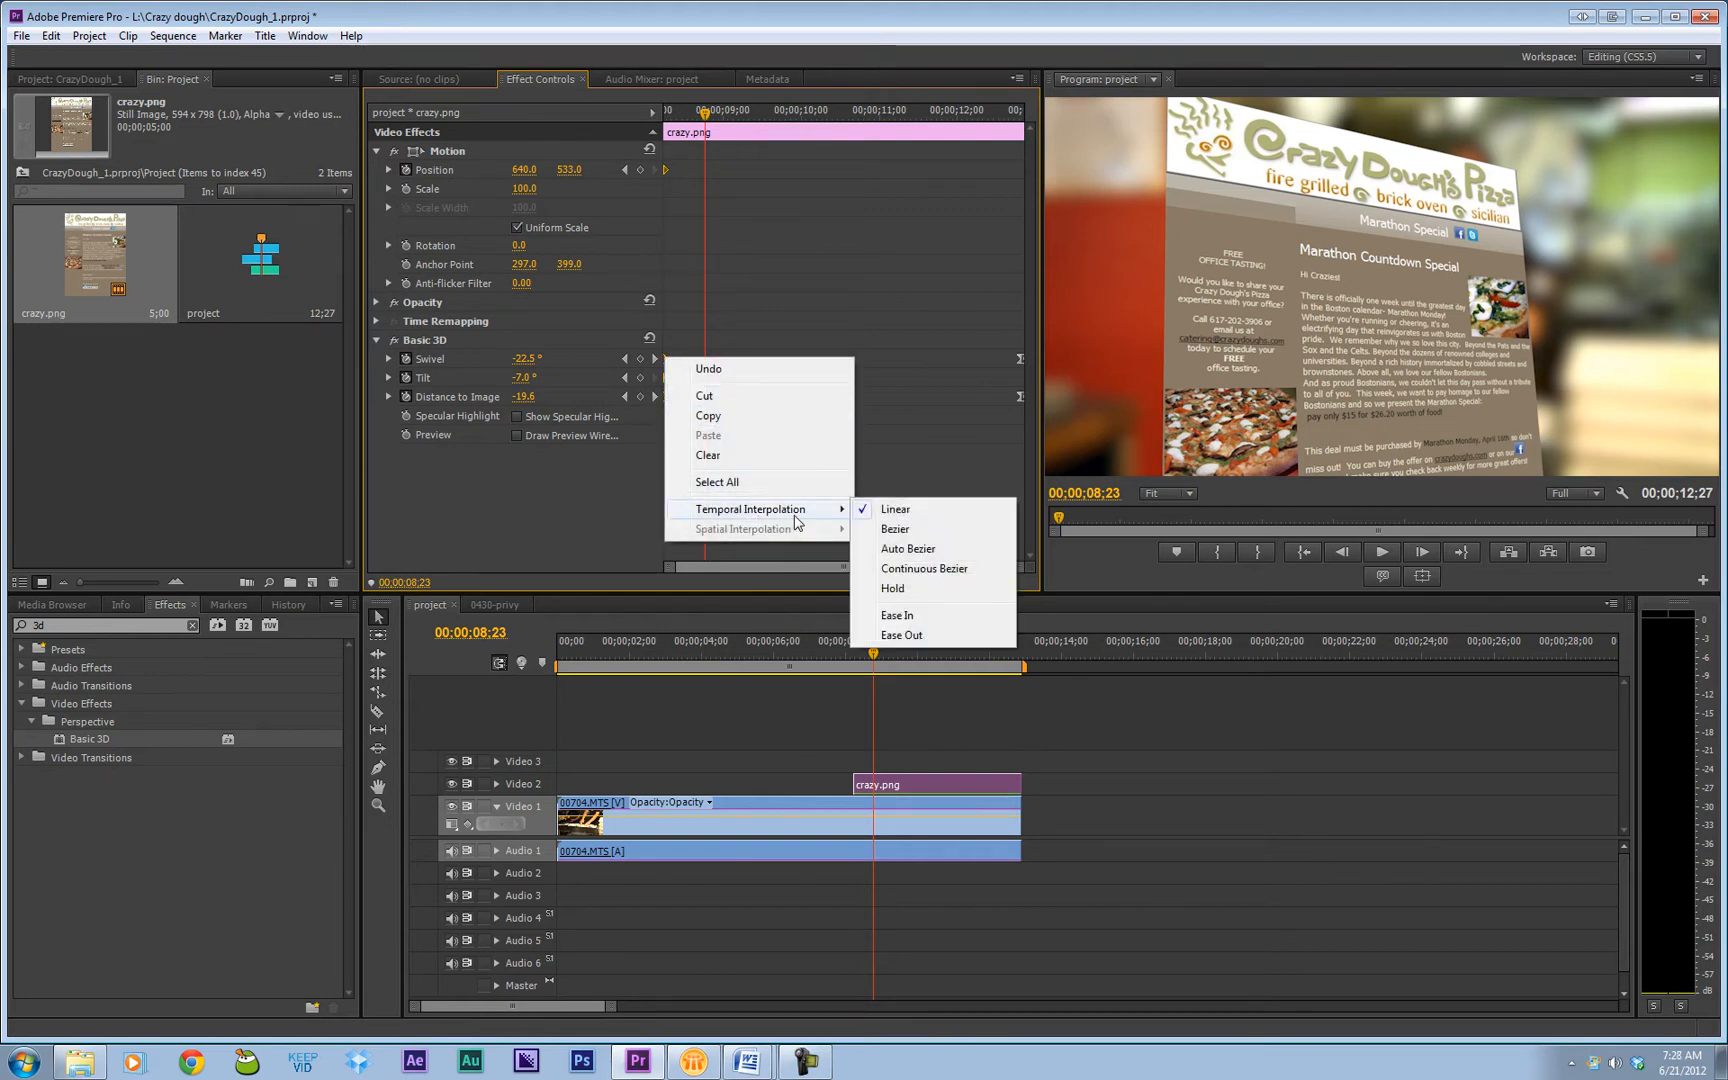
mouse_move(902, 634)
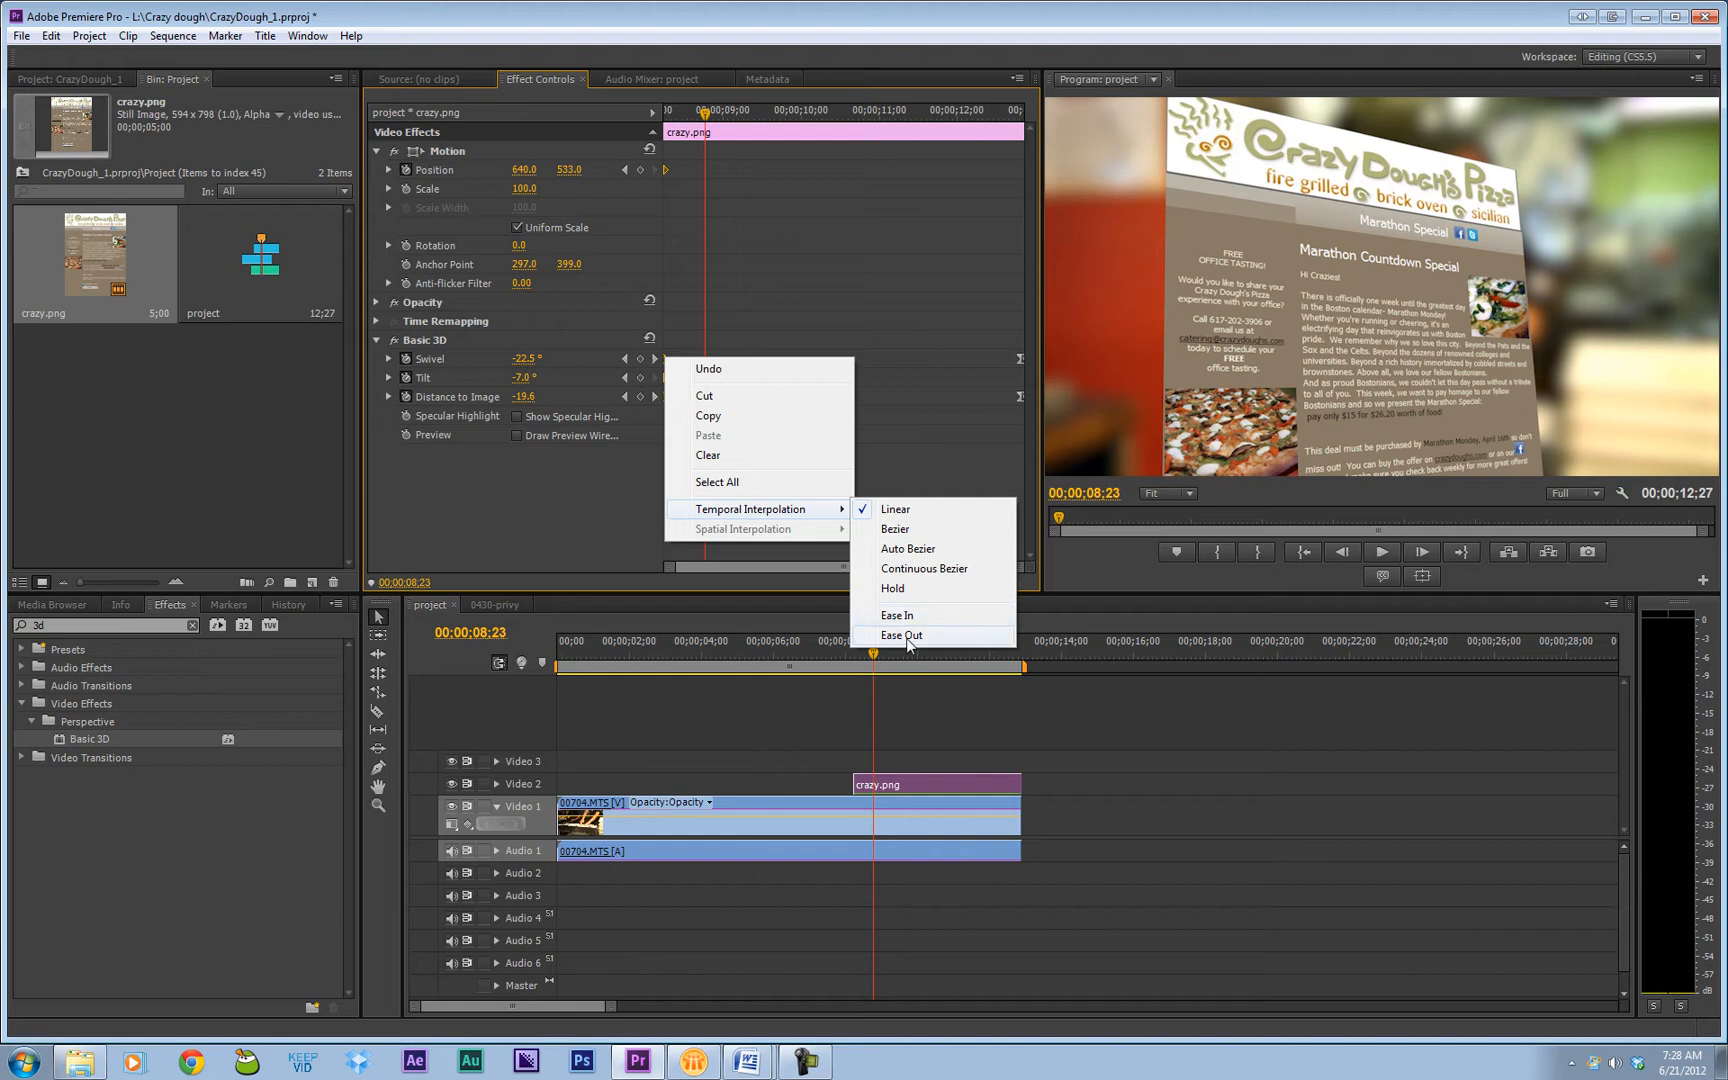
click(898, 634)
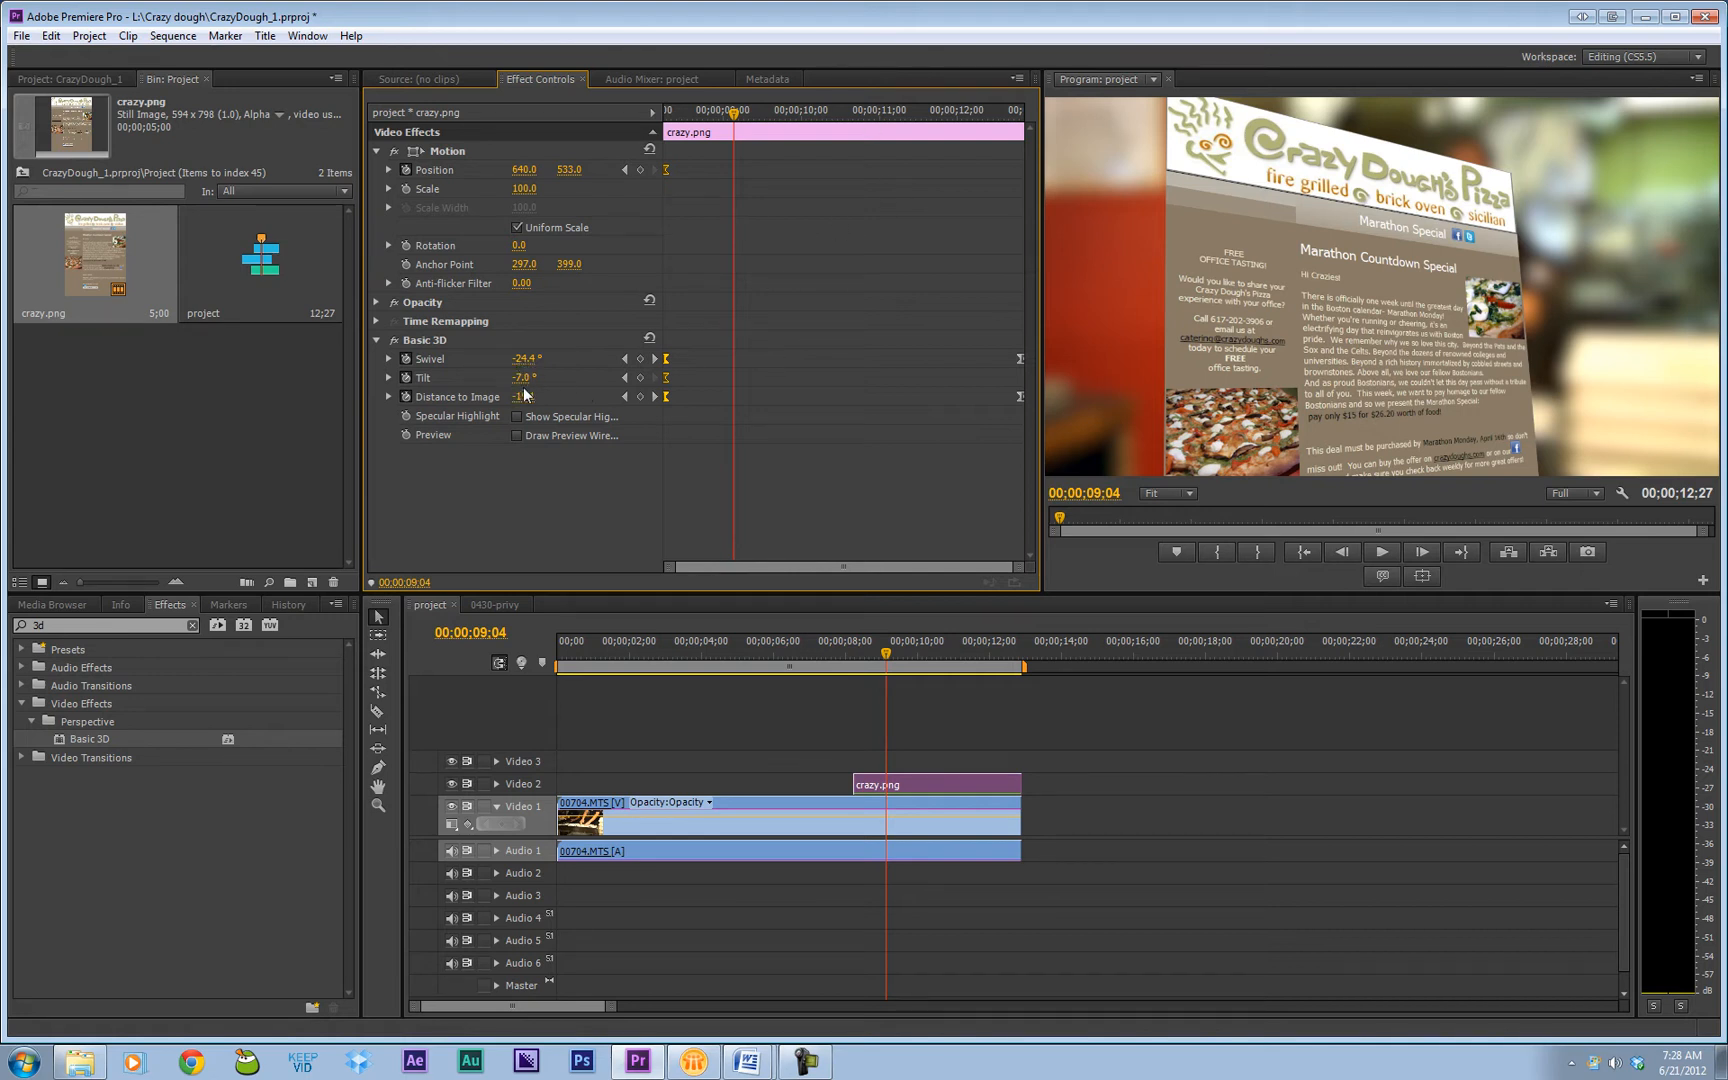
drag(522, 396, 484, 396)
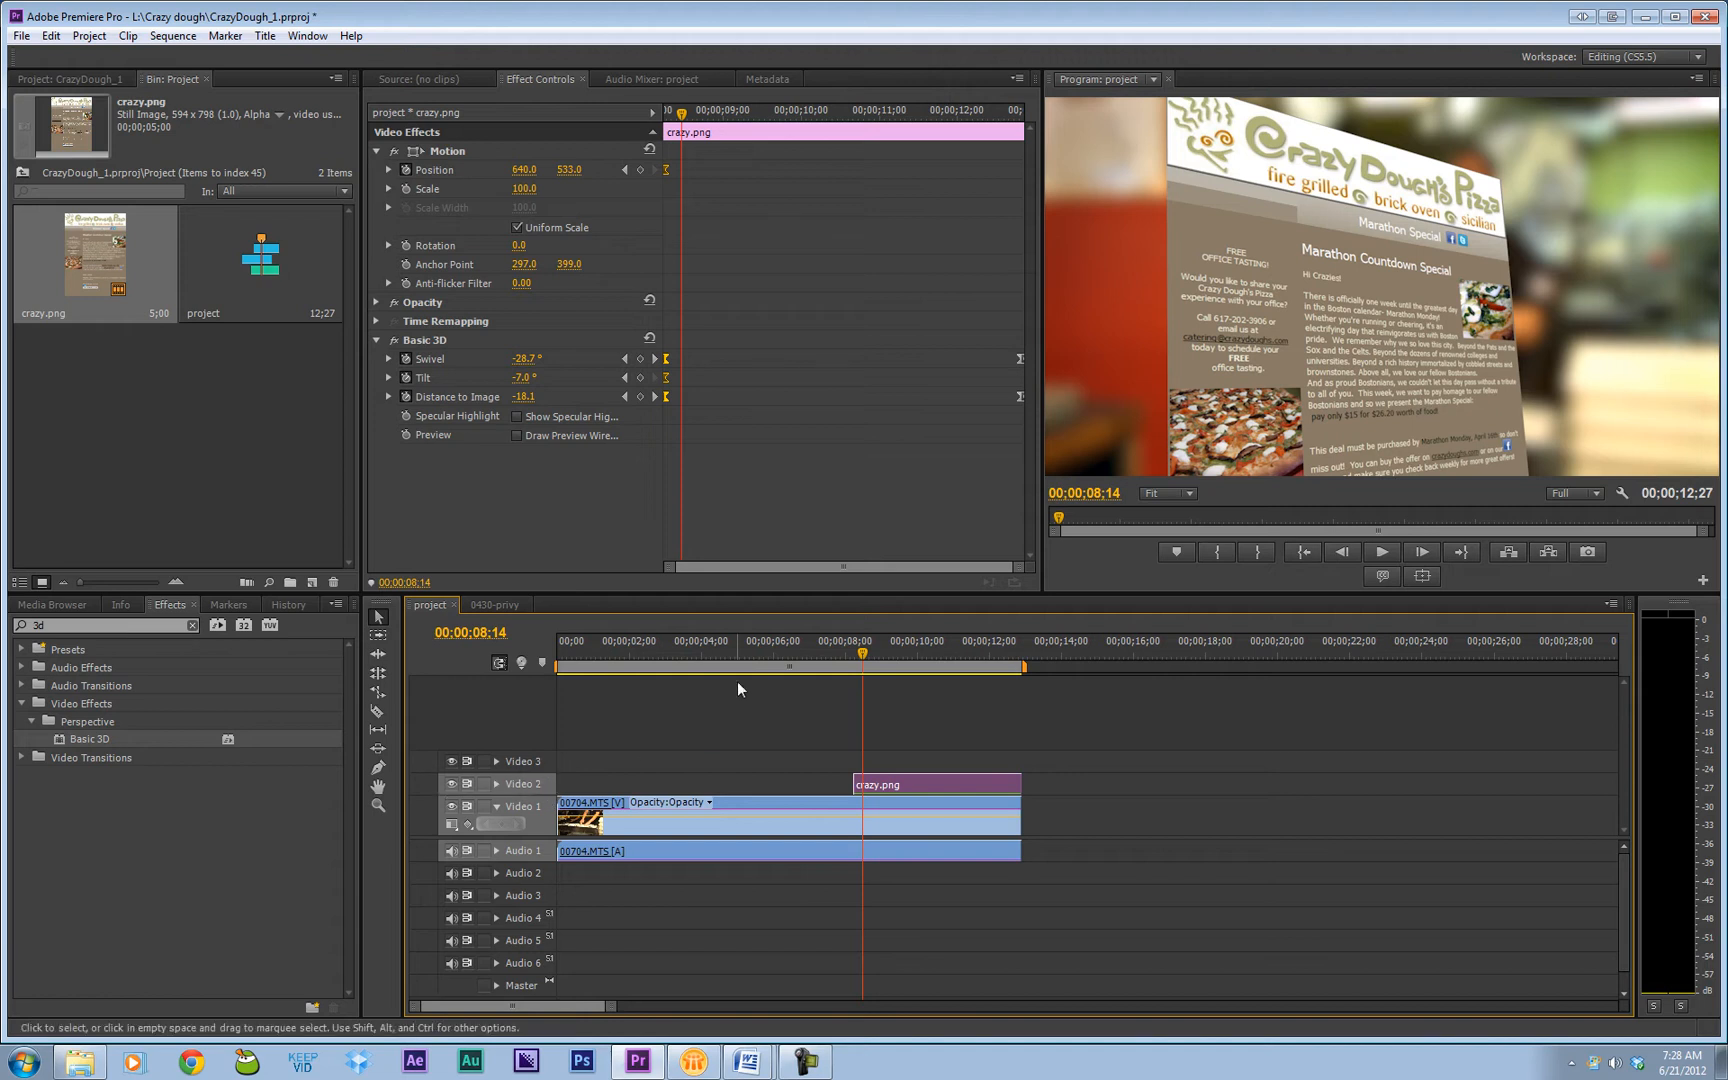
click(856, 640)
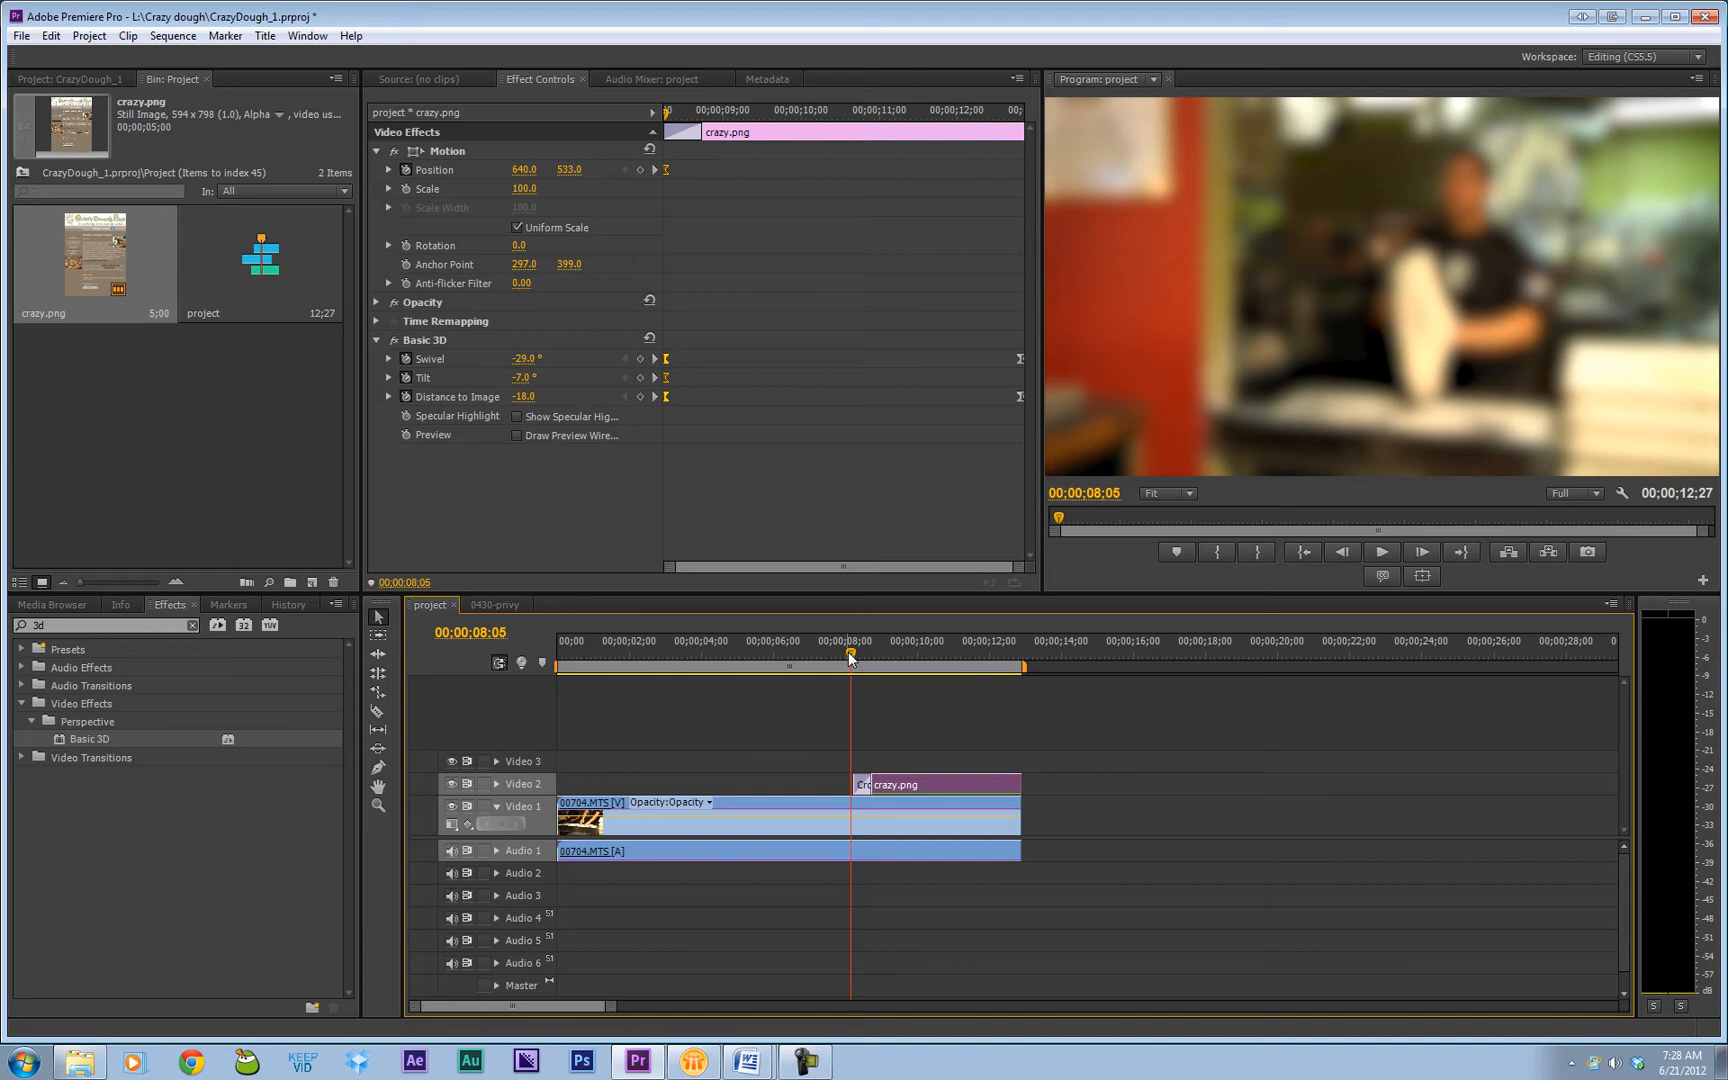
Step: Fade crazy.png in with a Cross Dissolve at its start and preview it
drag(850, 658, 818, 658)
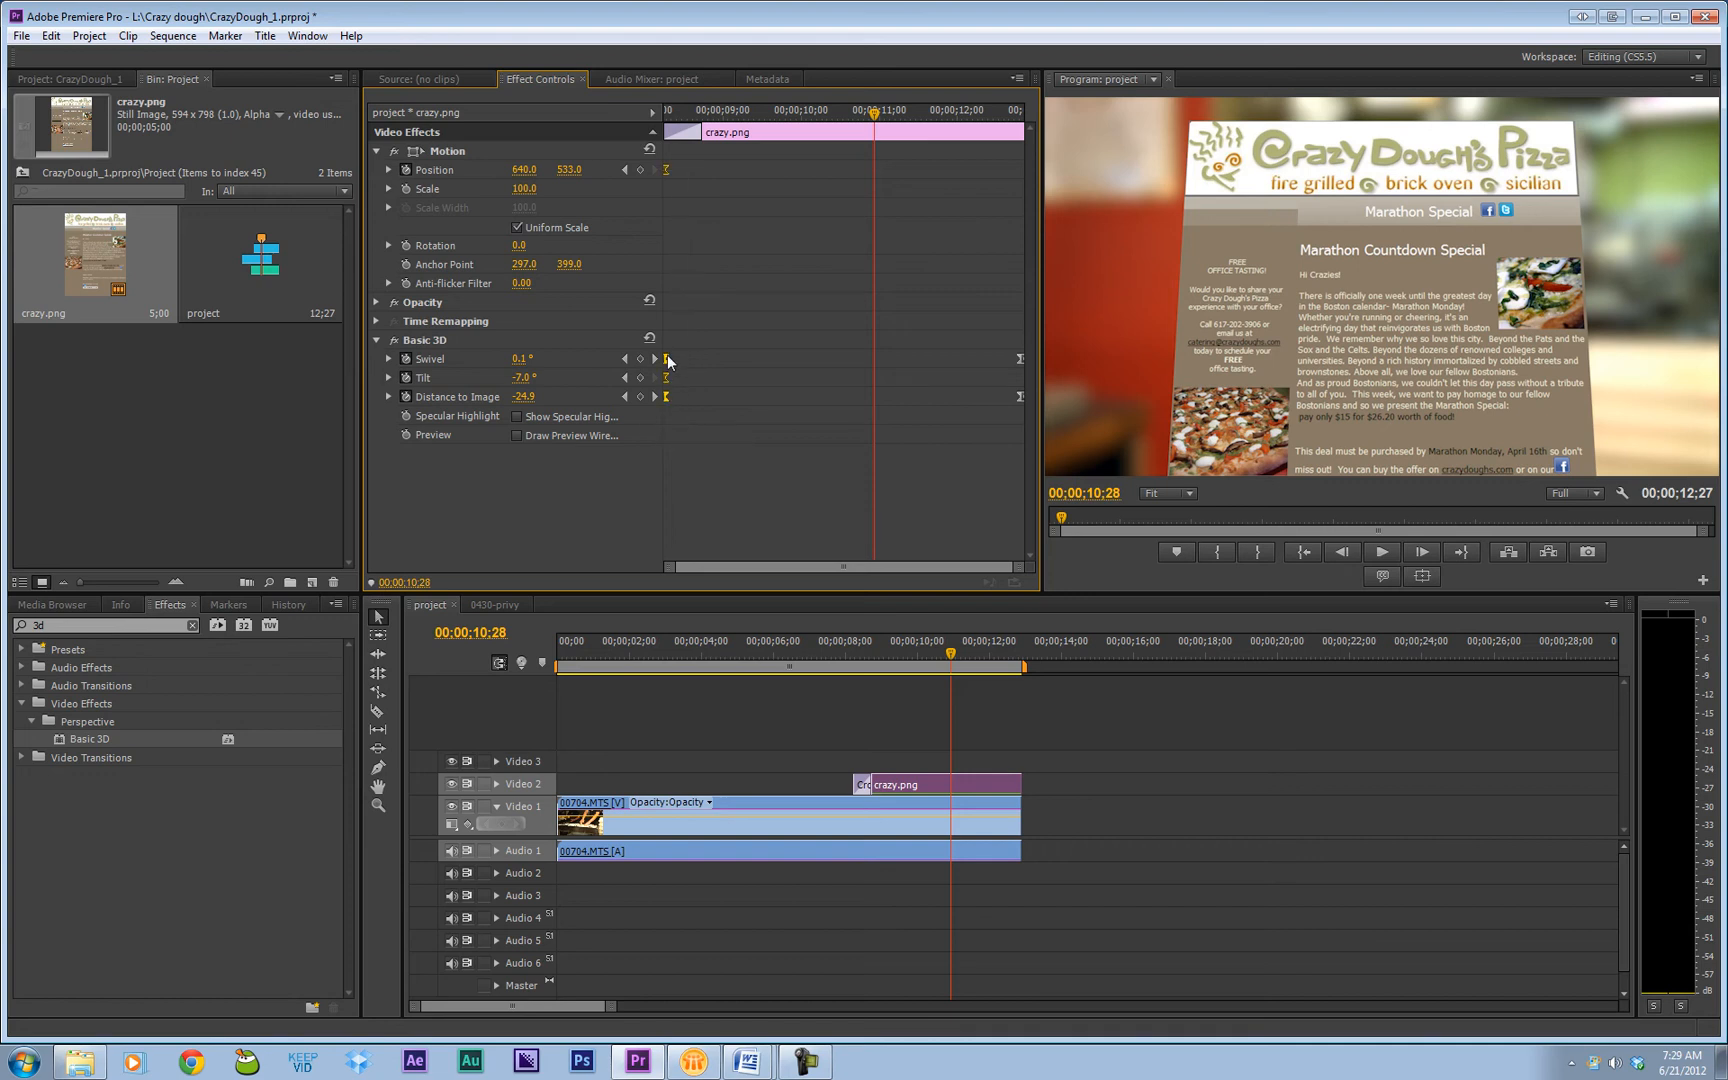
Step: Set the ending Basic 3D keyframes to Ease In and preview the swivel settling face-on
right_click(666, 362)
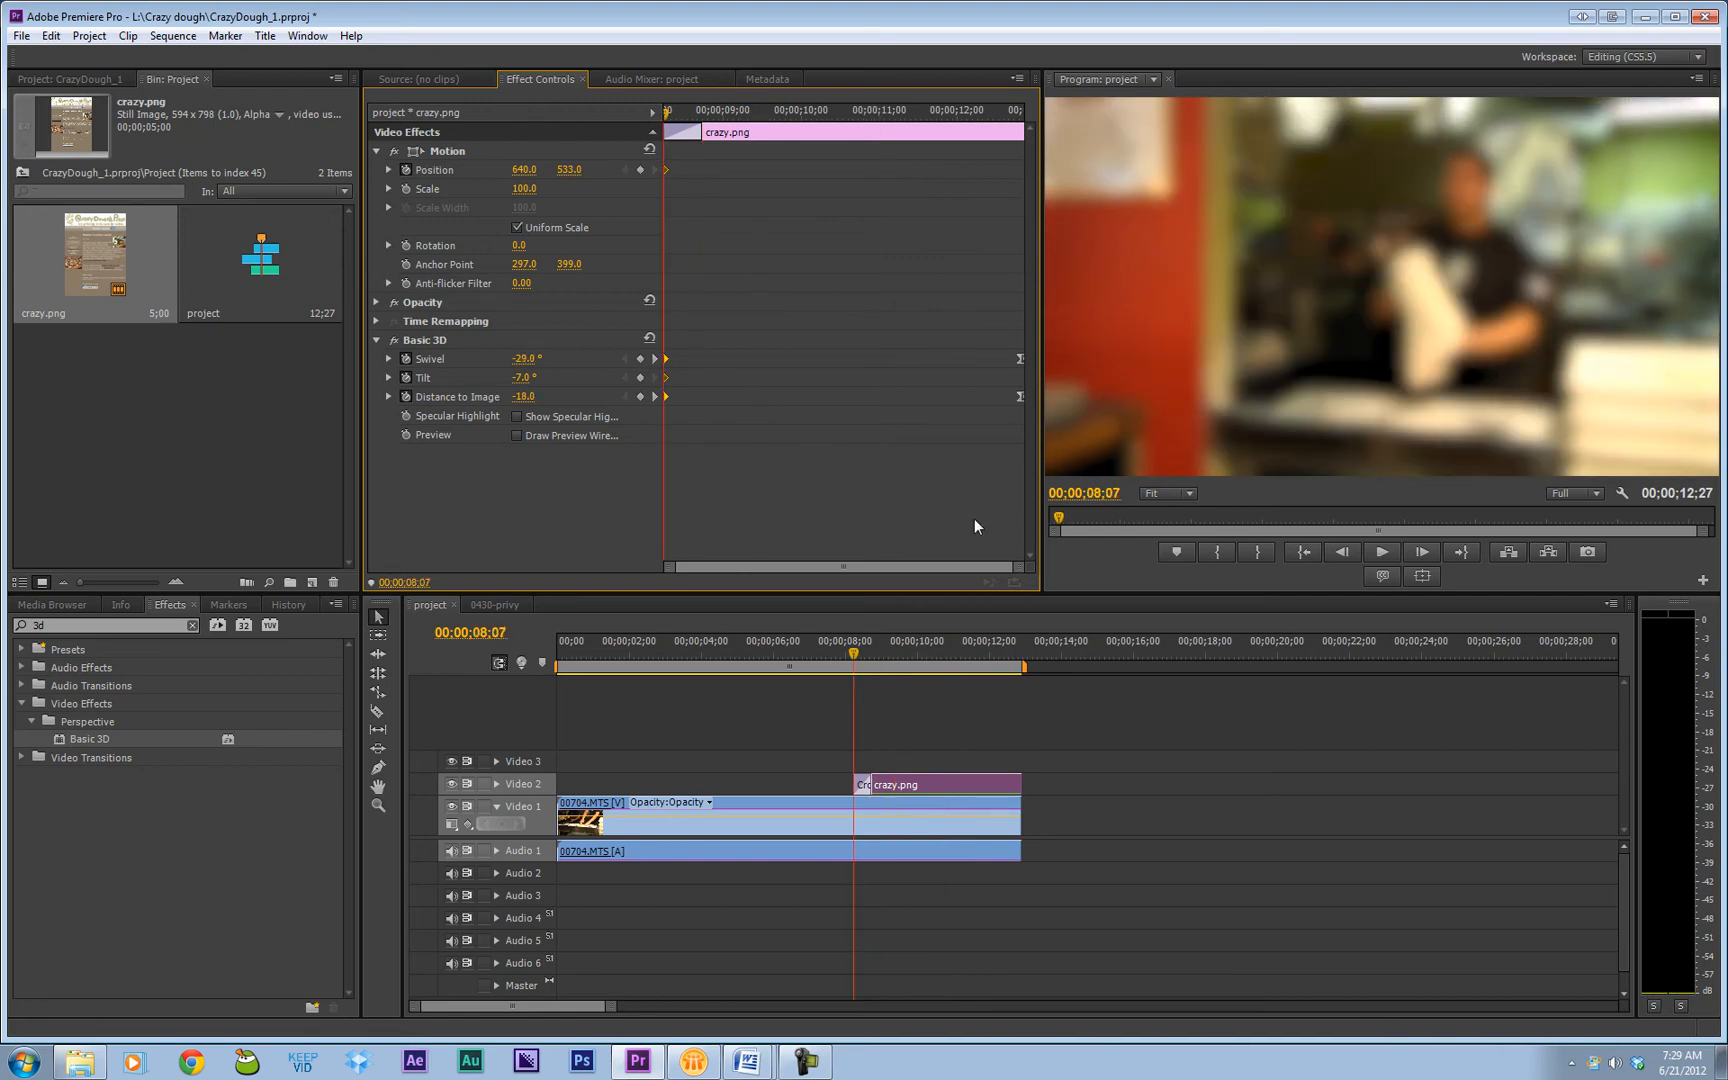
drag(816, 666, 744, 666)
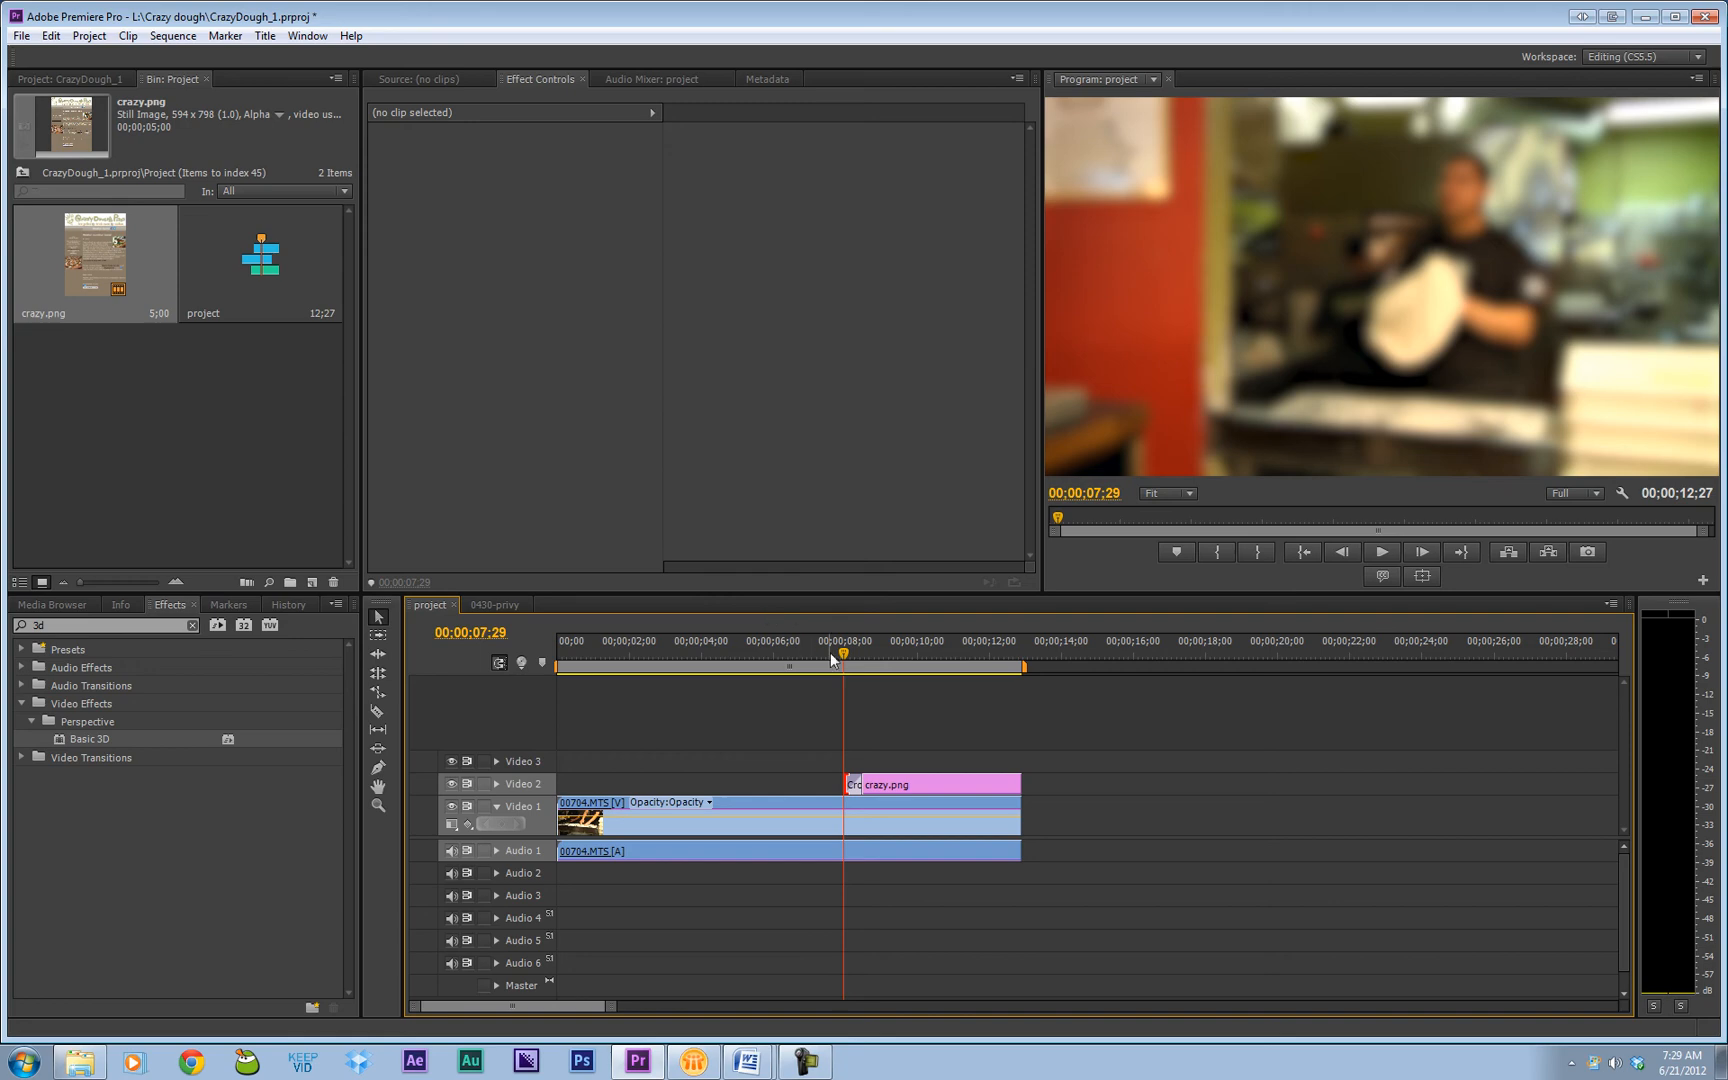
click(1380, 552)
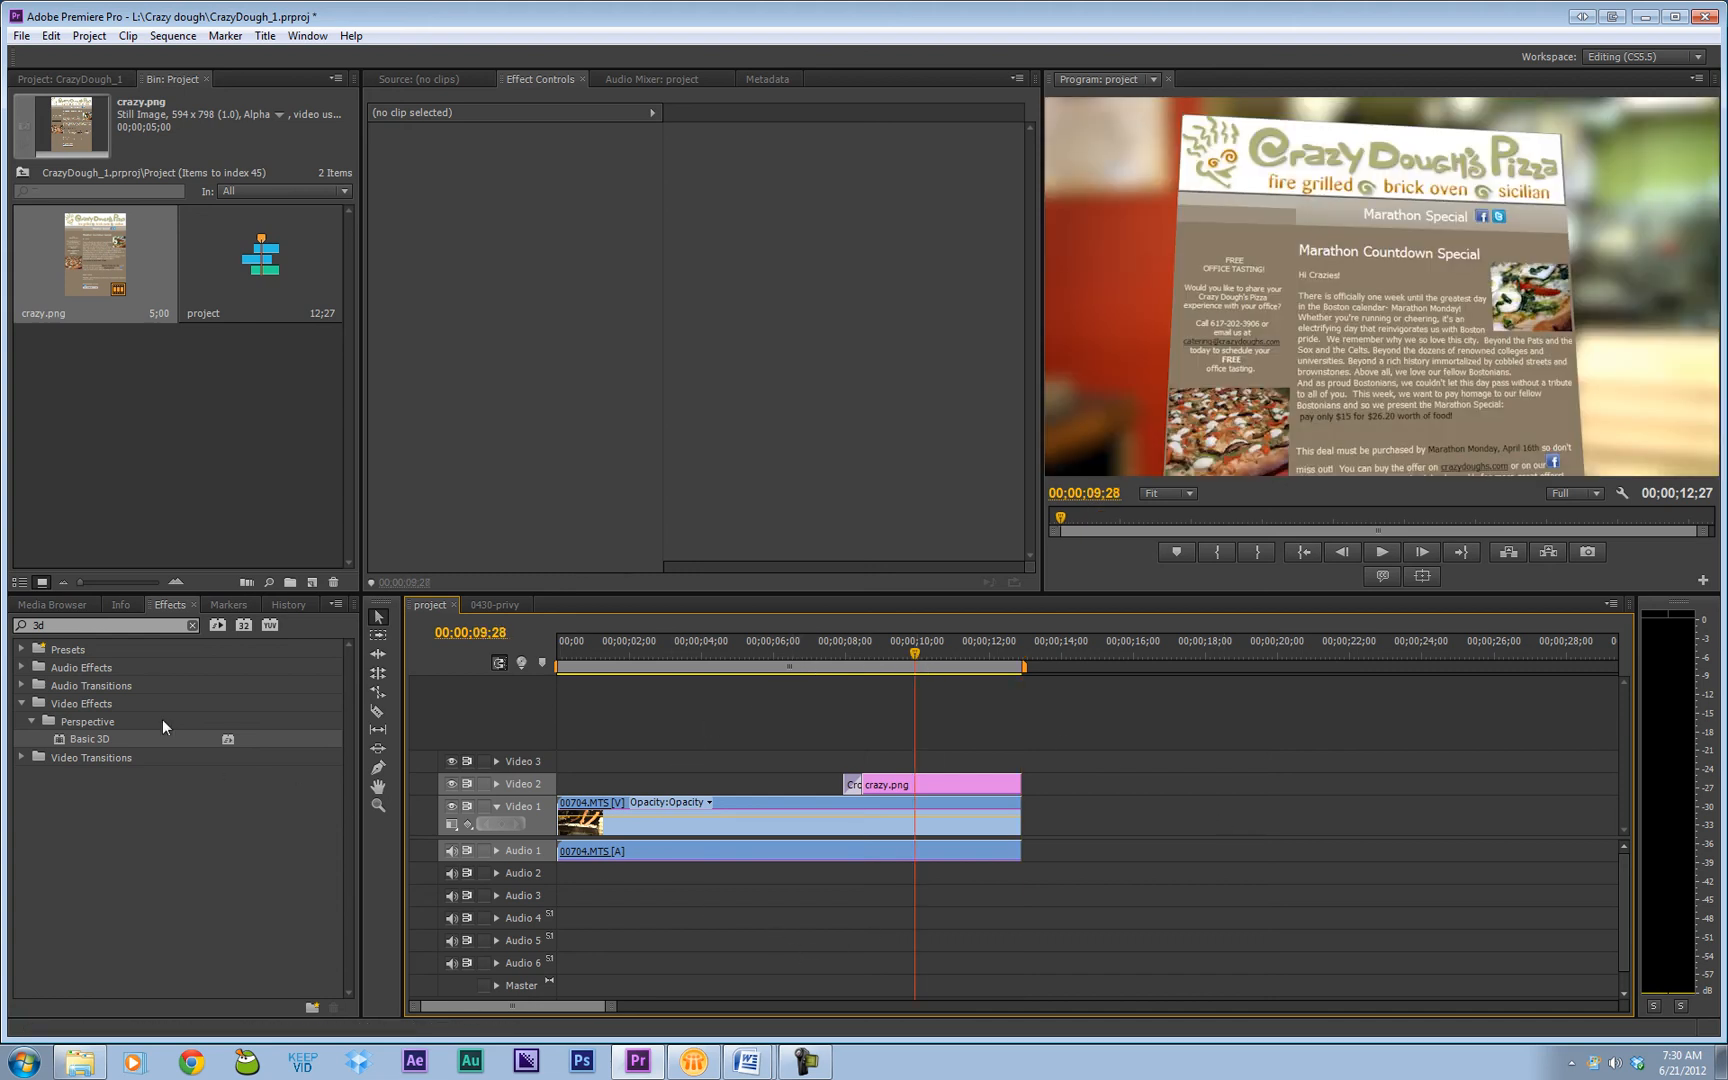
Step: Find Drop Shadow in Effects and apply it to crazy.png with Opacity 59%, Distance 10, Softness 16
text(drop)
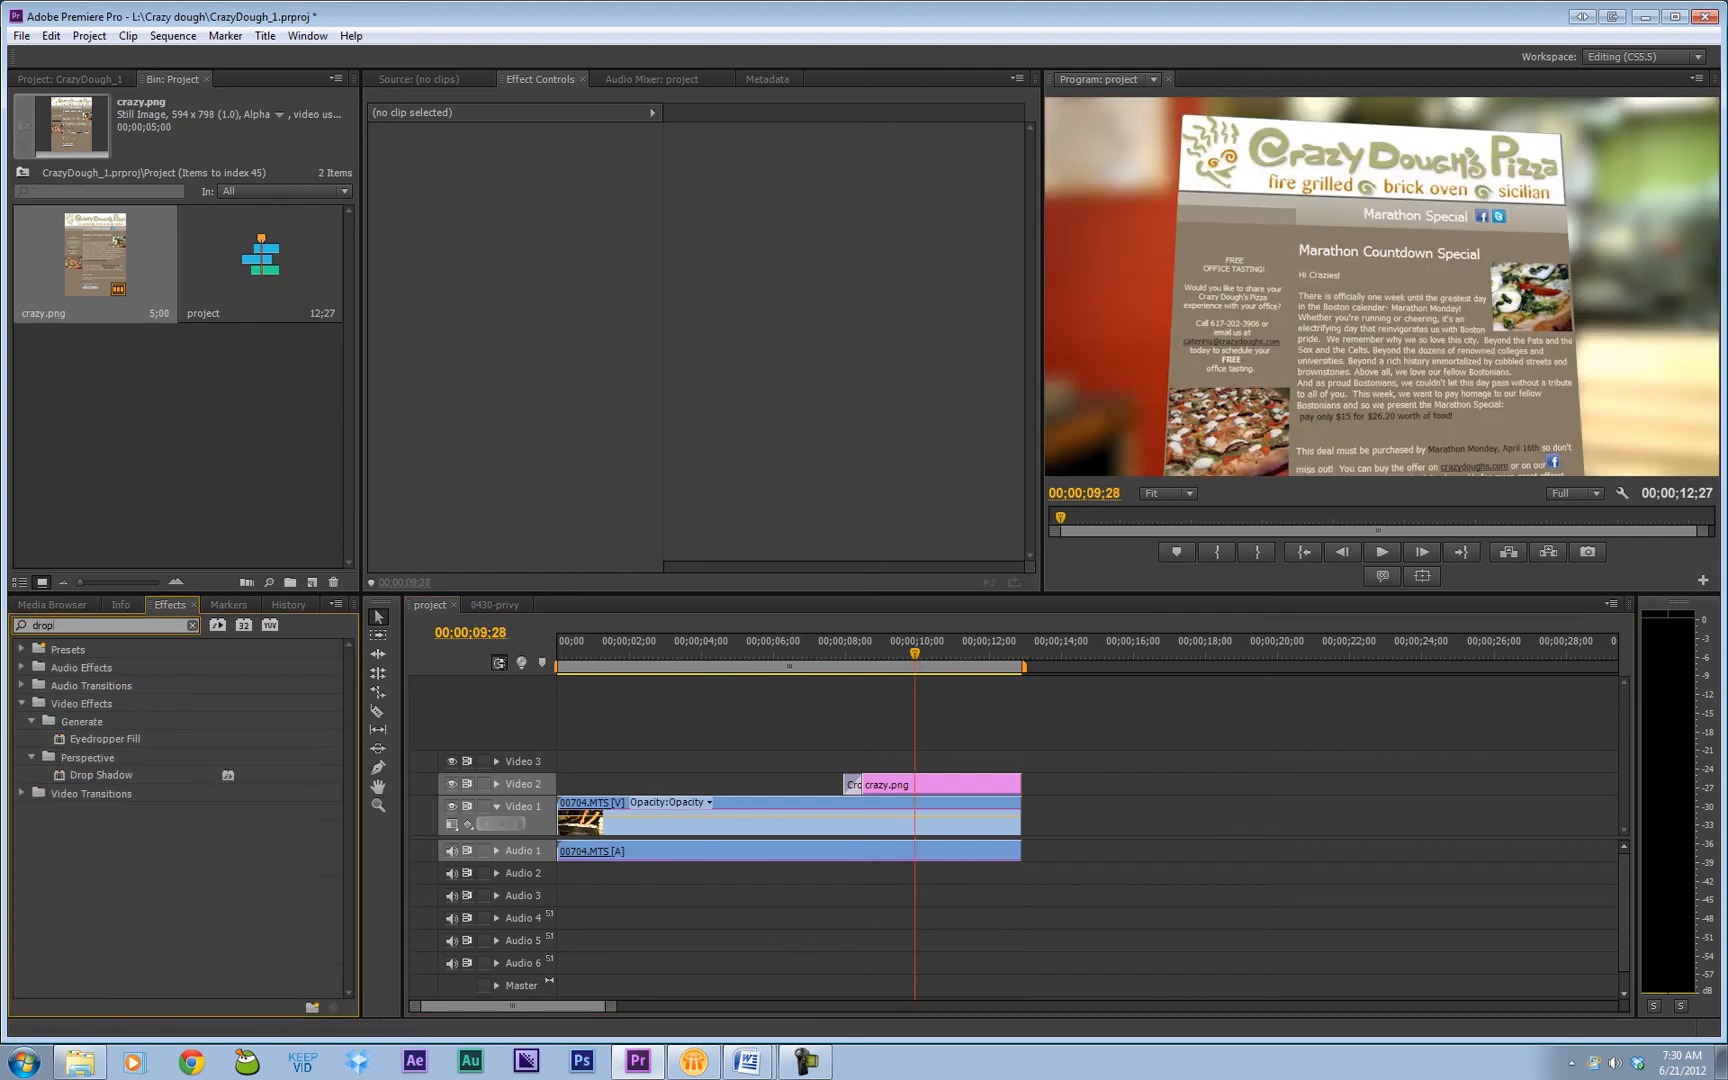
click(100, 774)
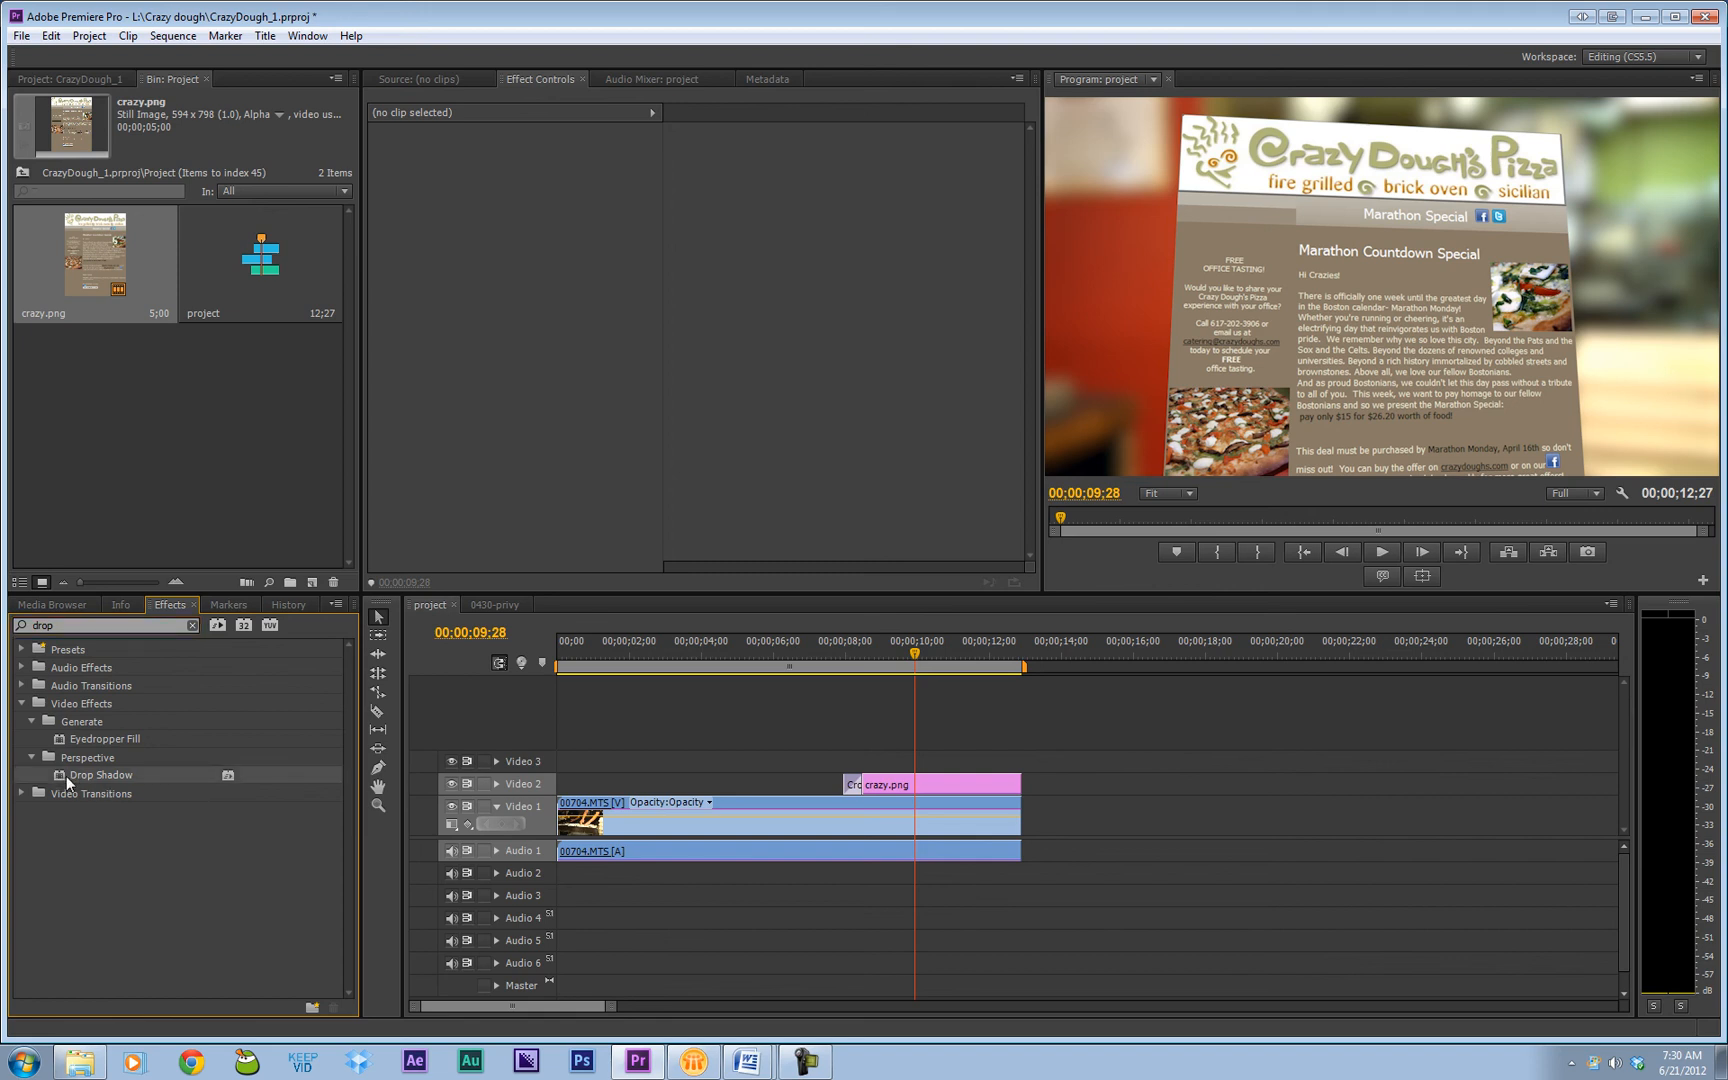
click(932, 784)
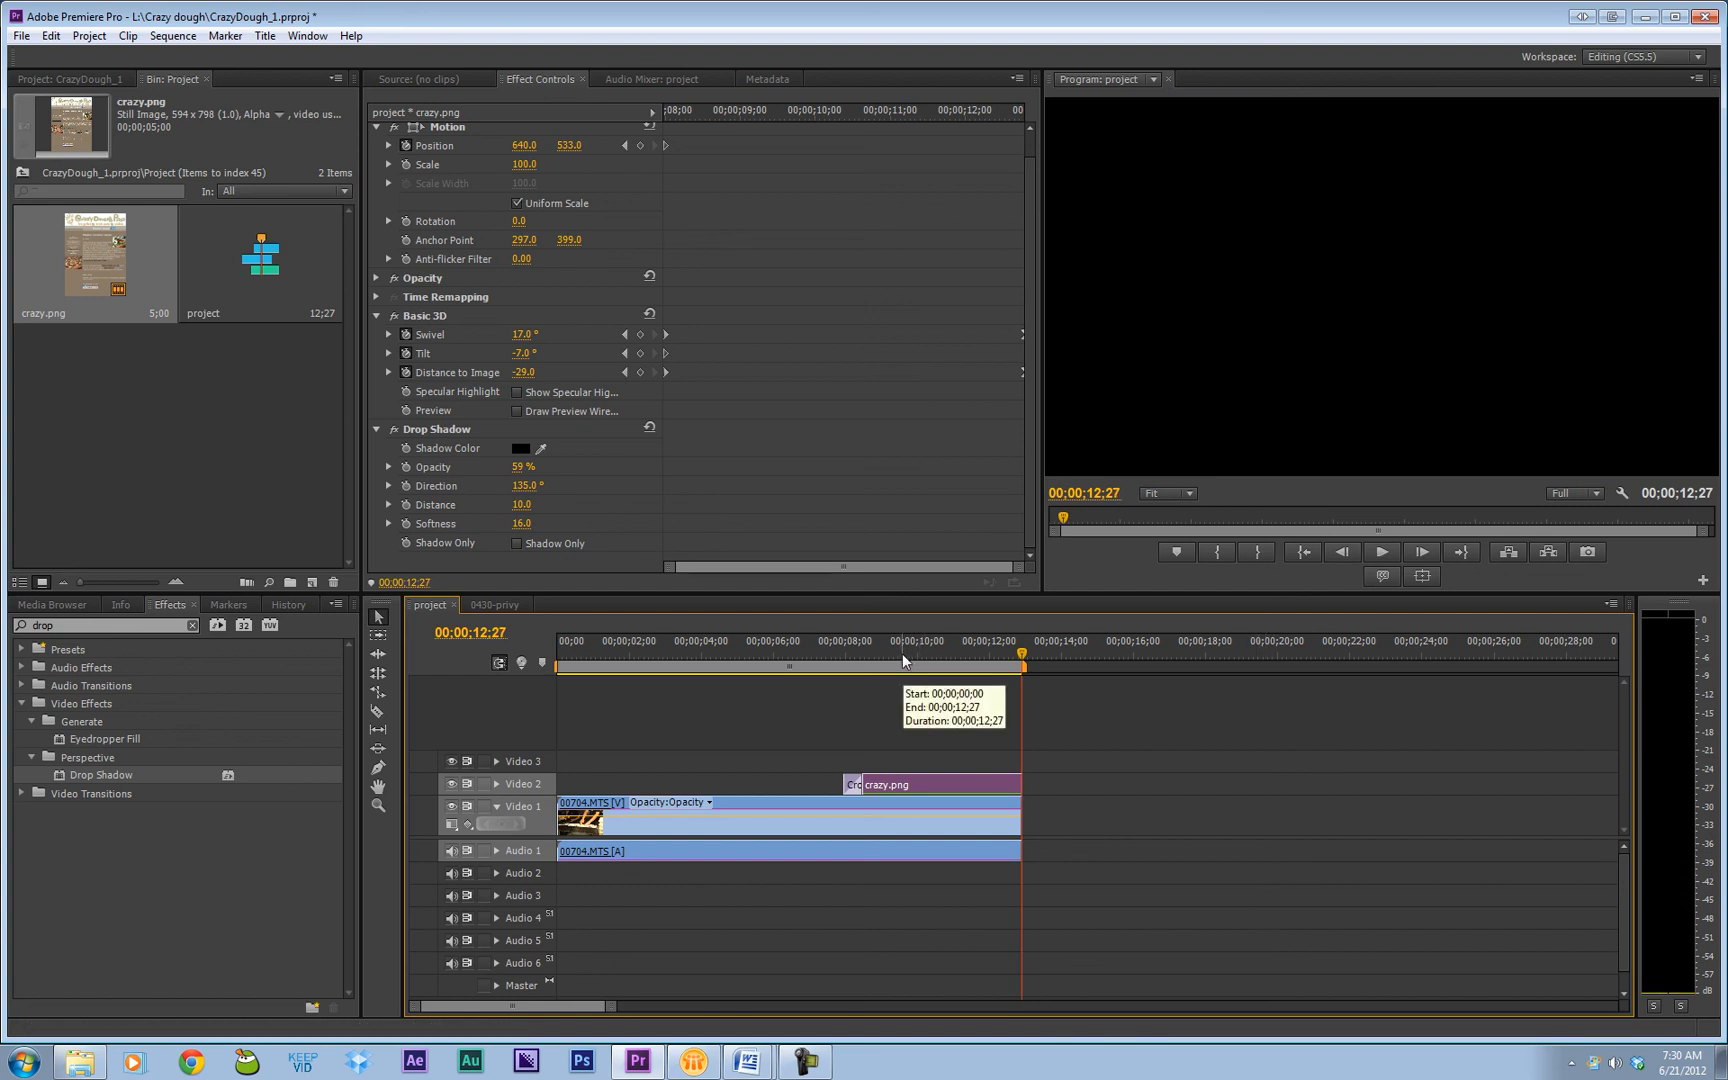
mouse_move(572, 624)
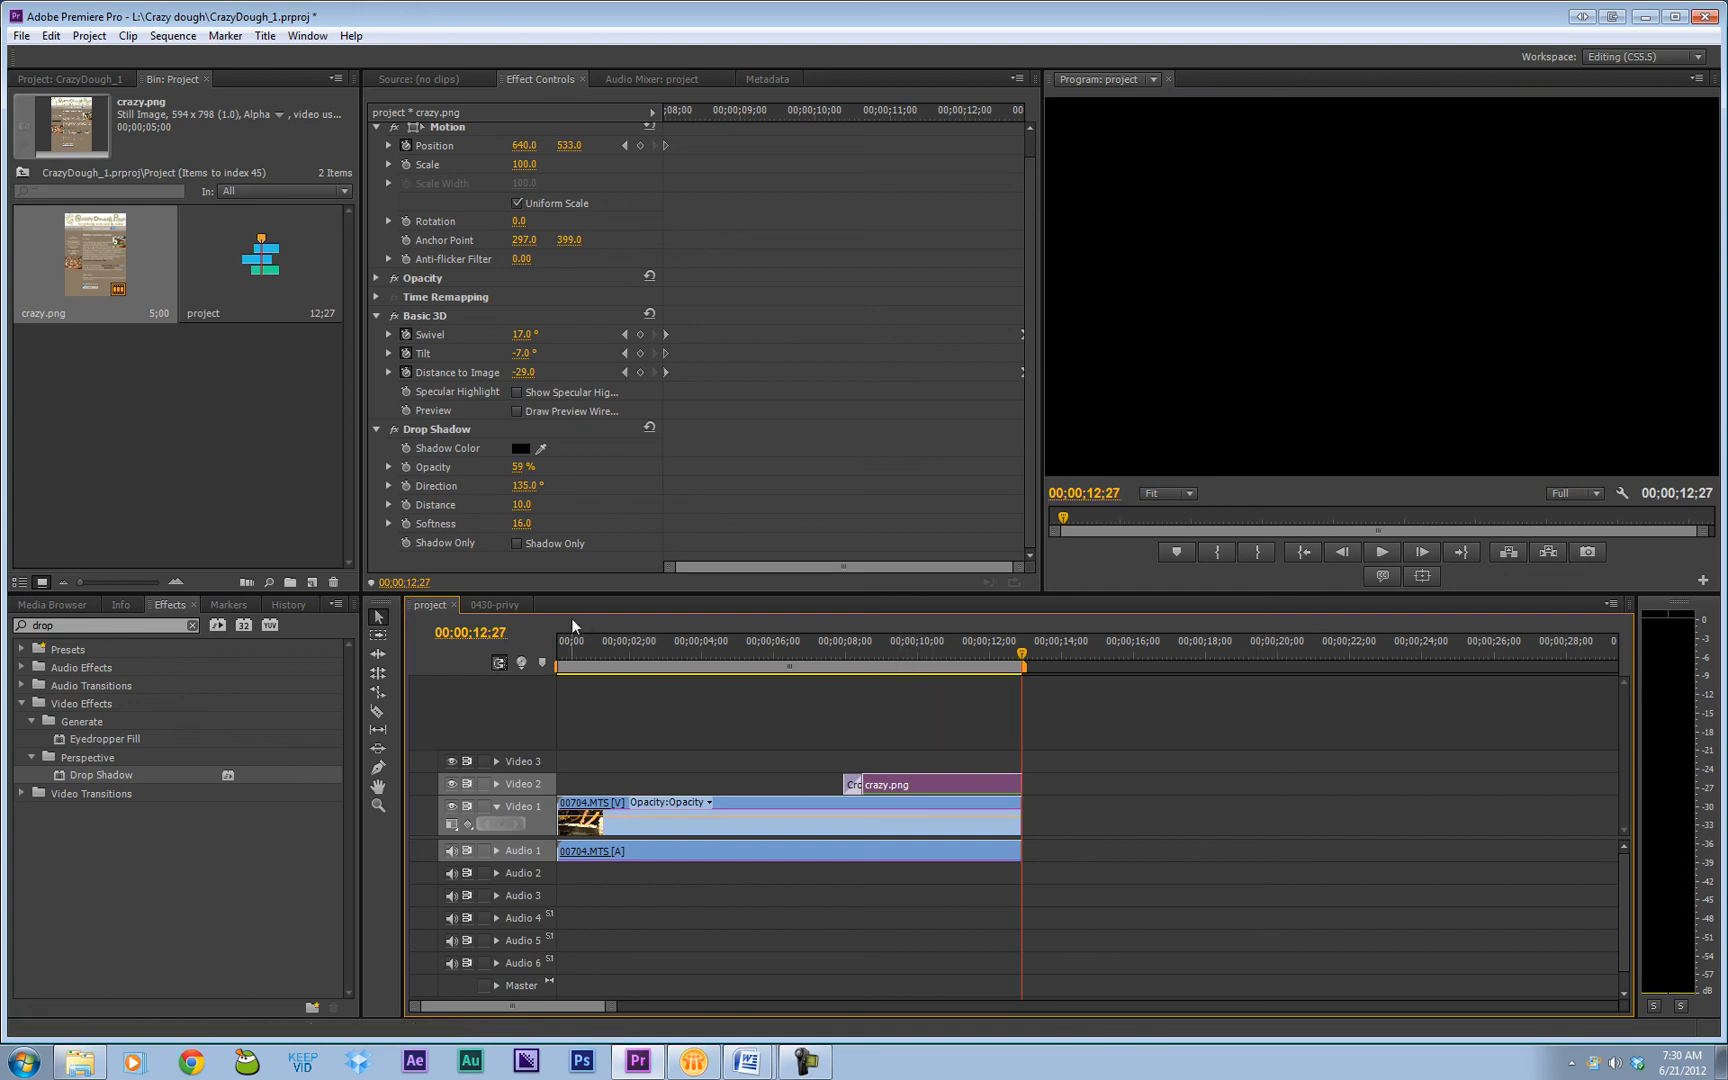